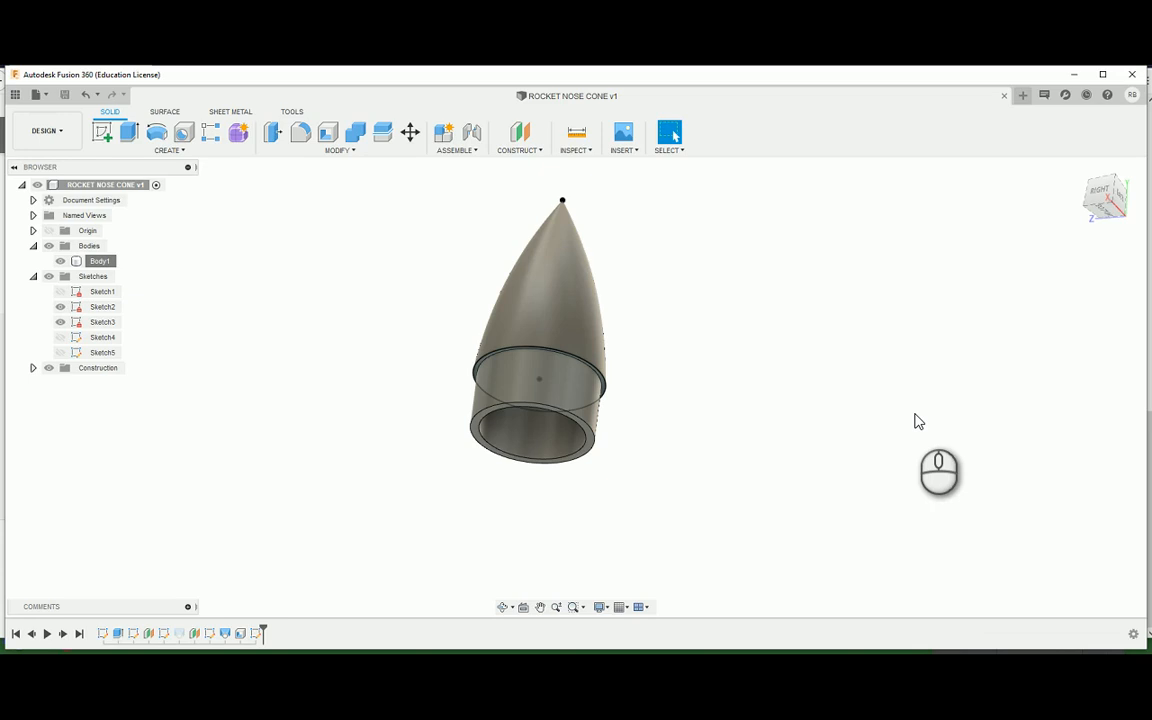
{"action": "mouse_move", "coordinate": [746, 148]}
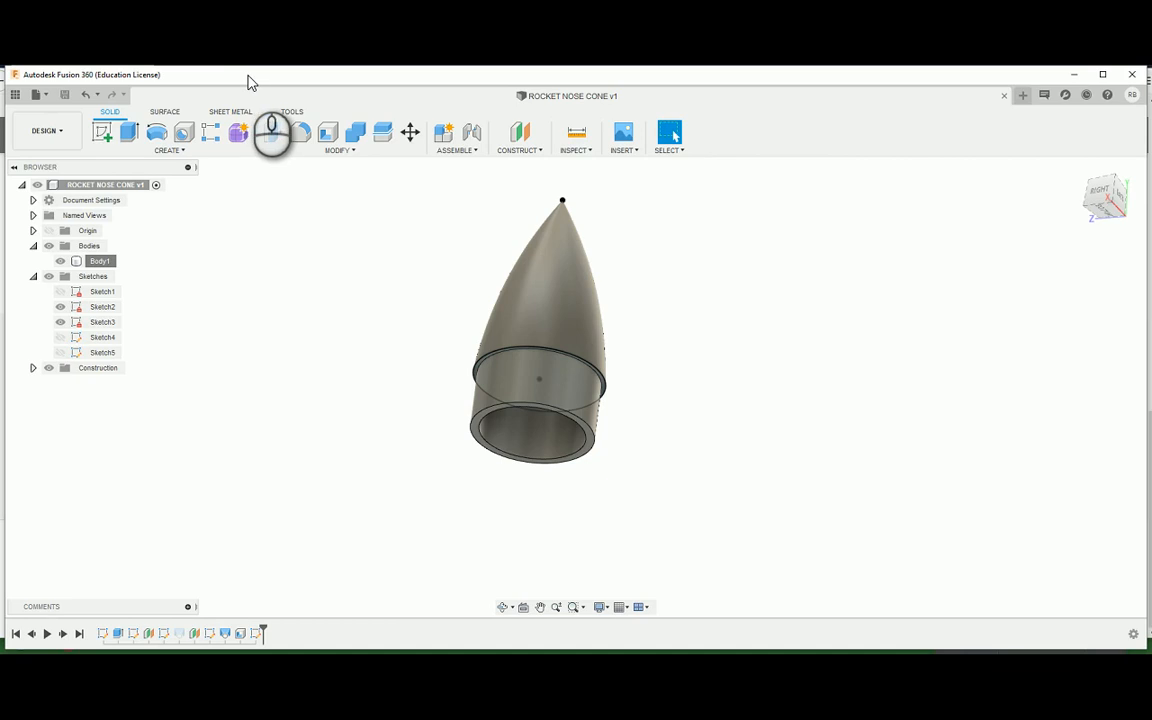
{"action": "mouse_move", "coordinate": [272, 132]}
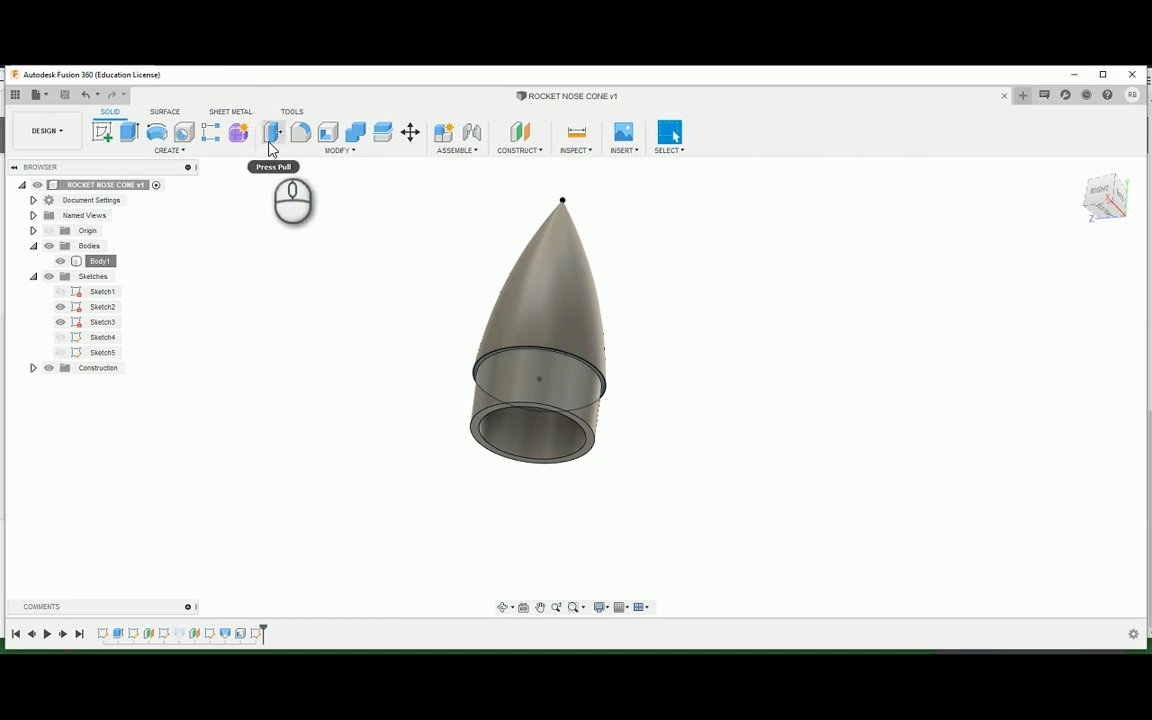
{"action": "mouse_move", "coordinate": [272, 132]}
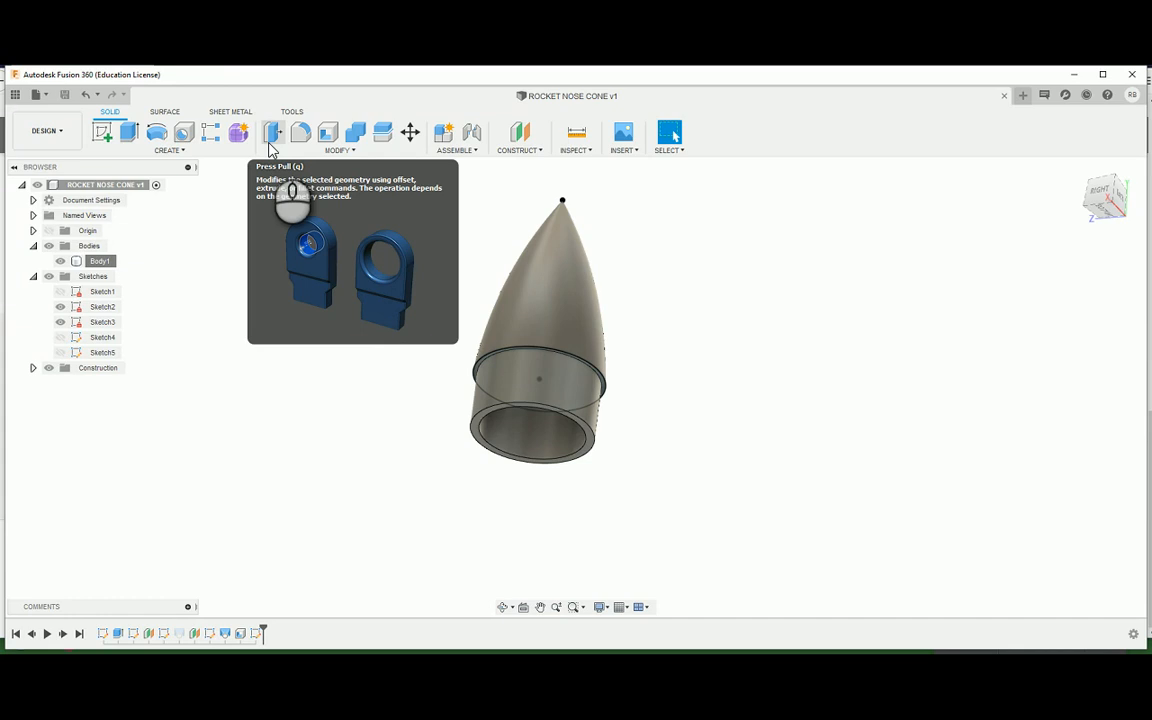
{"action": "mouse_move", "coordinate": [328, 132]}
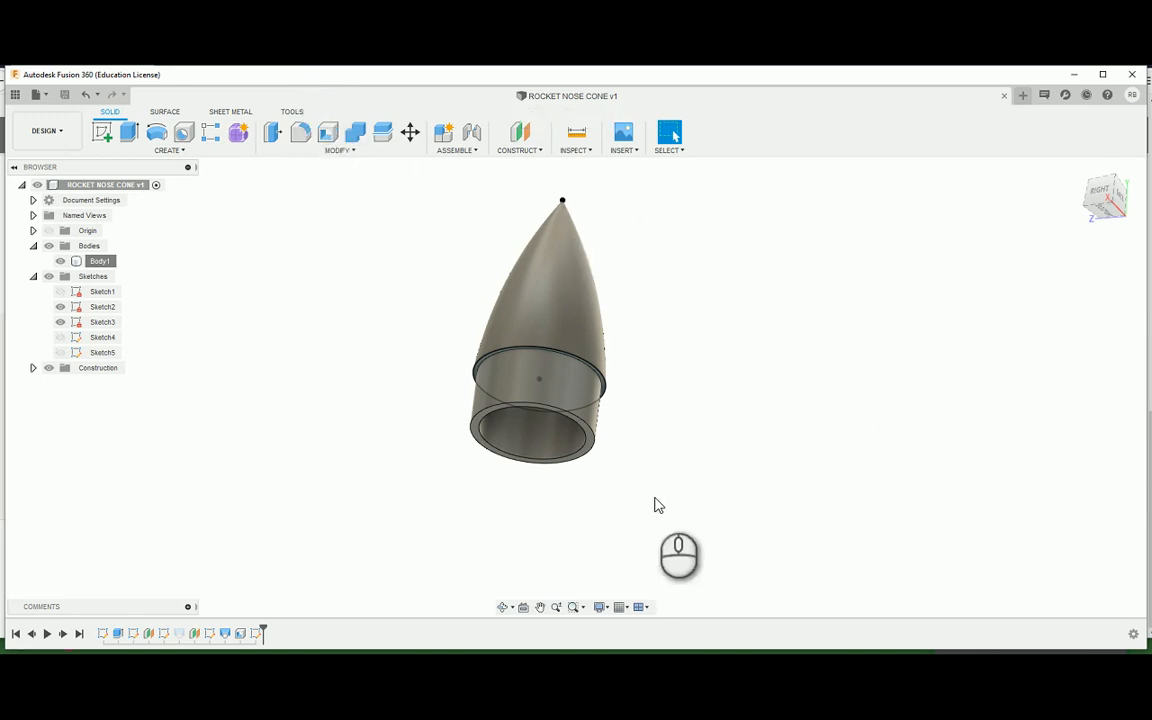
Step: Start a blank design and begin a sketch on a base plane
{"action": "left_click", "coordinate": [38, 96]}
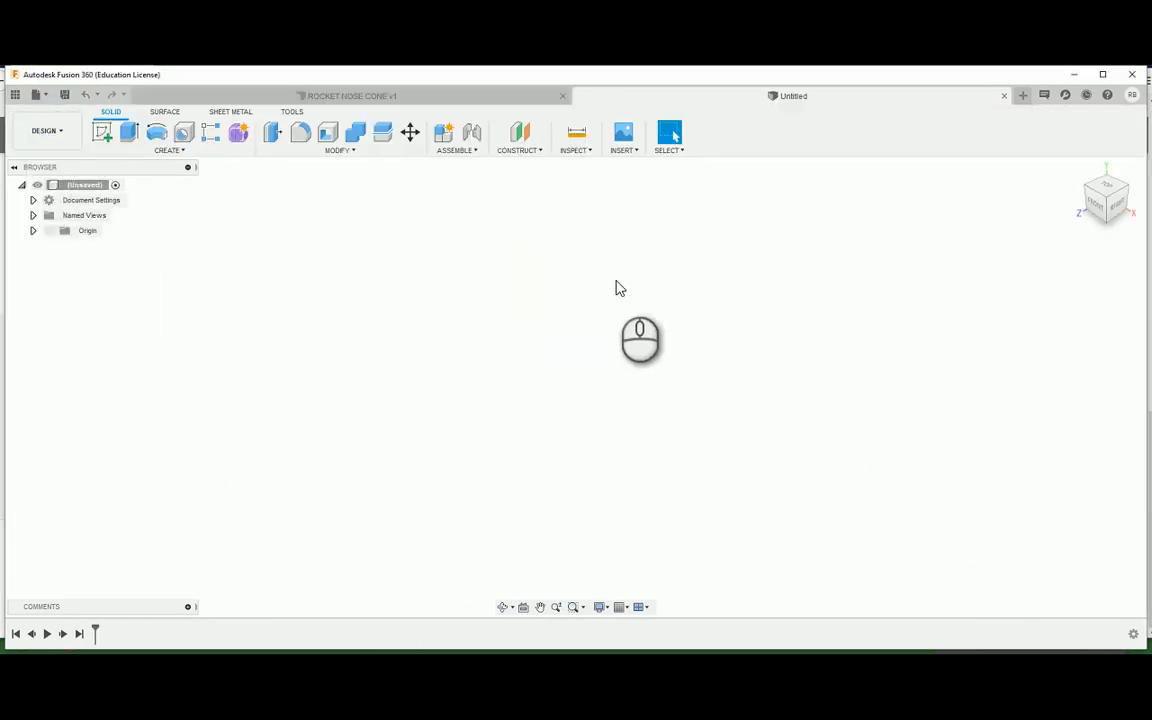
{"action": "mouse_move", "coordinate": [624, 290]}
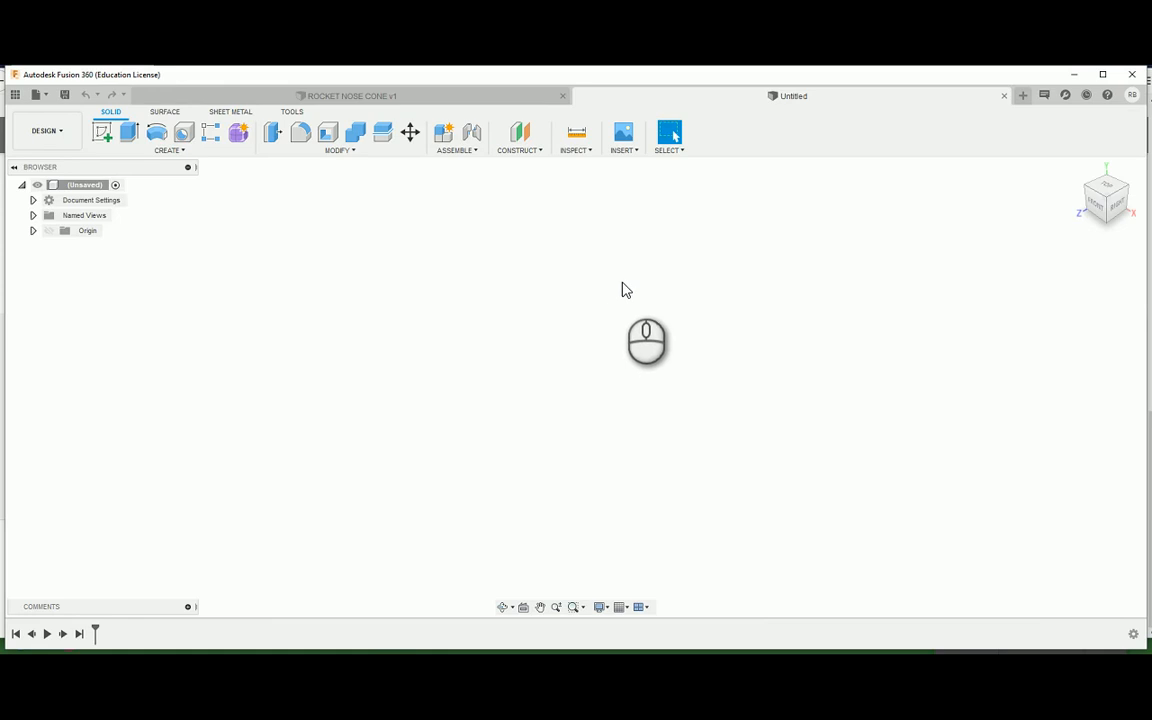
{"action": "mouse_move", "coordinate": [604, 252]}
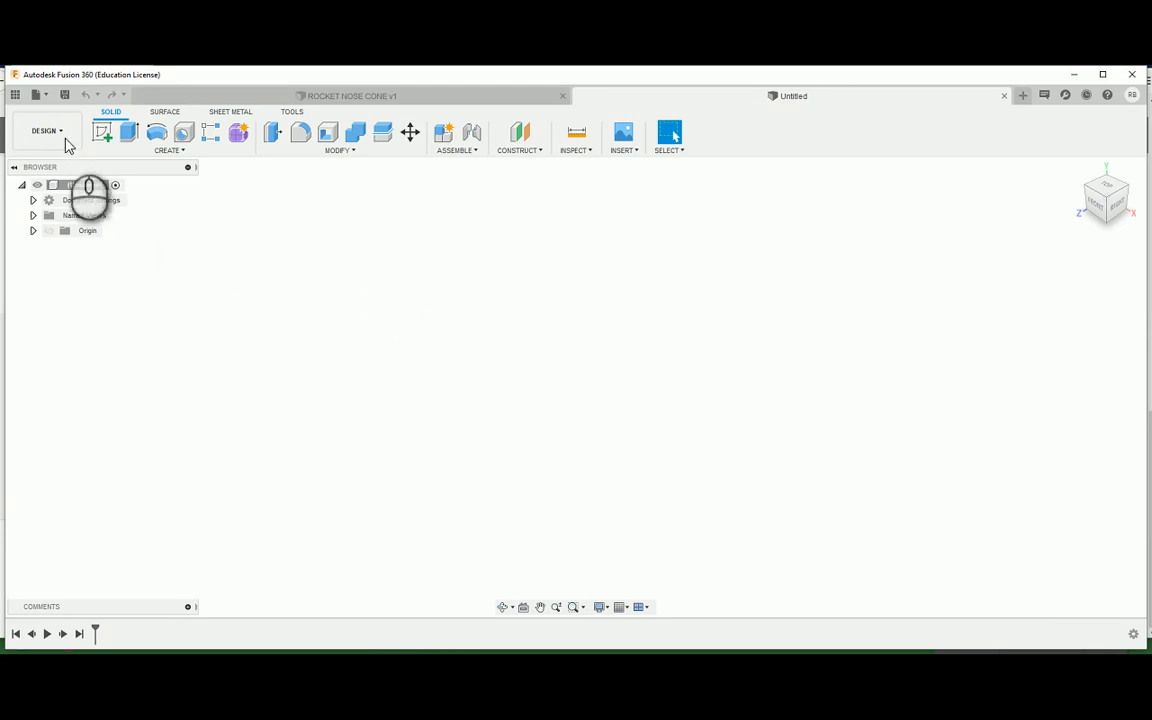
{"action": "left_click", "coordinate": [104, 132]}
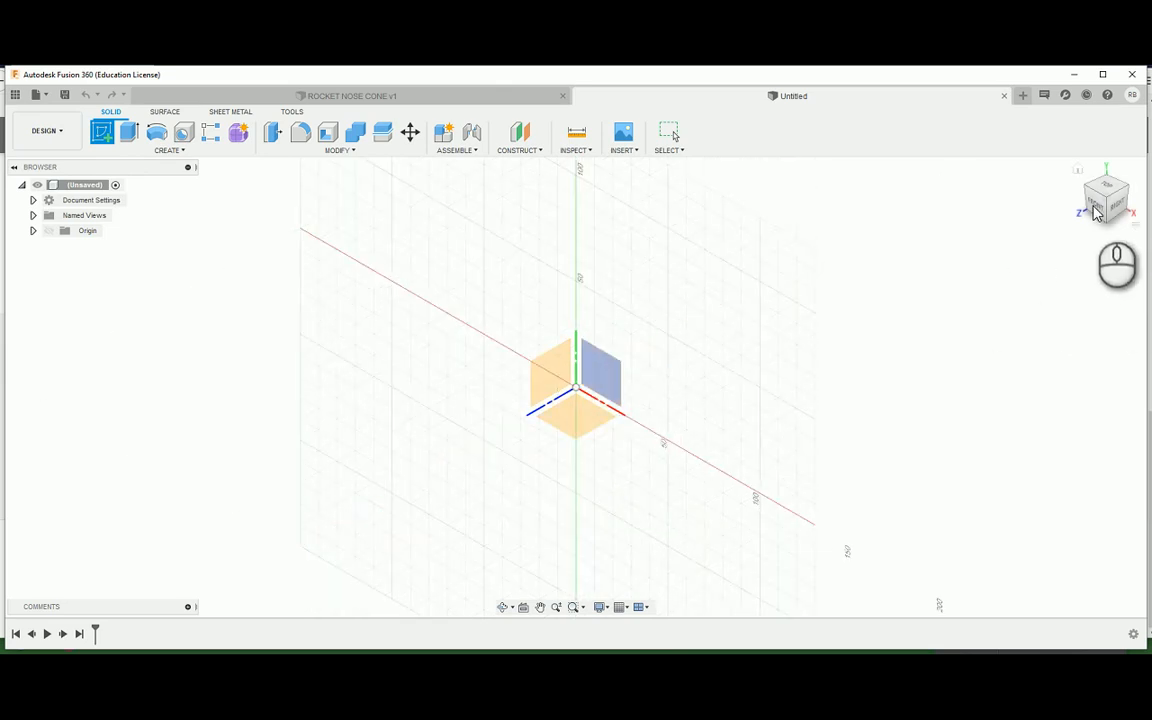
{"action": "mouse_move", "coordinate": [1108, 198]}
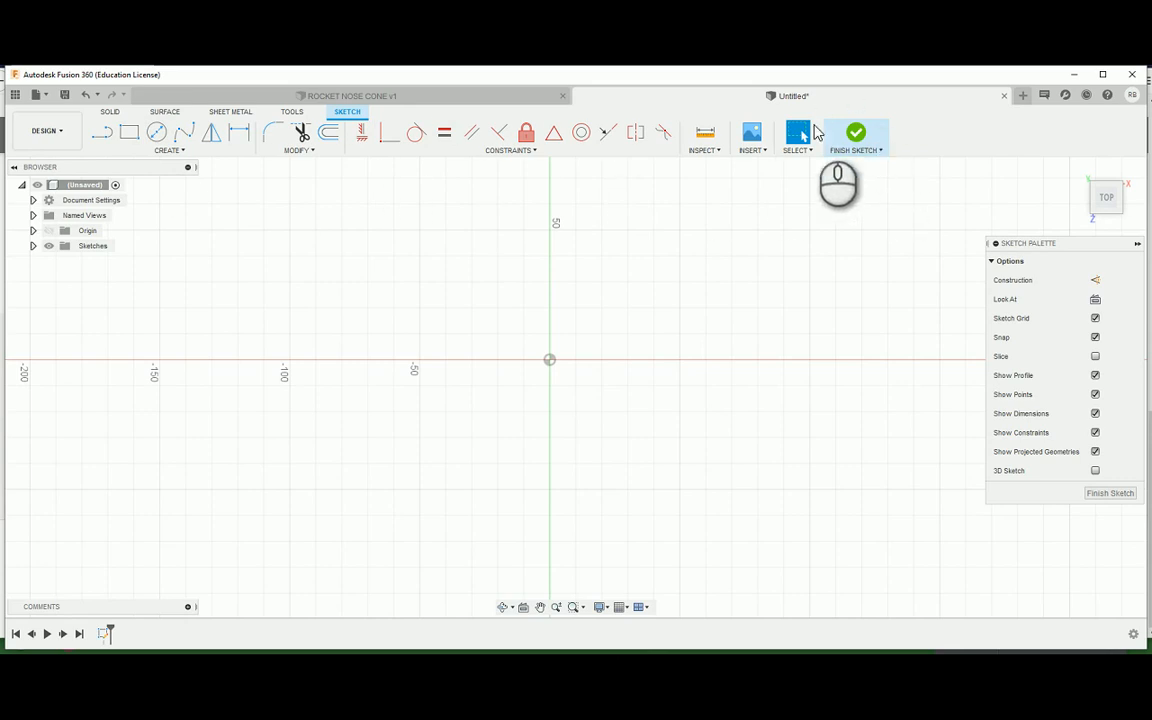
{"action": "mouse_move", "coordinate": [856, 136]}
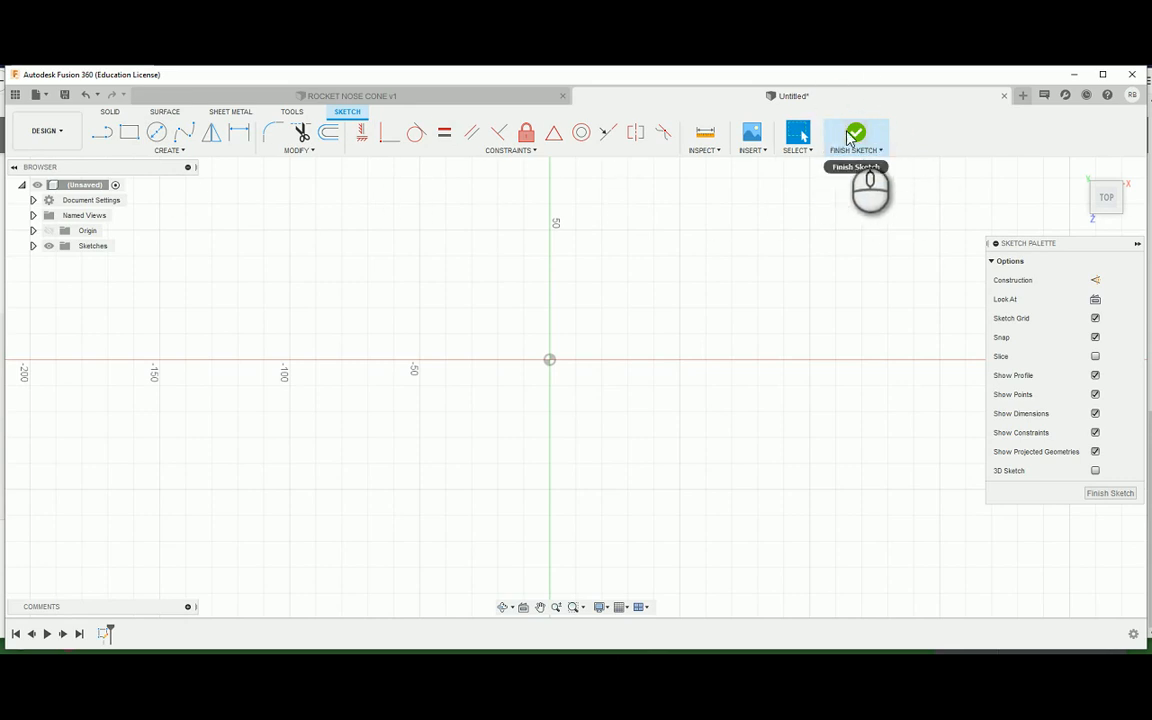
{"action": "mouse_move", "coordinate": [102, 132]}
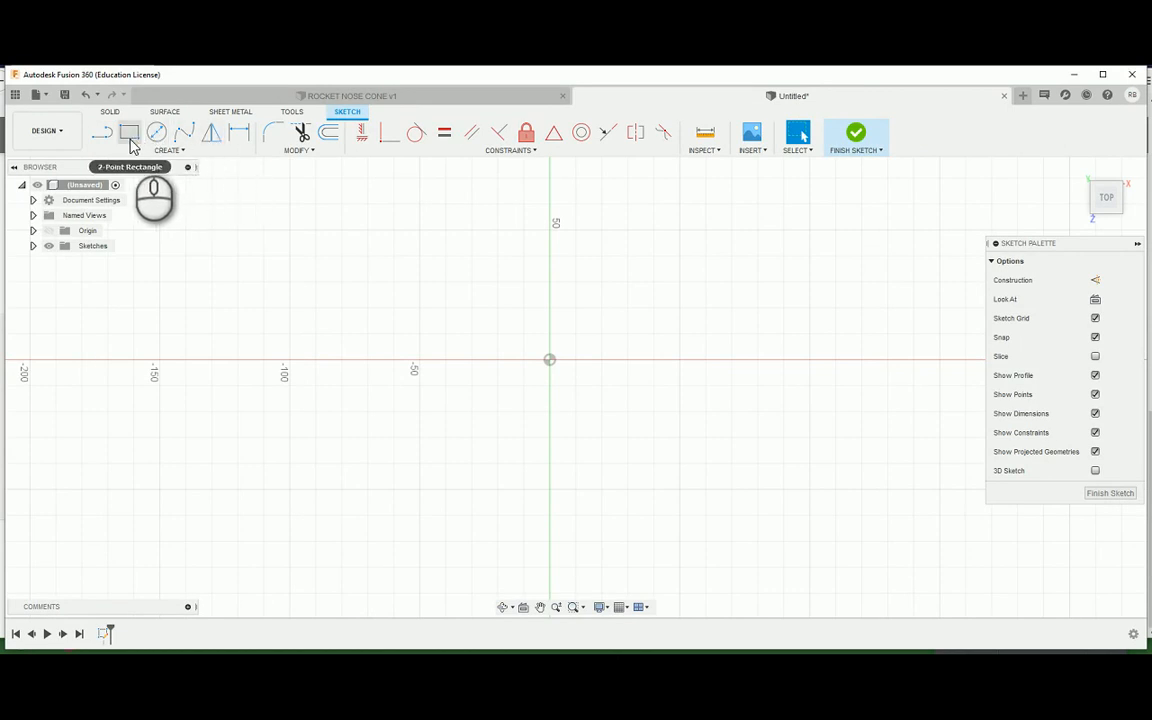
Step: Draw a centre-diameter circle from the origin and drag to rough out its size
{"action": "left_click", "coordinate": [156, 132]}
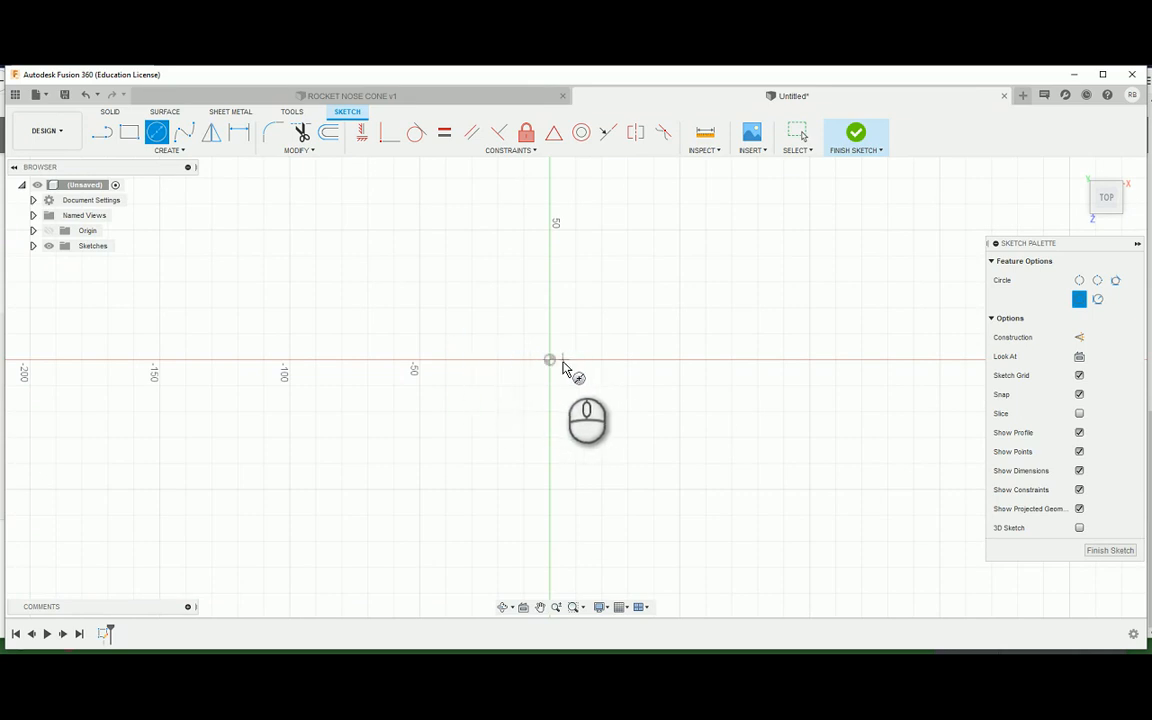
{"action": "left_click_drag", "start_coordinate": [588, 420], "coordinate": [456, 410]}
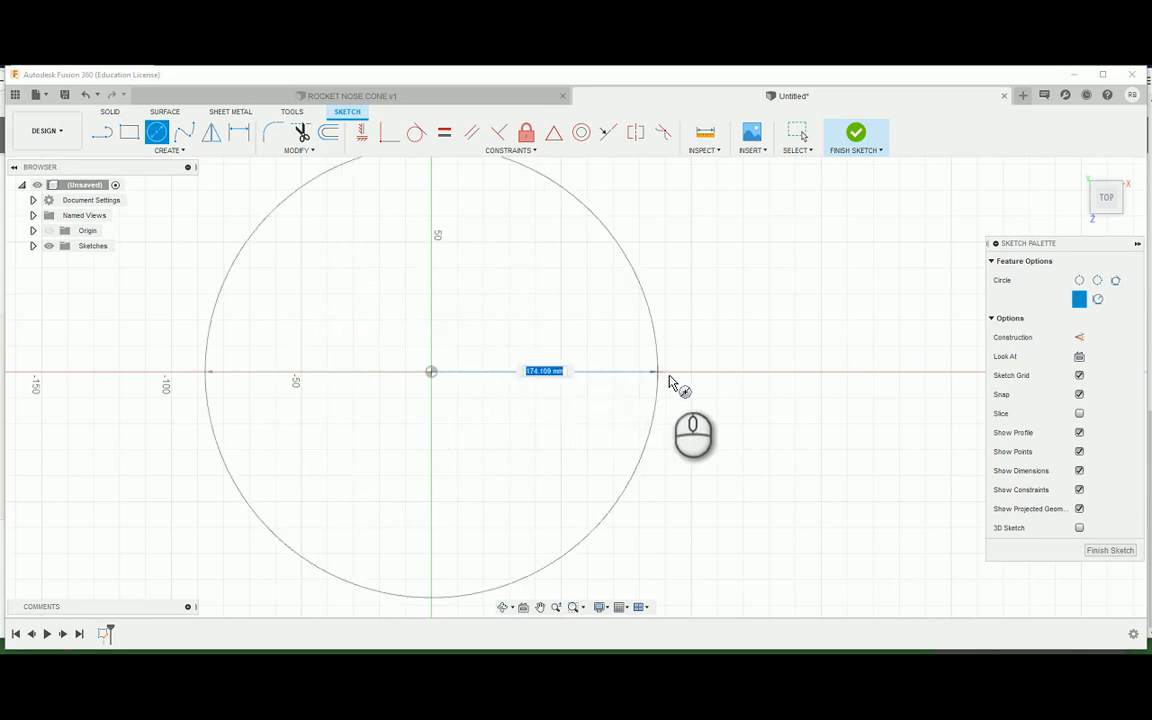
{"action": "left_click_drag", "start_coordinate": [656, 370], "coordinate": [540, 376]}
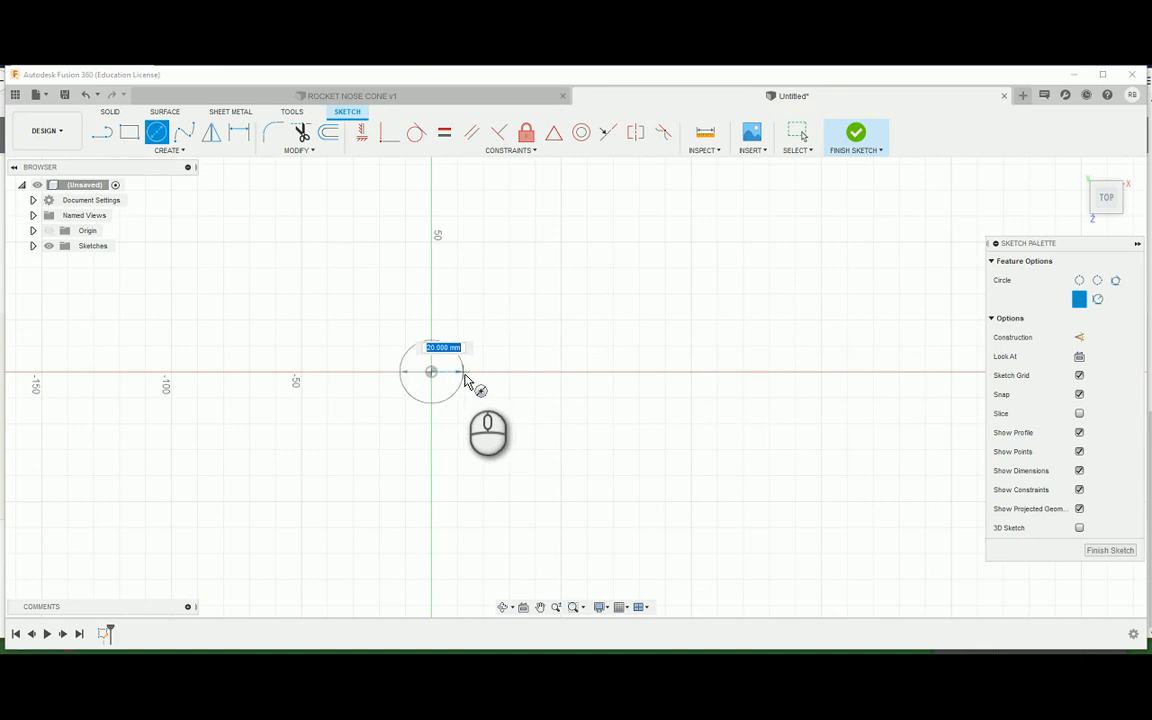
Step: Resize the origin circle by dragging until its diameter is set to 21 mm
{"action": "left_click_drag", "start_coordinate": [432, 370], "coordinate": [586, 500]}
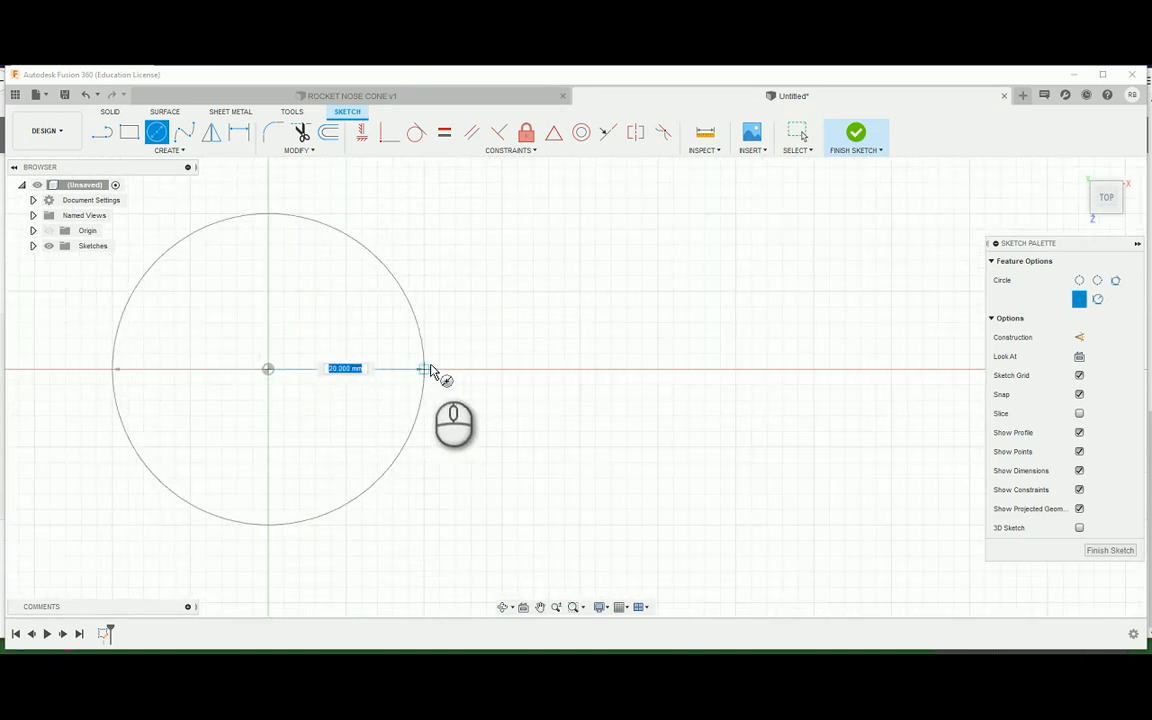
{"action": "left_click_drag", "start_coordinate": [420, 370], "coordinate": [484, 370]}
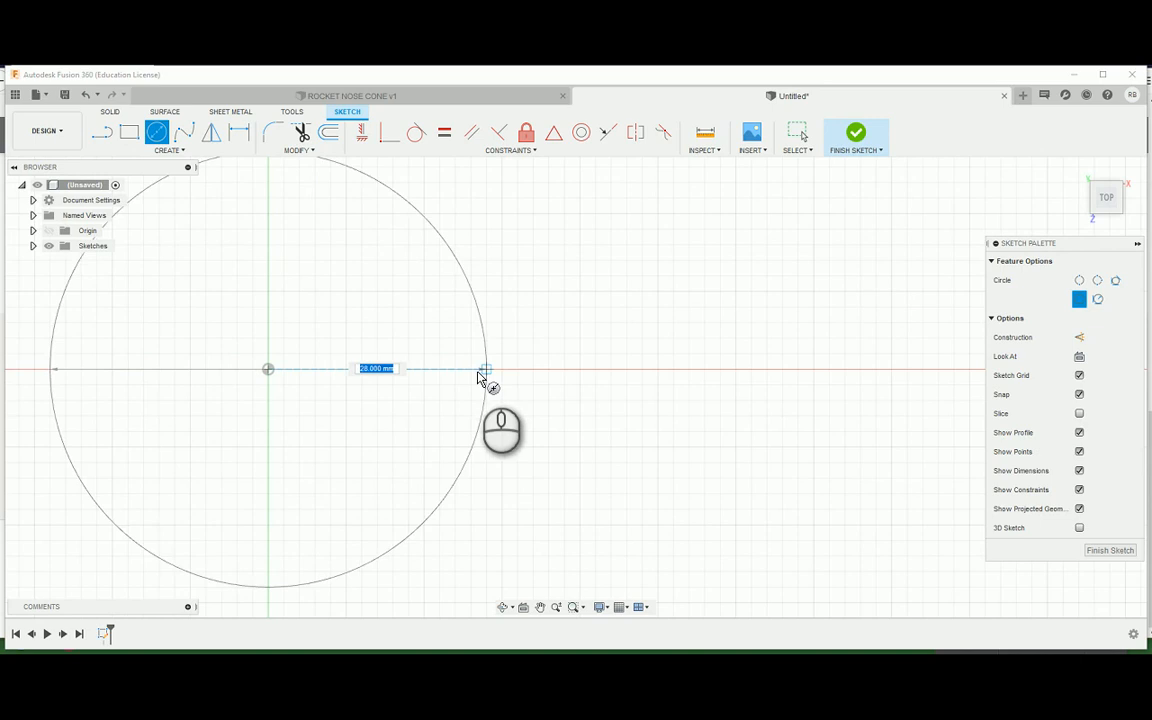
{"action": "left_click_drag", "start_coordinate": [484, 370], "coordinate": [430, 376]}
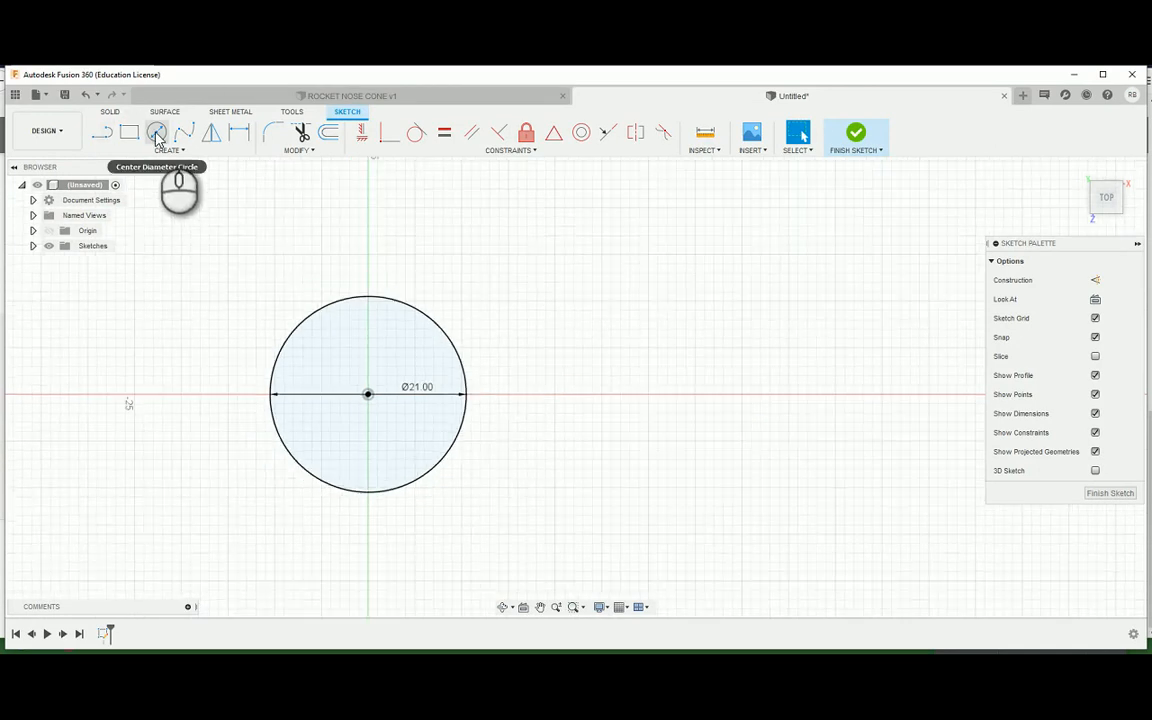
Step: Add a concentric 24.4 mm circle around the 21 mm one at the origin
{"action": "left_click", "coordinate": [856, 132]}
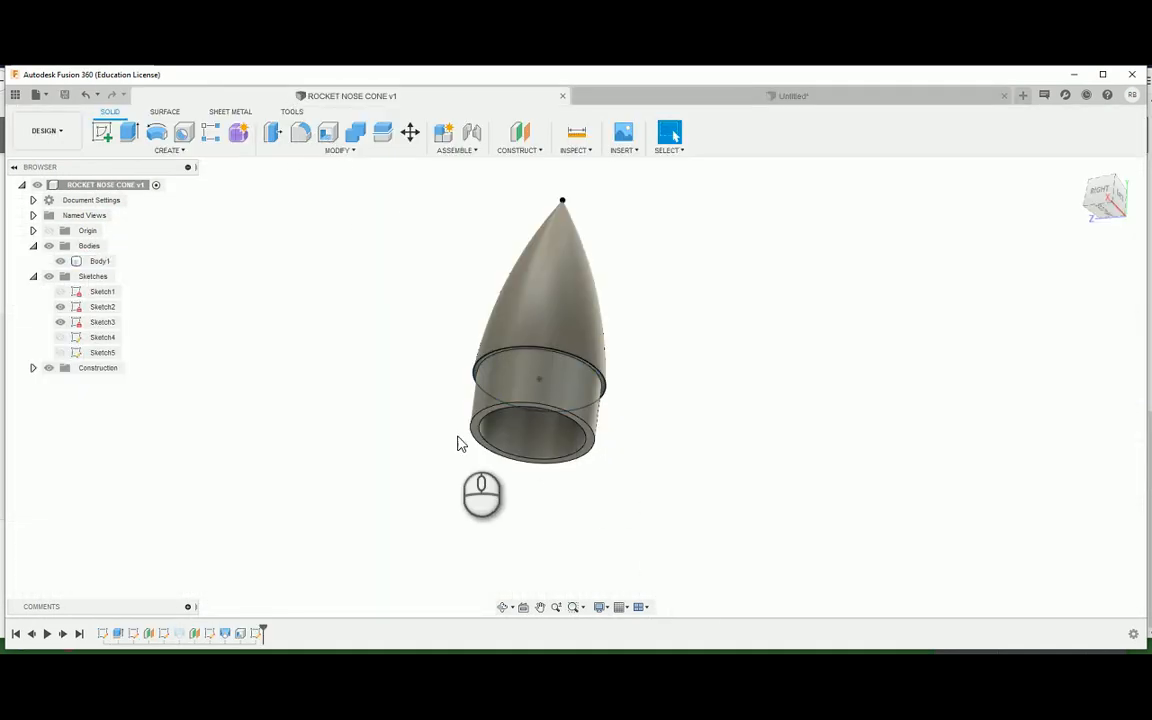
{"action": "left_click", "coordinate": [100, 260]}
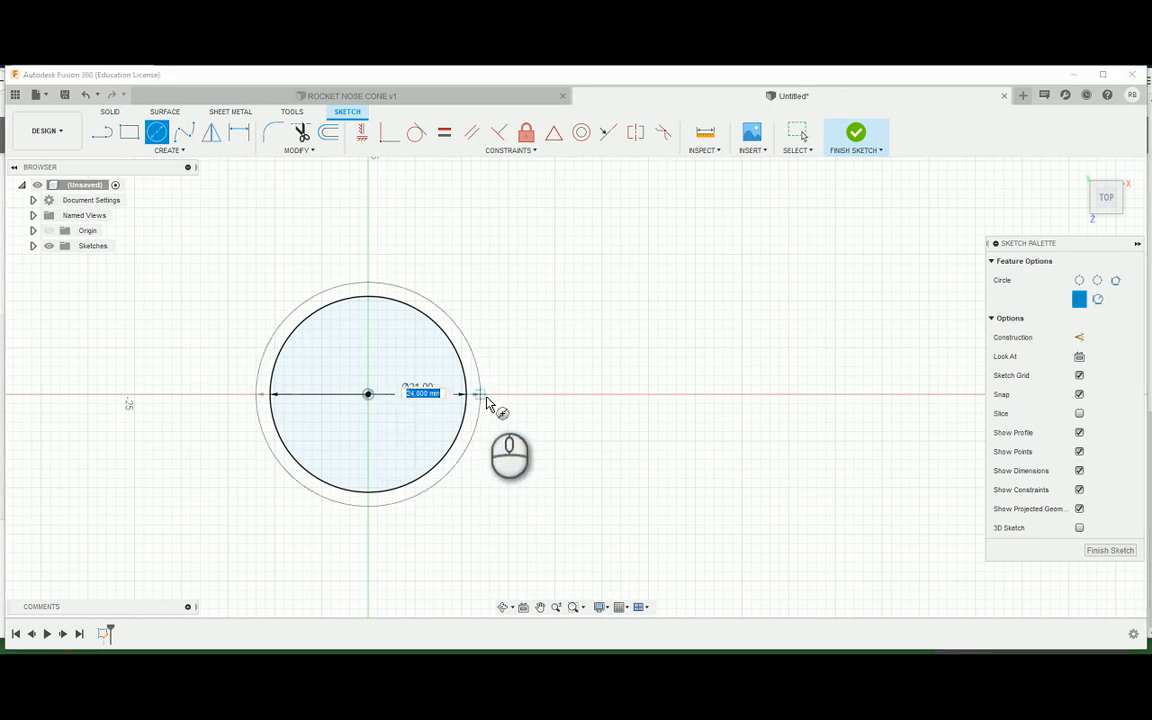
{"action": "type", "text": "26.000"}
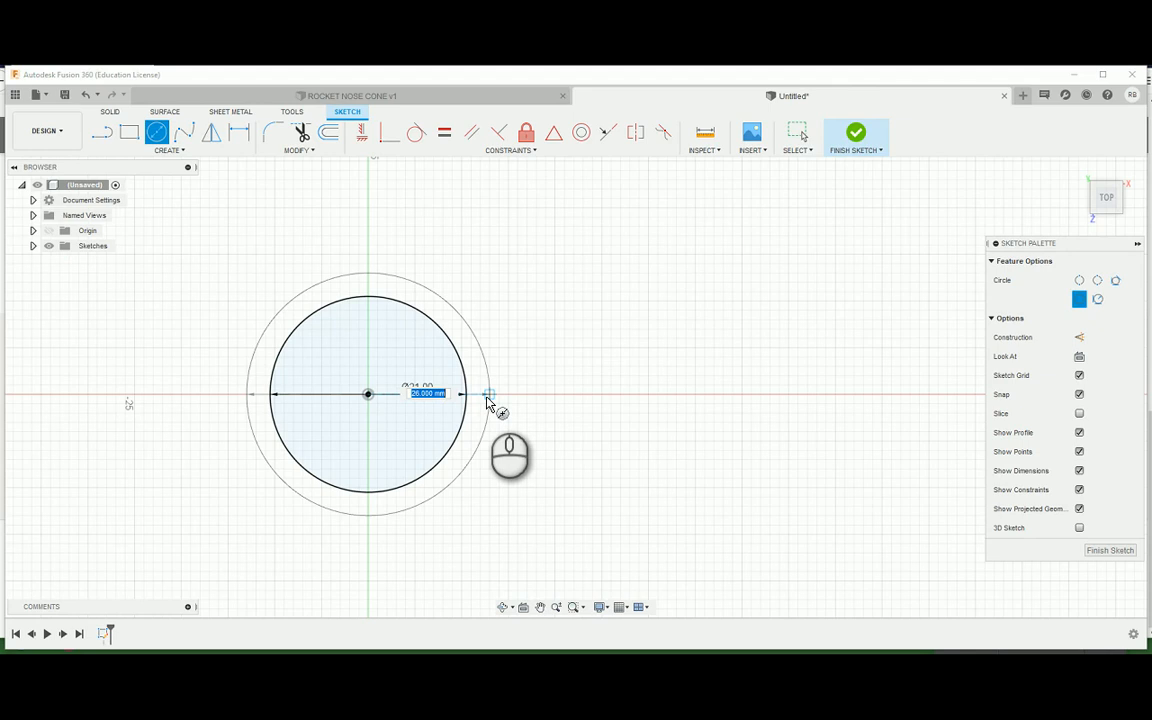
{"action": "type", "text": "24.40"}
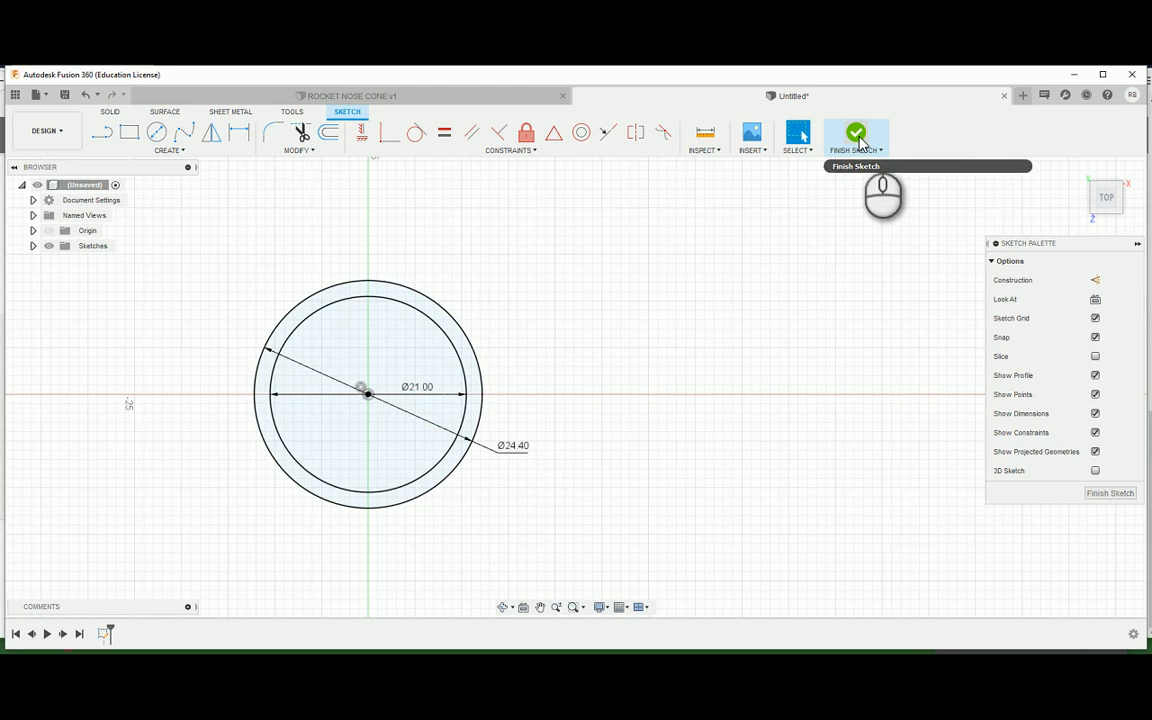
Step: Finish the sketch and extrude the ring profile 12 mm into a hollow cylinder
{"action": "left_click", "coordinate": [856, 132]}
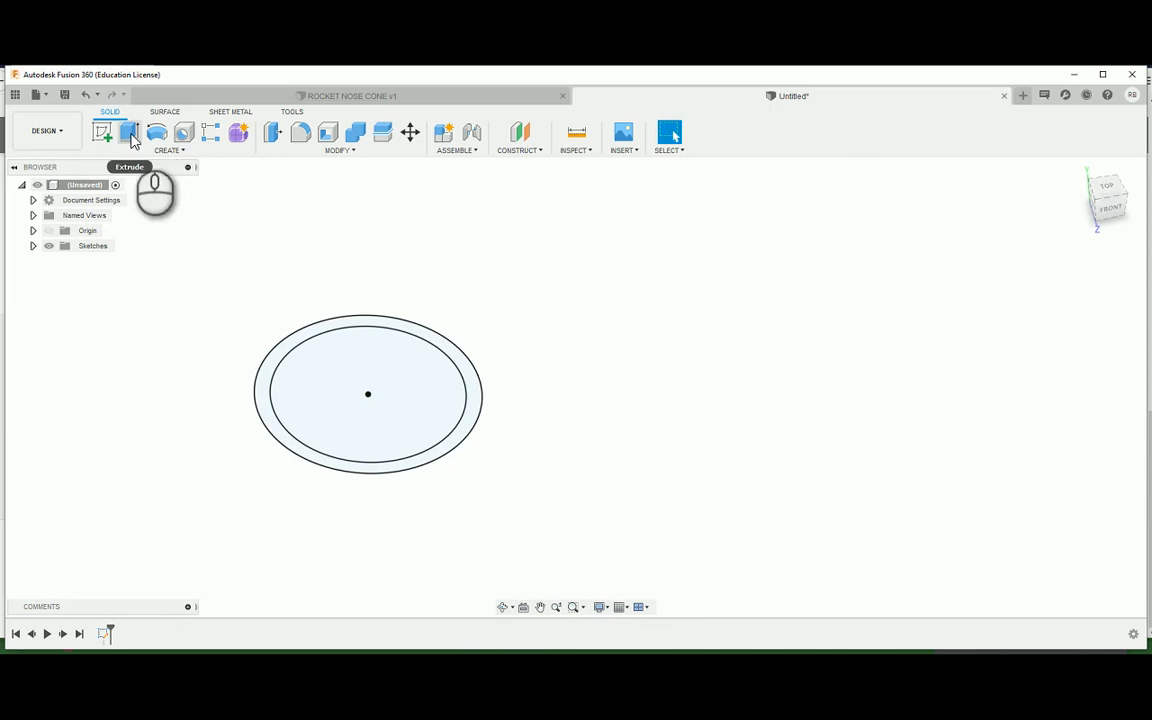
{"action": "left_click", "coordinate": [128, 132]}
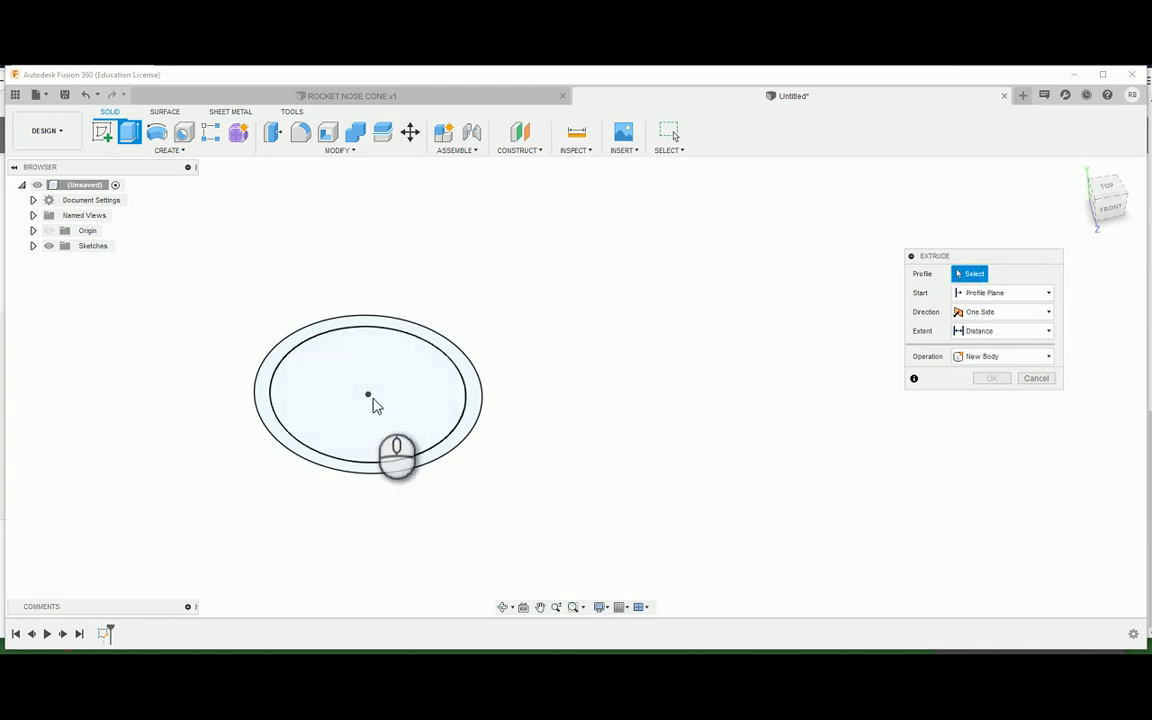
{"action": "left_click", "coordinate": [368, 392]}
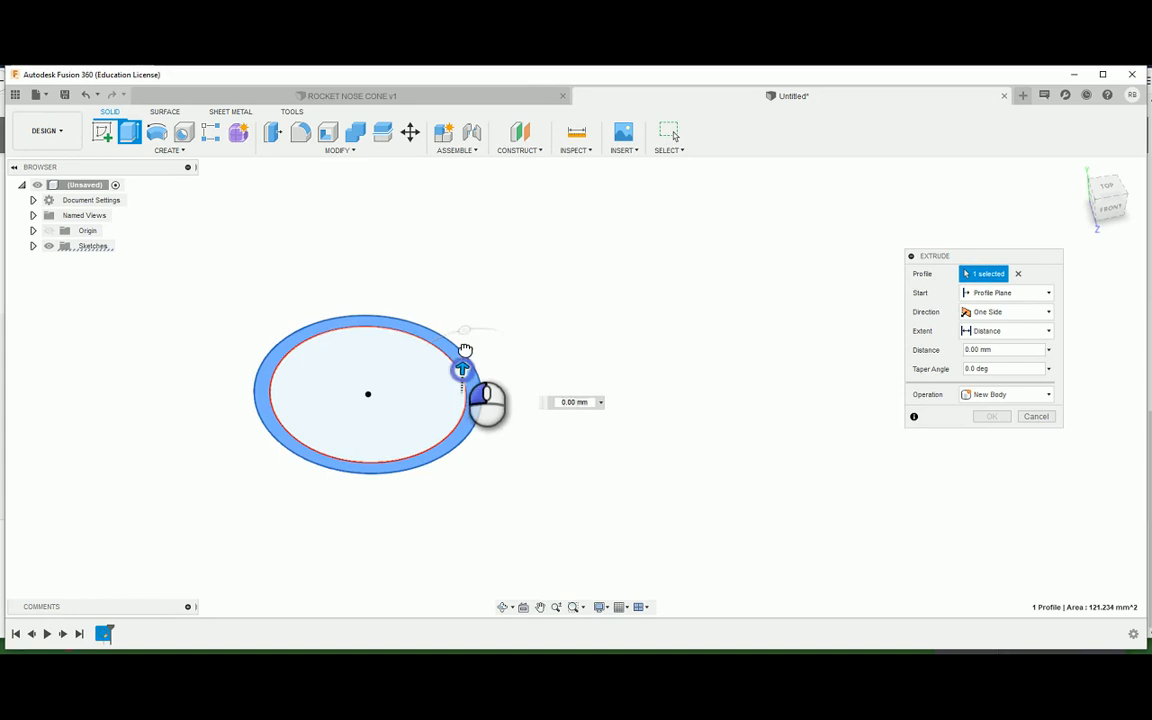
{"action": "left_click_drag", "start_coordinate": [462, 370], "coordinate": [464, 290]}
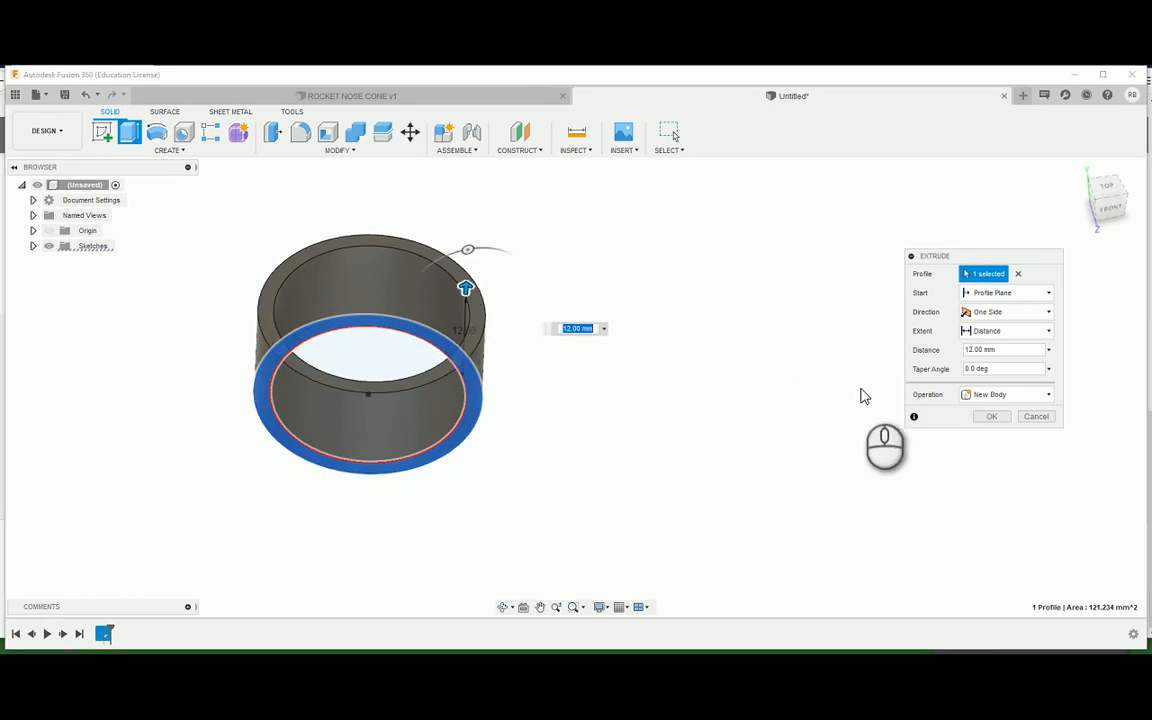
{"action": "type", "text": "1"}
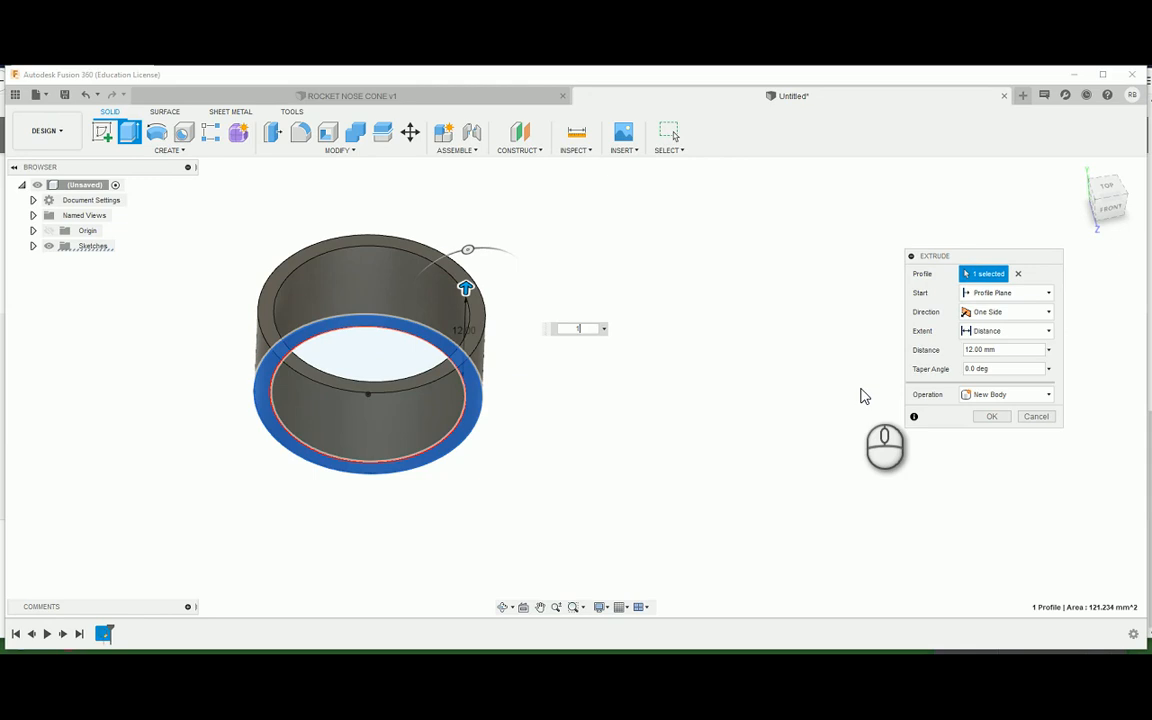
{"action": "left_click", "coordinate": [992, 416]}
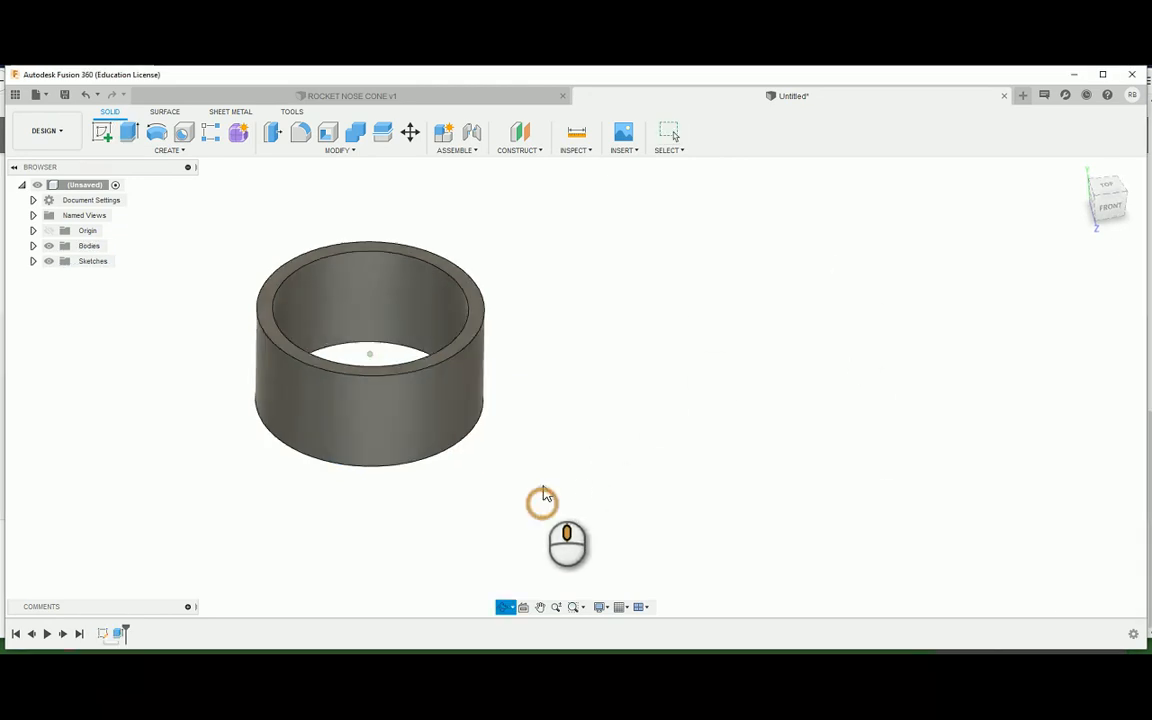
{"action": "left_click_drag", "start_coordinate": [544, 498], "coordinate": [420, 438]}
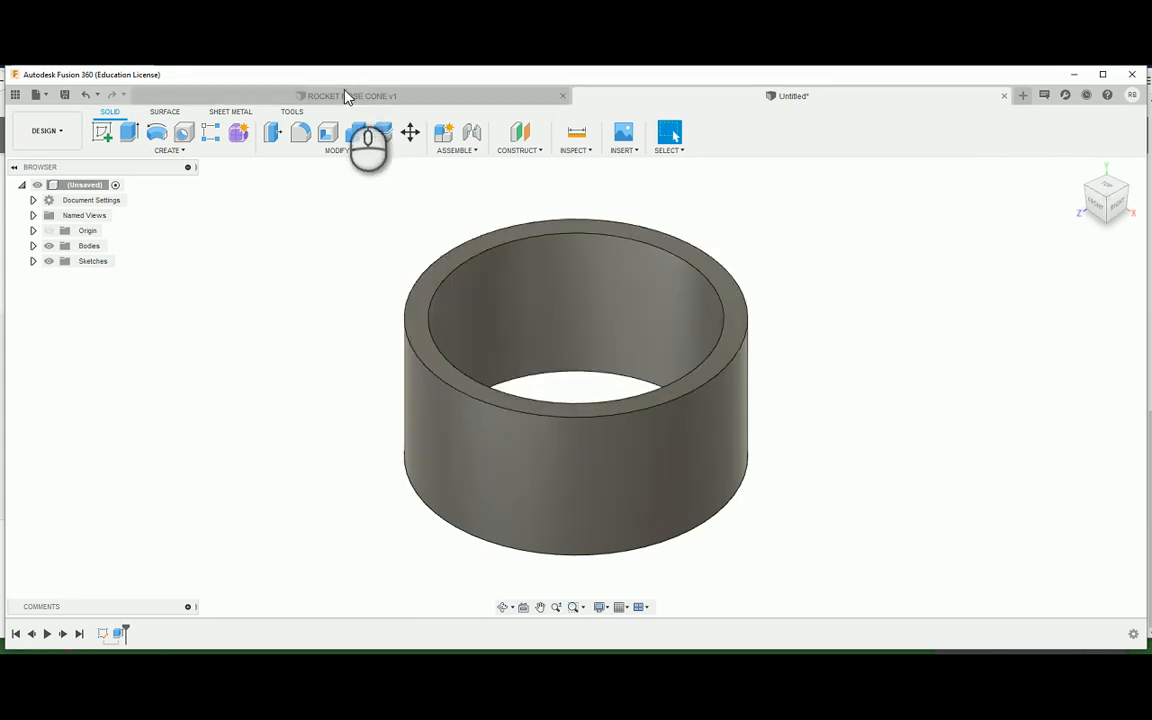
Step: Start a new sketch on the hollow ring's top face
{"action": "left_click", "coordinate": [350, 96]}
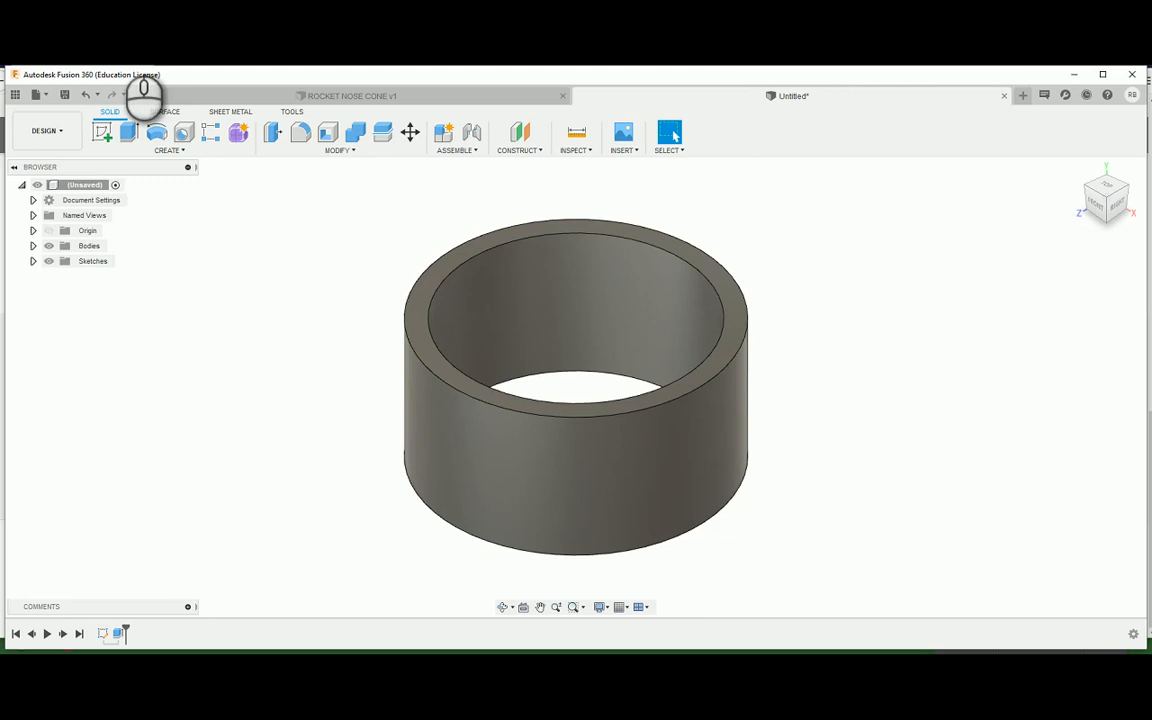
{"action": "mouse_move", "coordinate": [130, 132]}
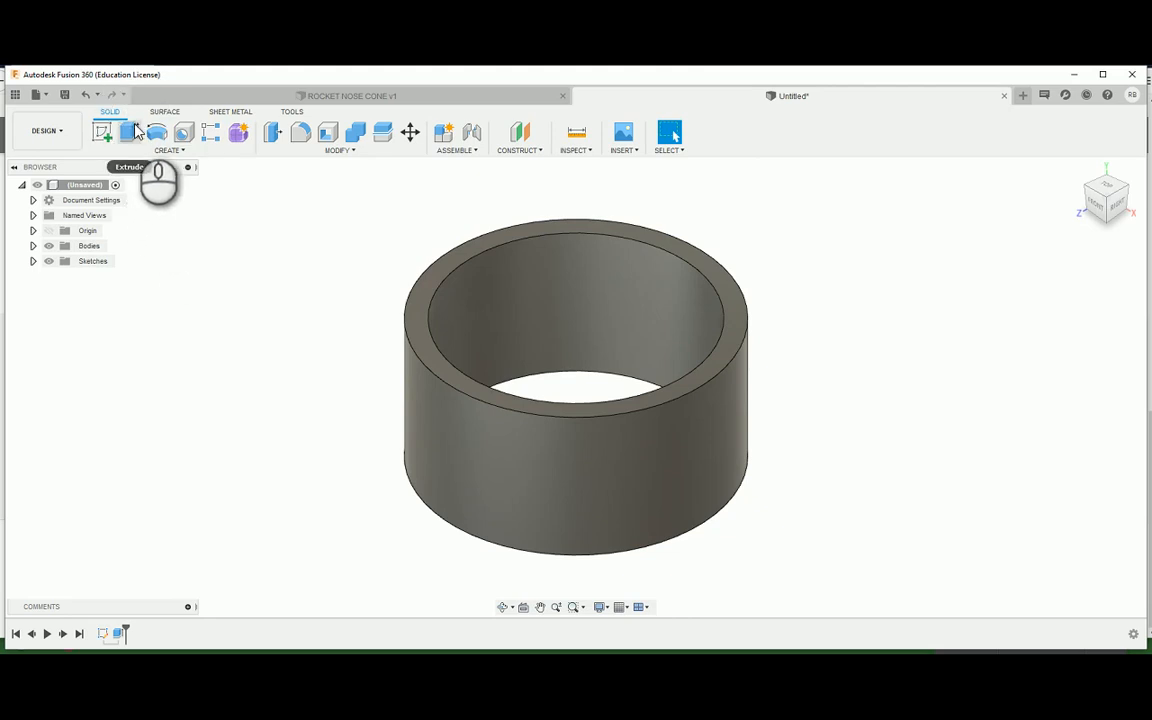
{"action": "mouse_move", "coordinate": [130, 132]}
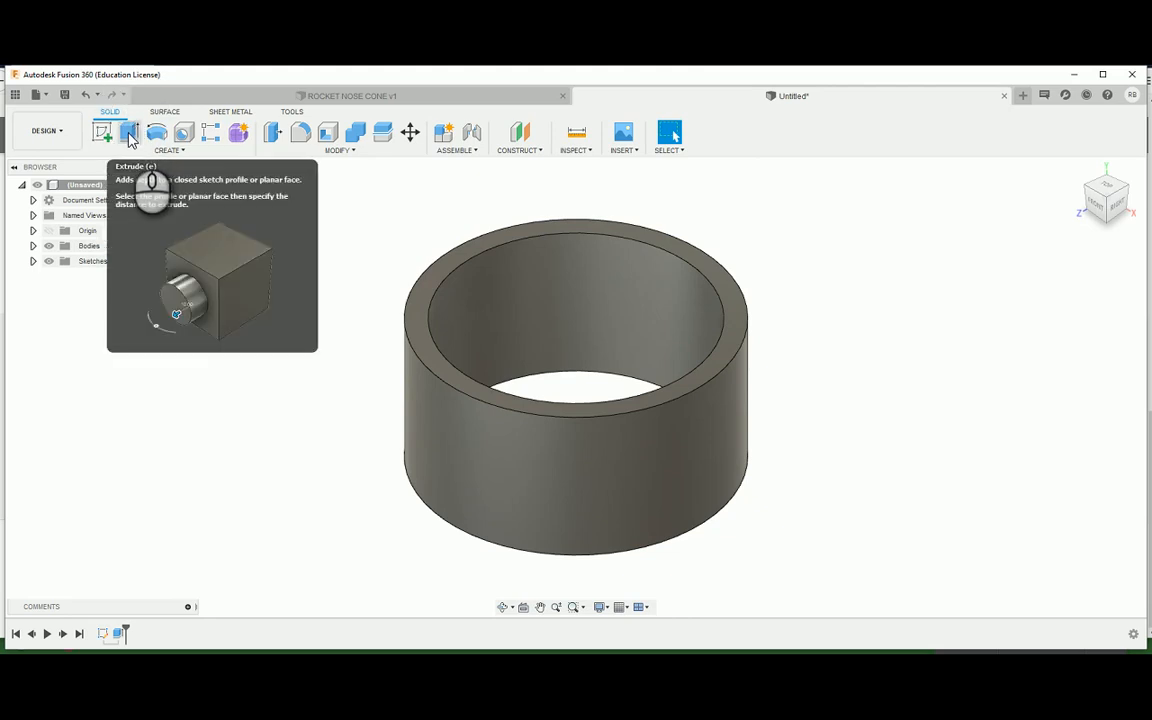
{"action": "mouse_move", "coordinate": [128, 144]}
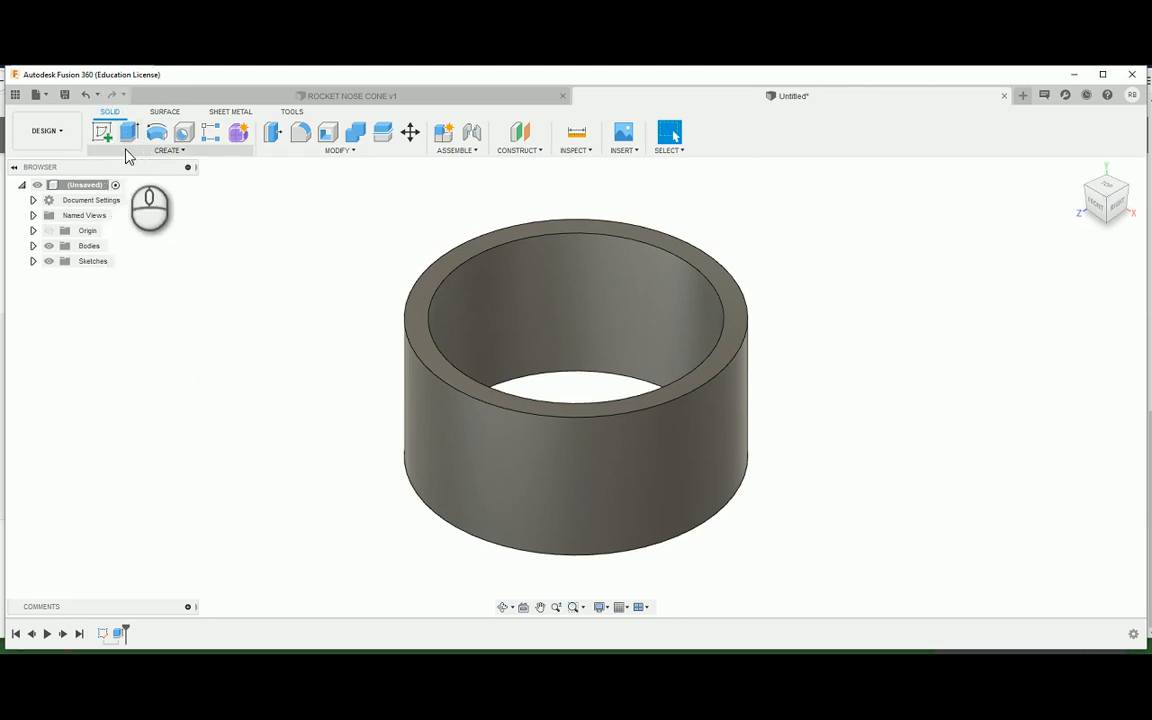
{"action": "left_click", "coordinate": [104, 132]}
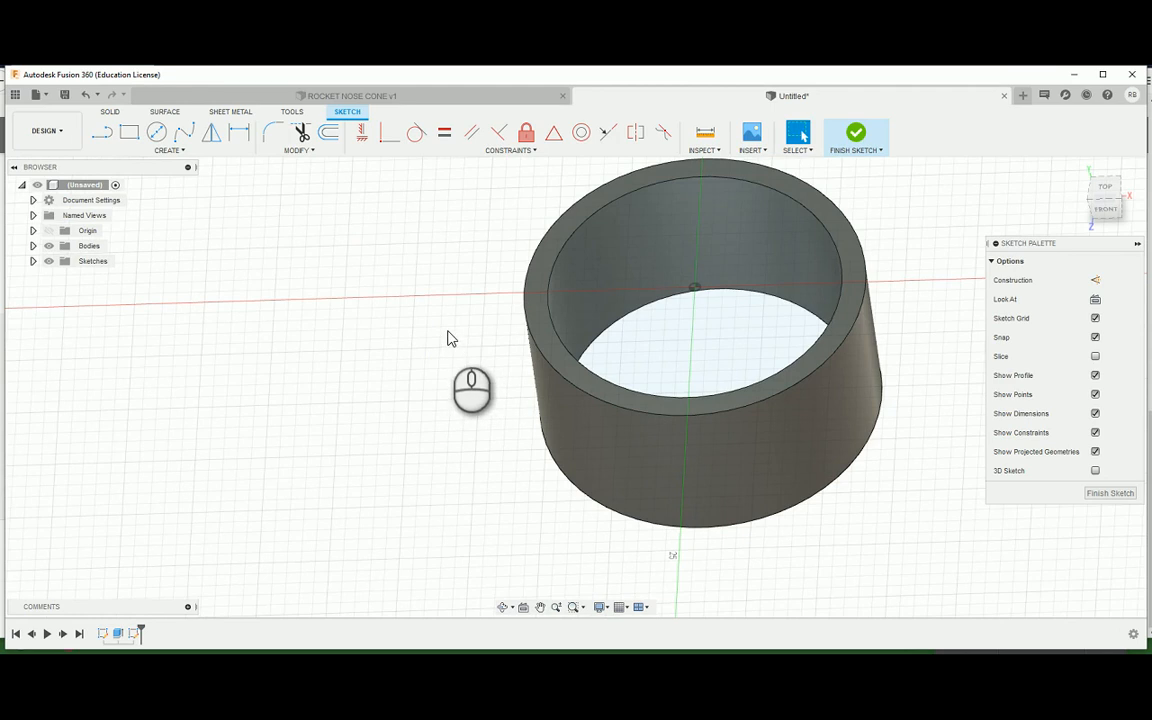
{"action": "mouse_move", "coordinate": [452, 316]}
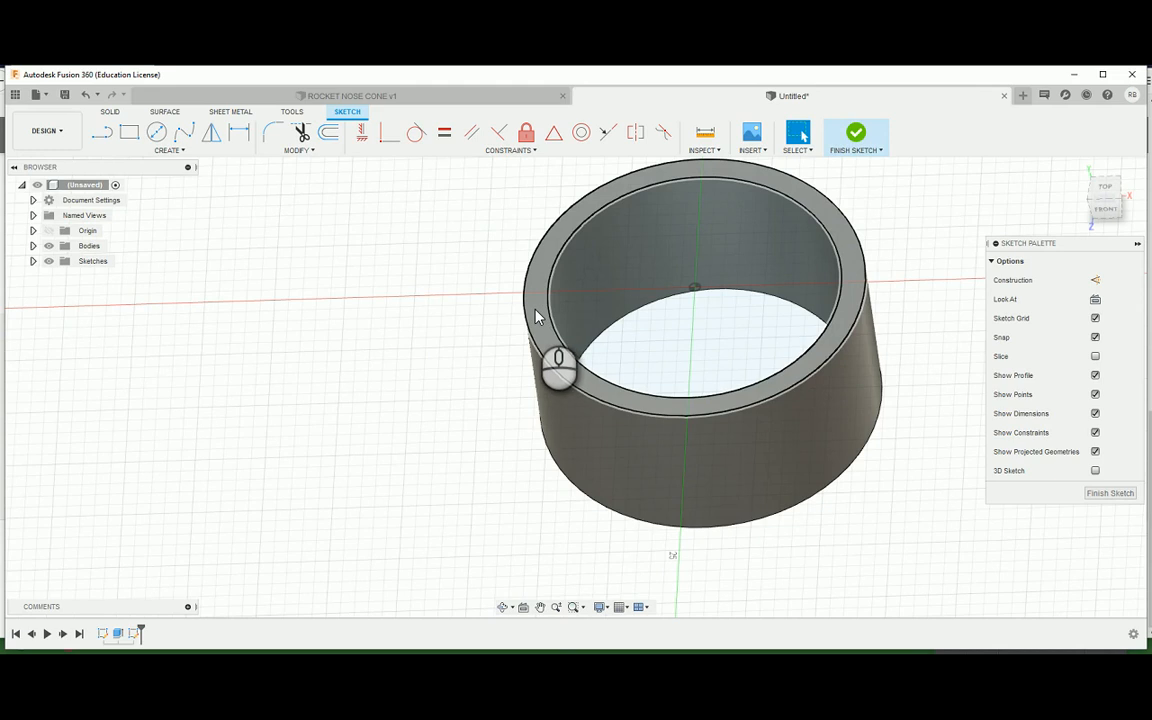
{"action": "mouse_move", "coordinate": [548, 268]}
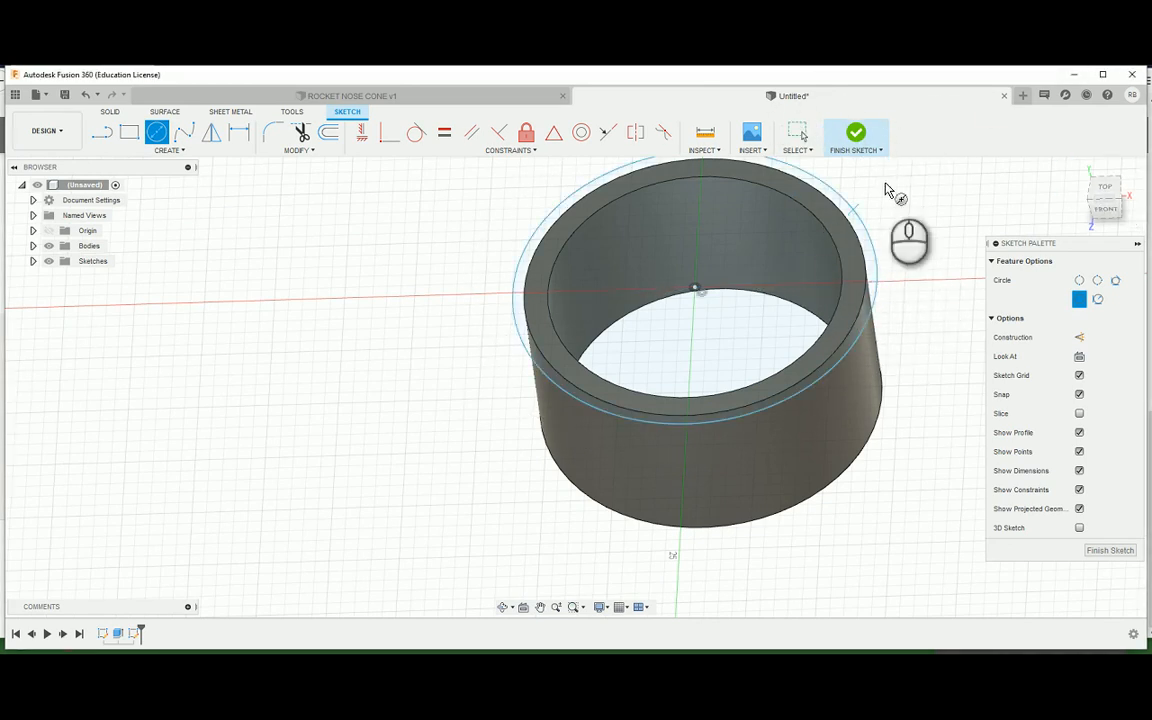
Step: Finish the sketch containing the circle on the ring's top rim
{"action": "left_click", "coordinate": [856, 136]}
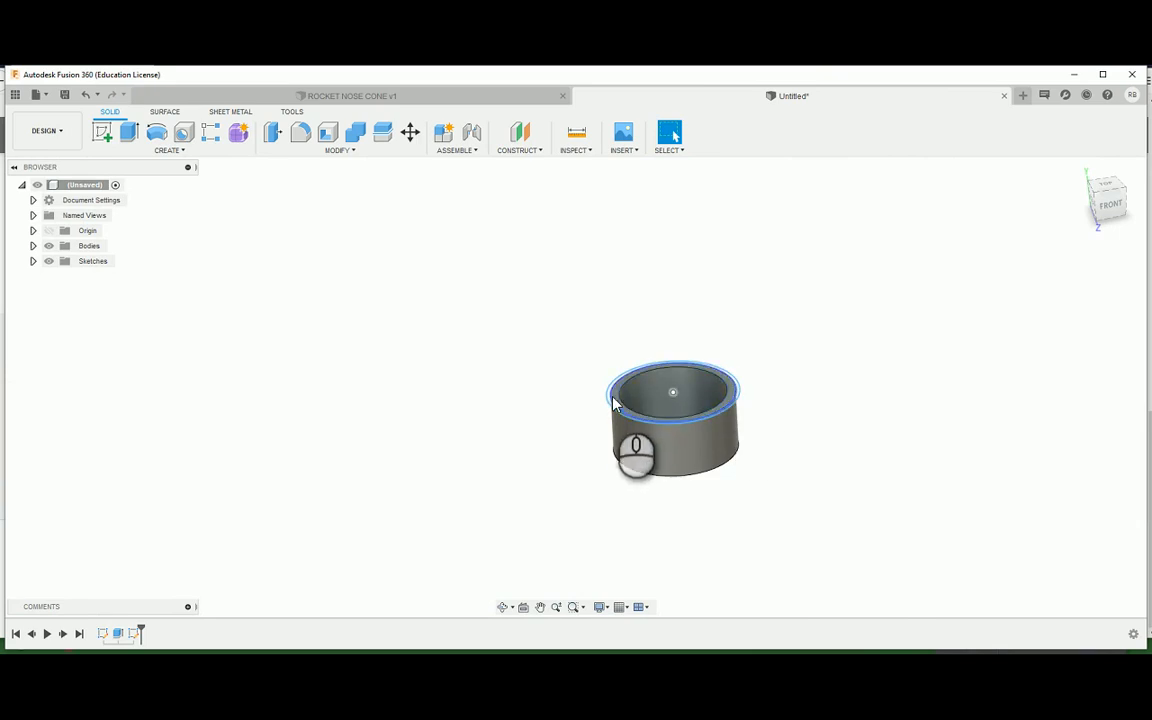
{"action": "left_click", "coordinate": [350, 96]}
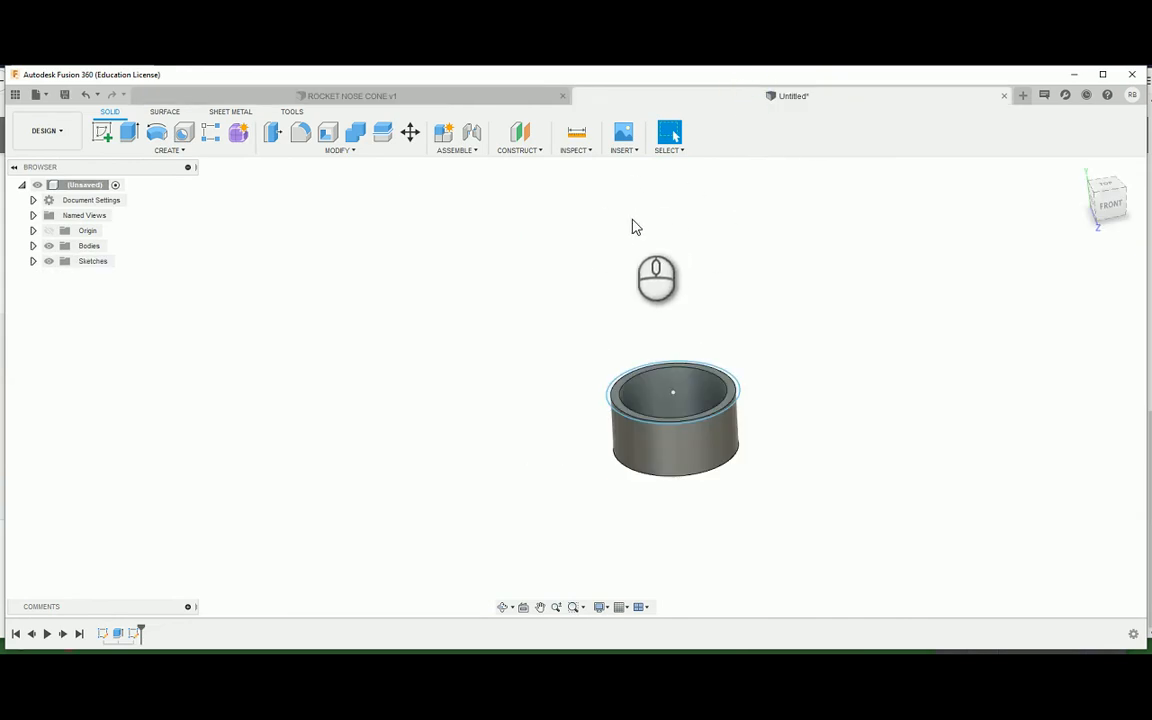
{"action": "mouse_move", "coordinate": [716, 220]}
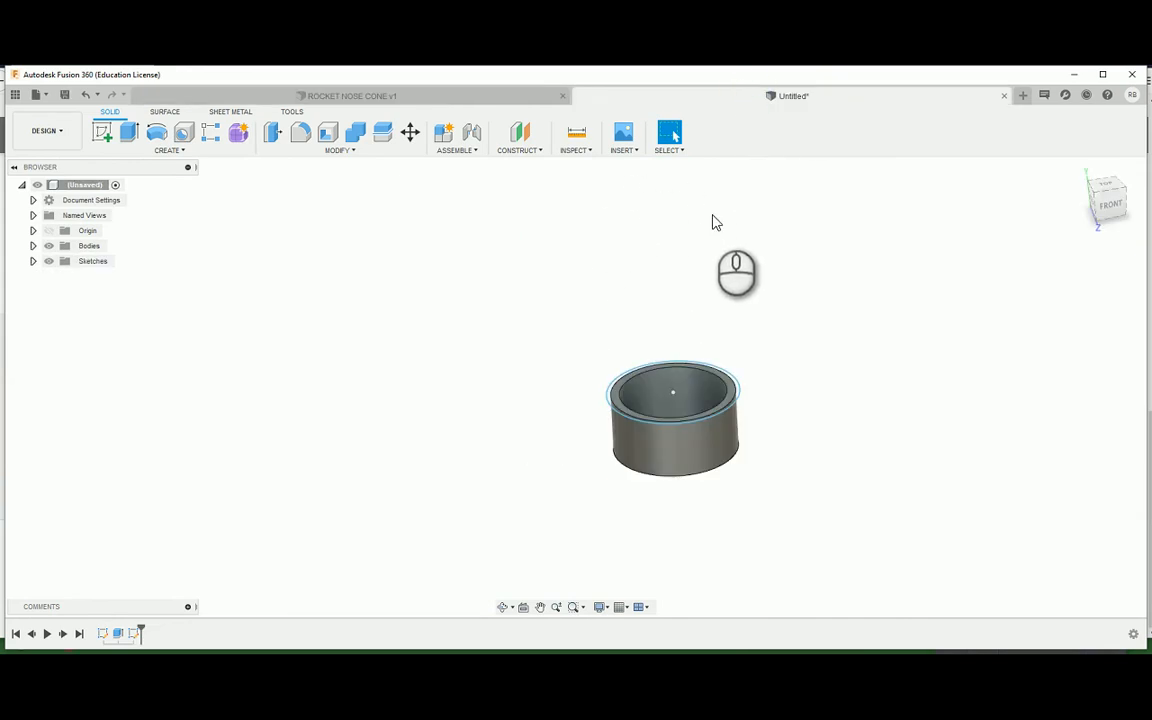
{"action": "mouse_move", "coordinate": [678, 222]}
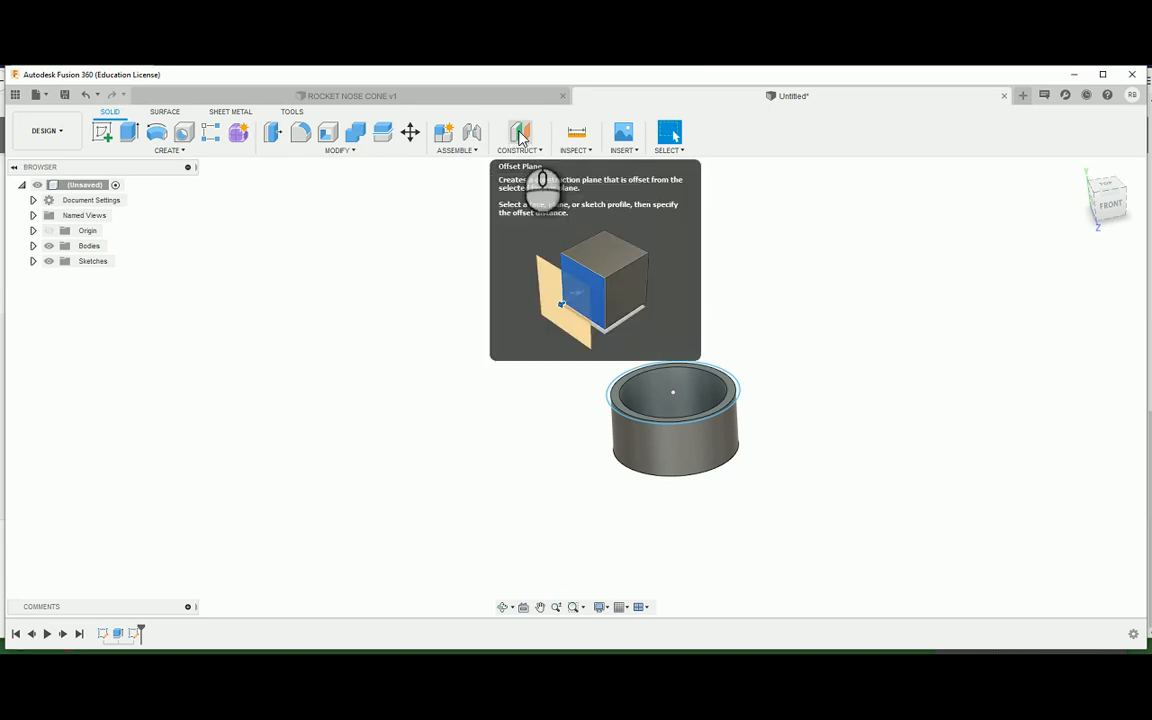
Step: Create an offset construction plane 40 mm above the ring's top face
{"action": "left_click", "coordinate": [520, 136]}
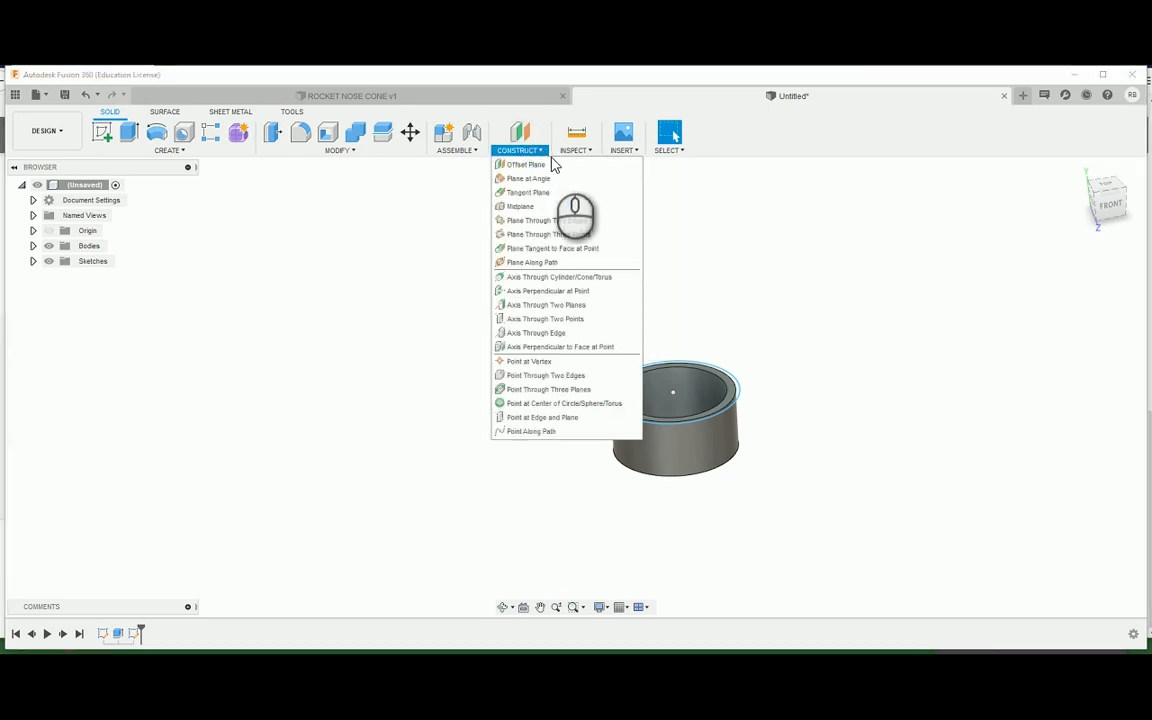
{"action": "left_click", "coordinate": [528, 164]}
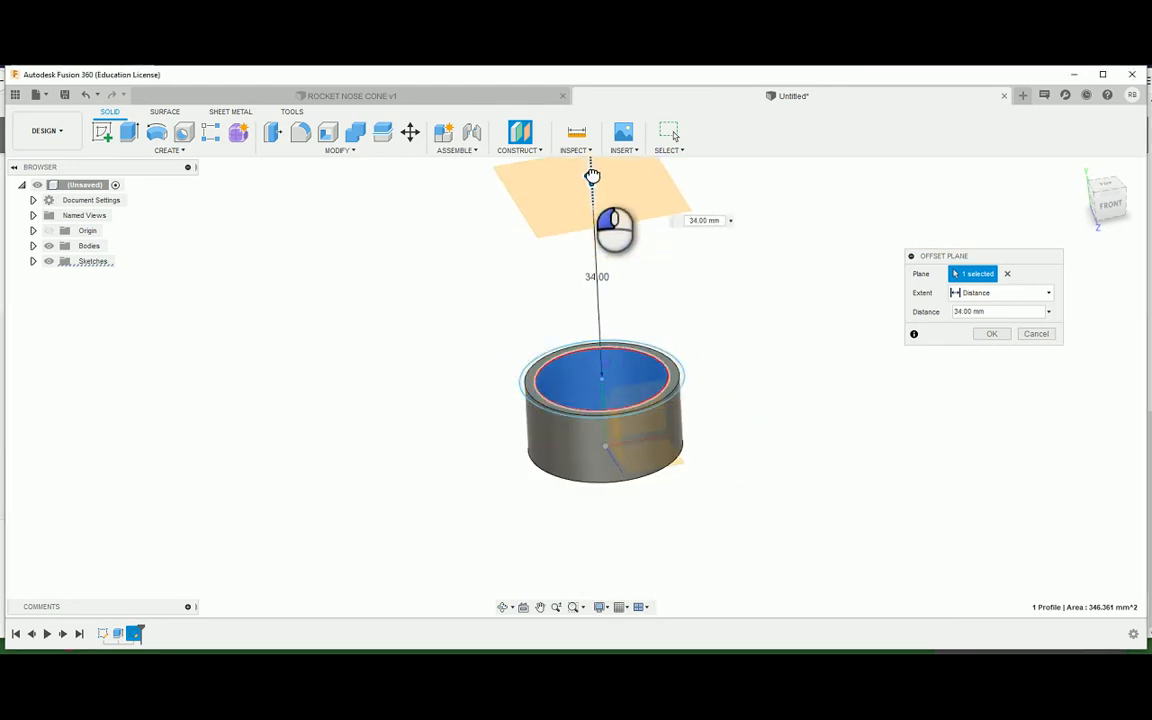
{"action": "left_click_drag", "start_coordinate": [614, 220], "coordinate": [628, 230]}
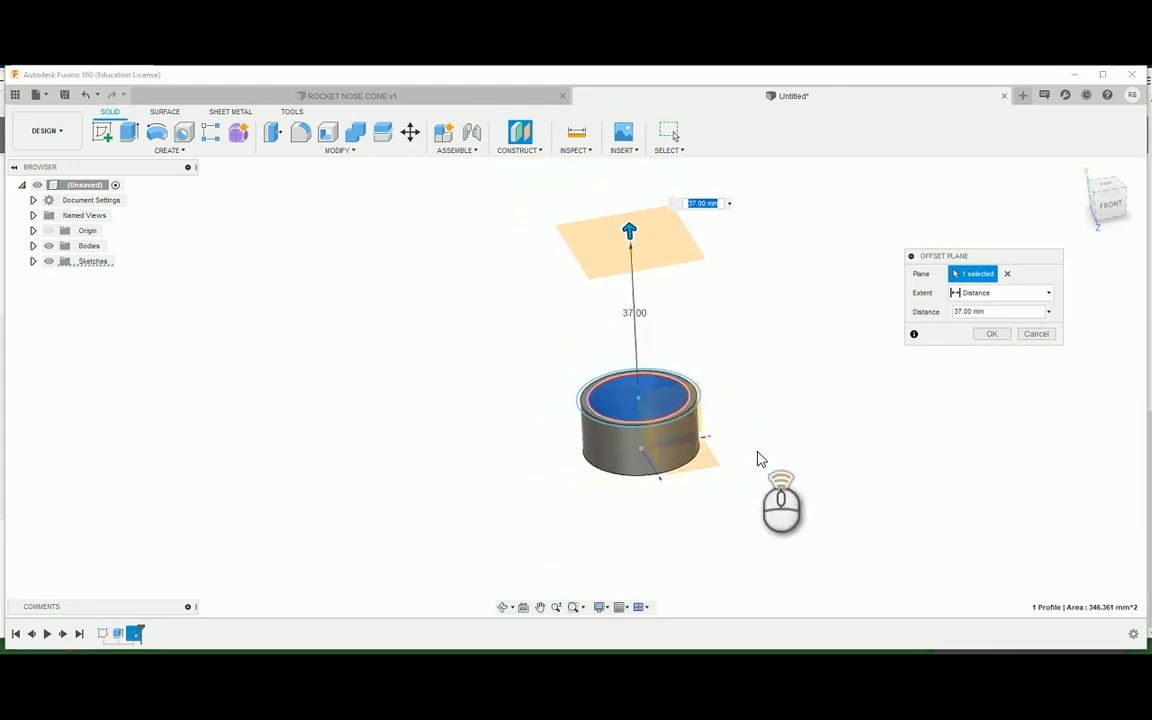
{"action": "left_click_drag", "start_coordinate": [628, 230], "coordinate": [650, 250]}
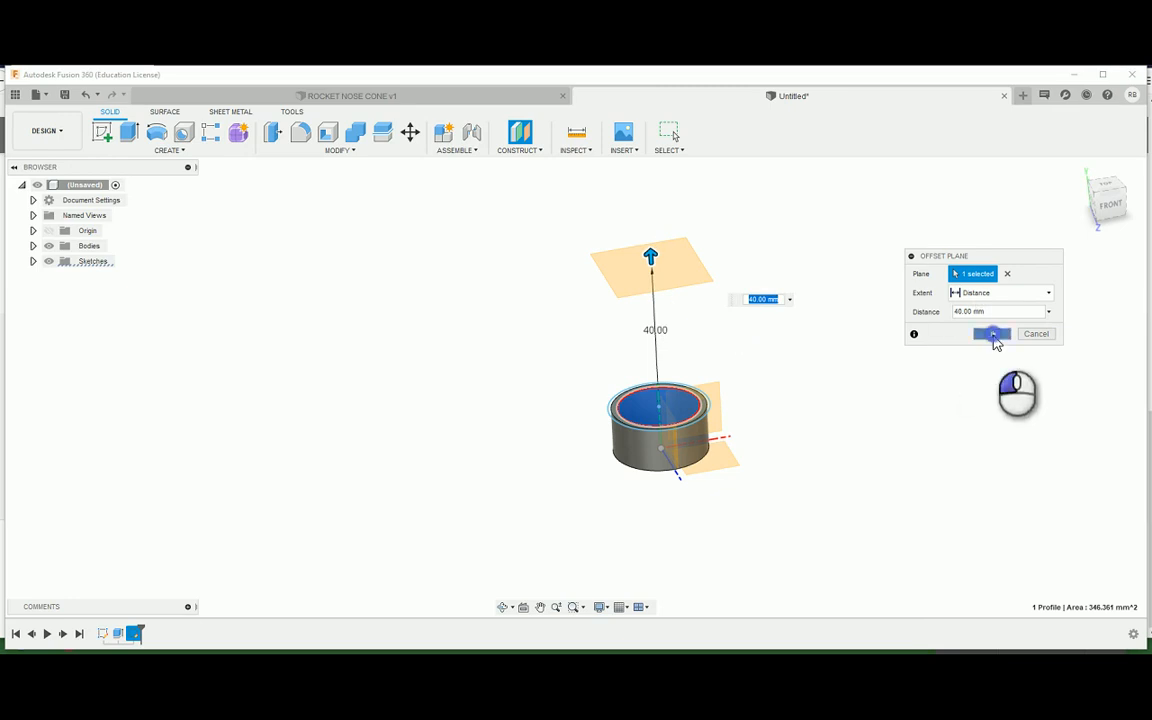
{"action": "left_click", "coordinate": [990, 334]}
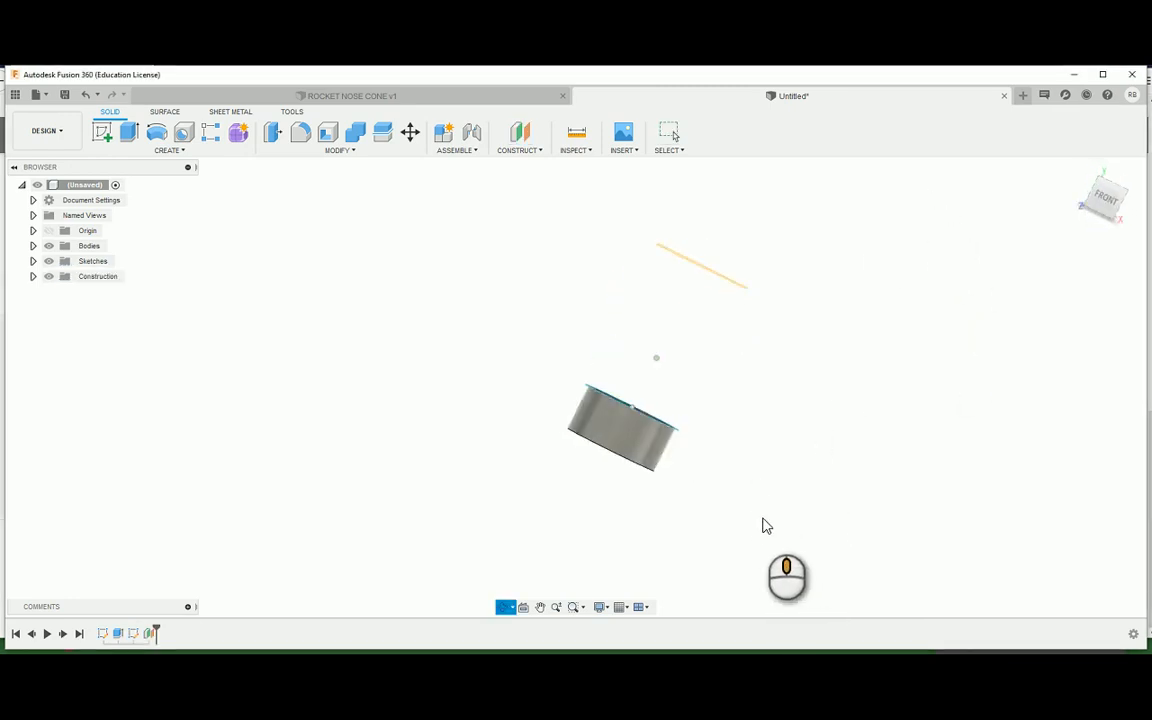
Step: Sketch a single point at the origin on the offset plane and finish it
{"action": "left_click", "coordinate": [100, 132]}
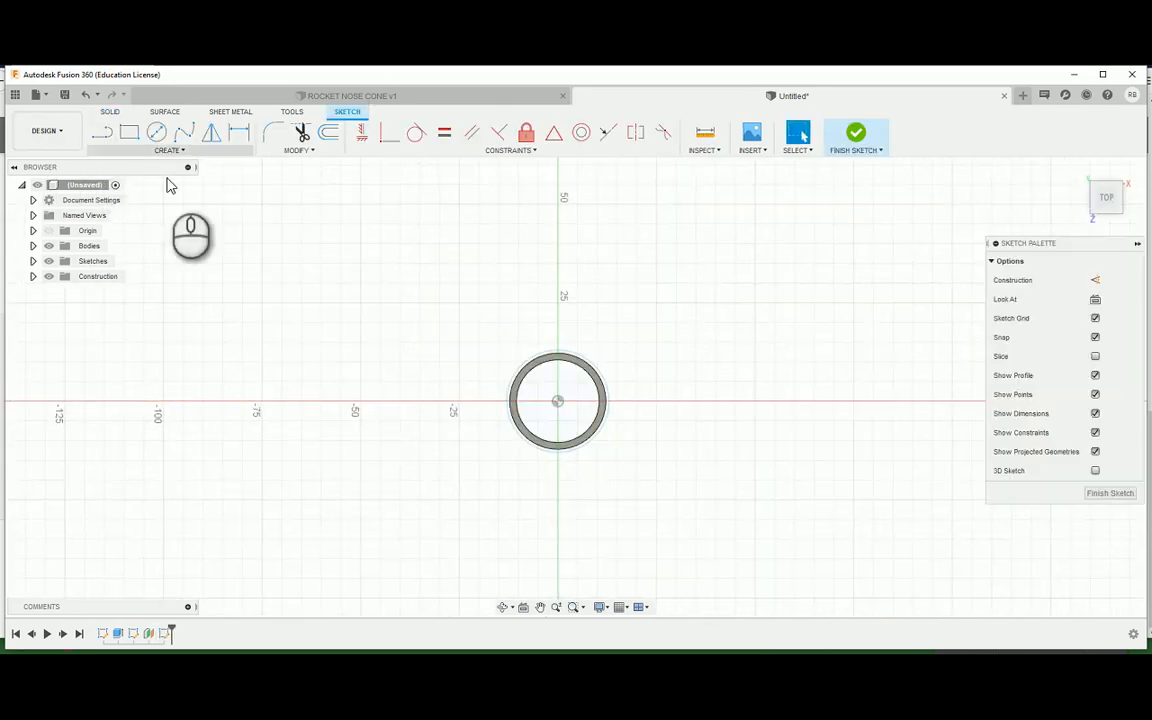
{"action": "left_click", "coordinate": [168, 150]}
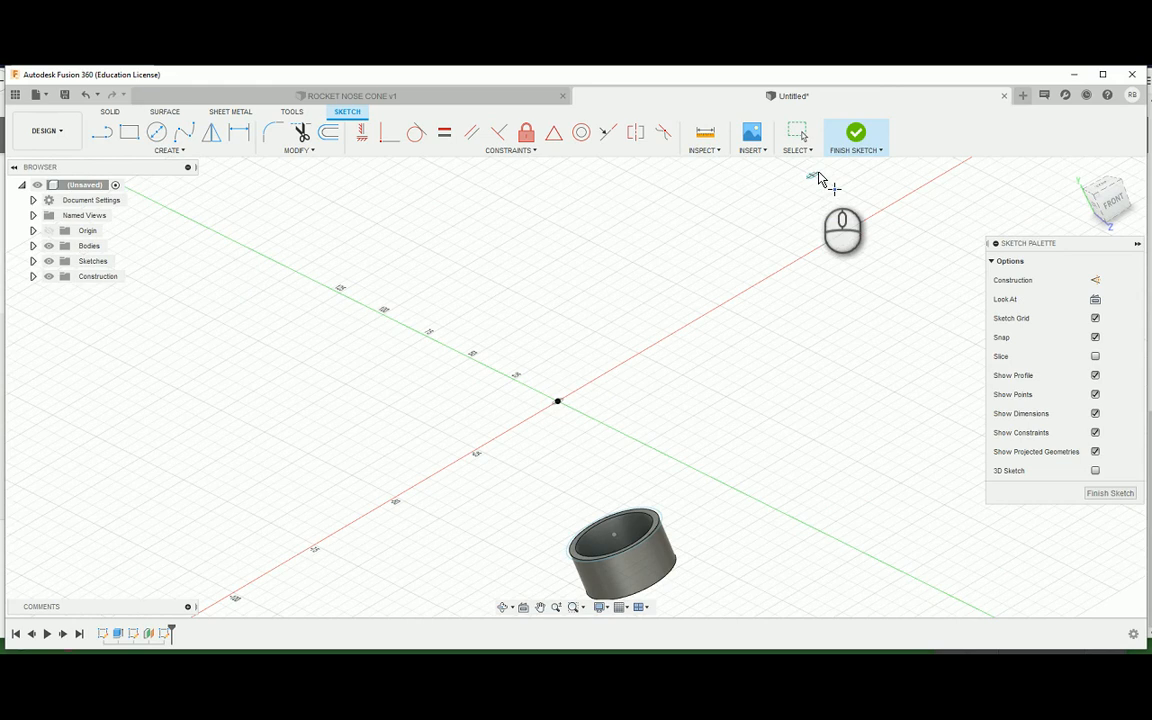
{"action": "left_click", "coordinate": [856, 132]}
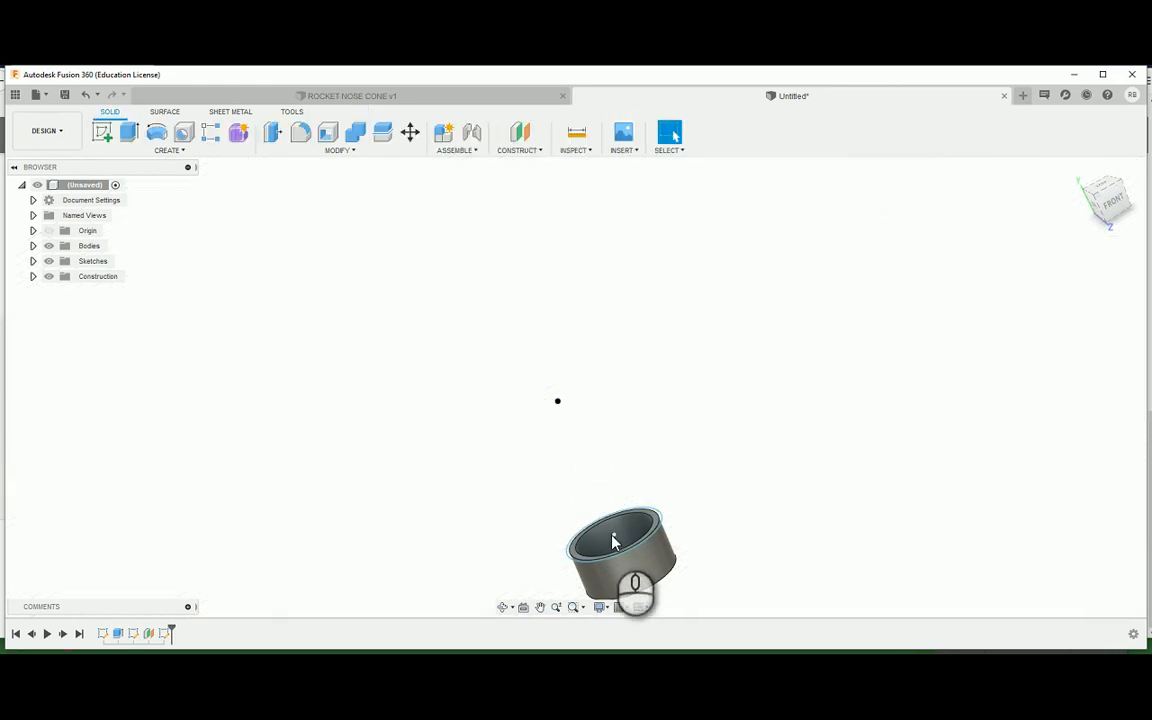
Step: Loft the rim circle up to the point to form a solid cone
{"action": "left_click", "coordinate": [168, 150]}
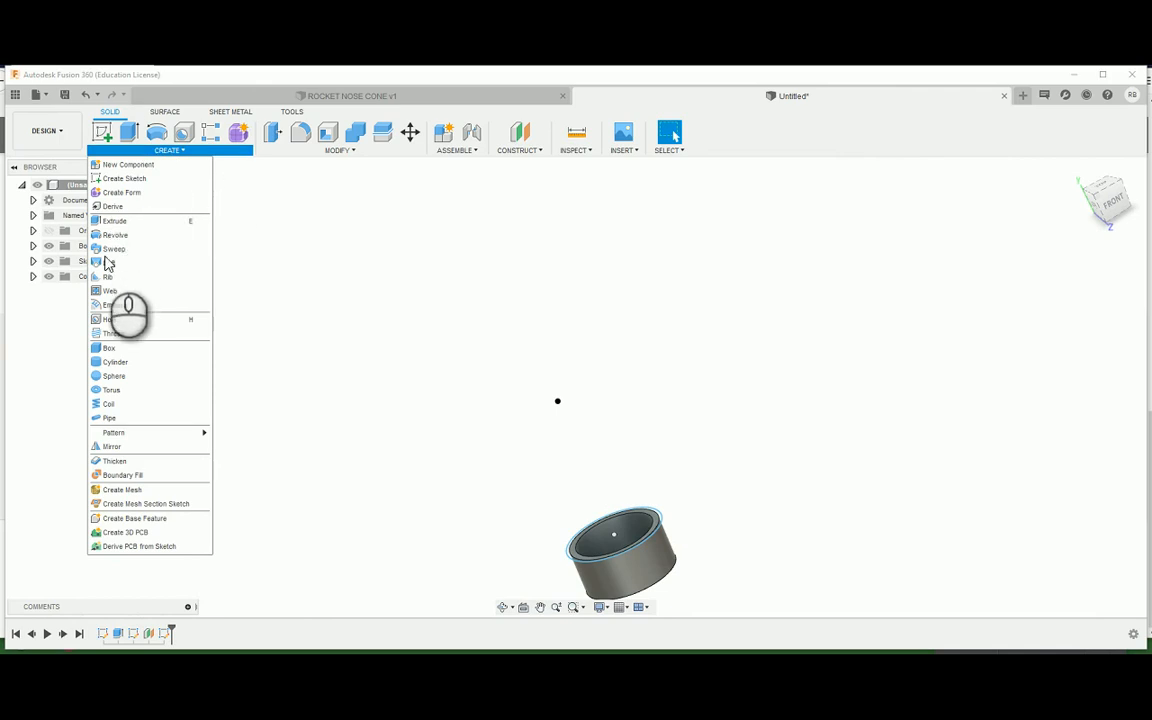
{"action": "left_click", "coordinate": [110, 264]}
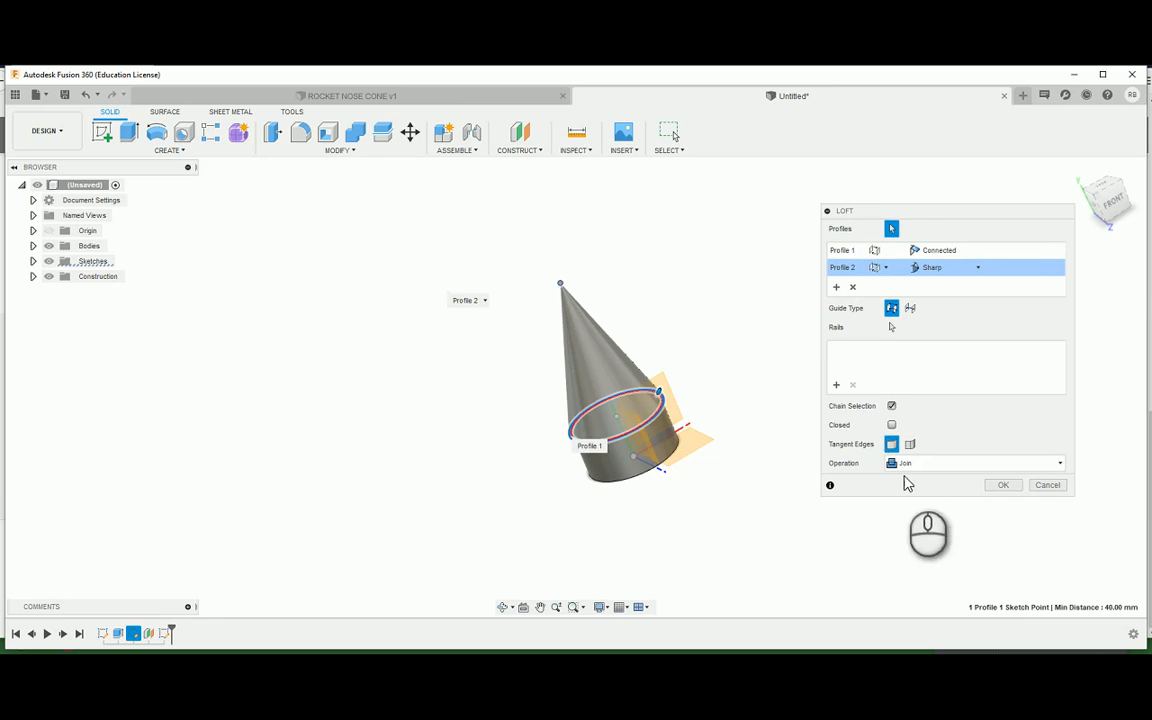
{"action": "mouse_move", "coordinate": [1064, 470]}
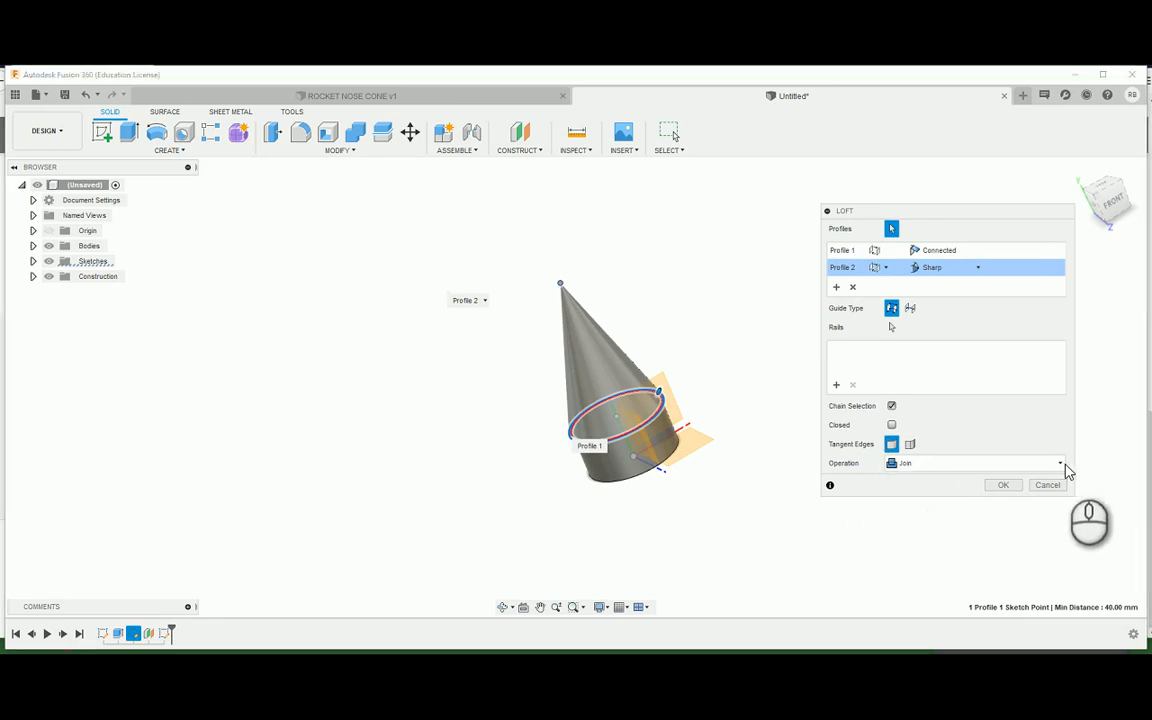
{"action": "left_click", "coordinate": [1058, 462]}
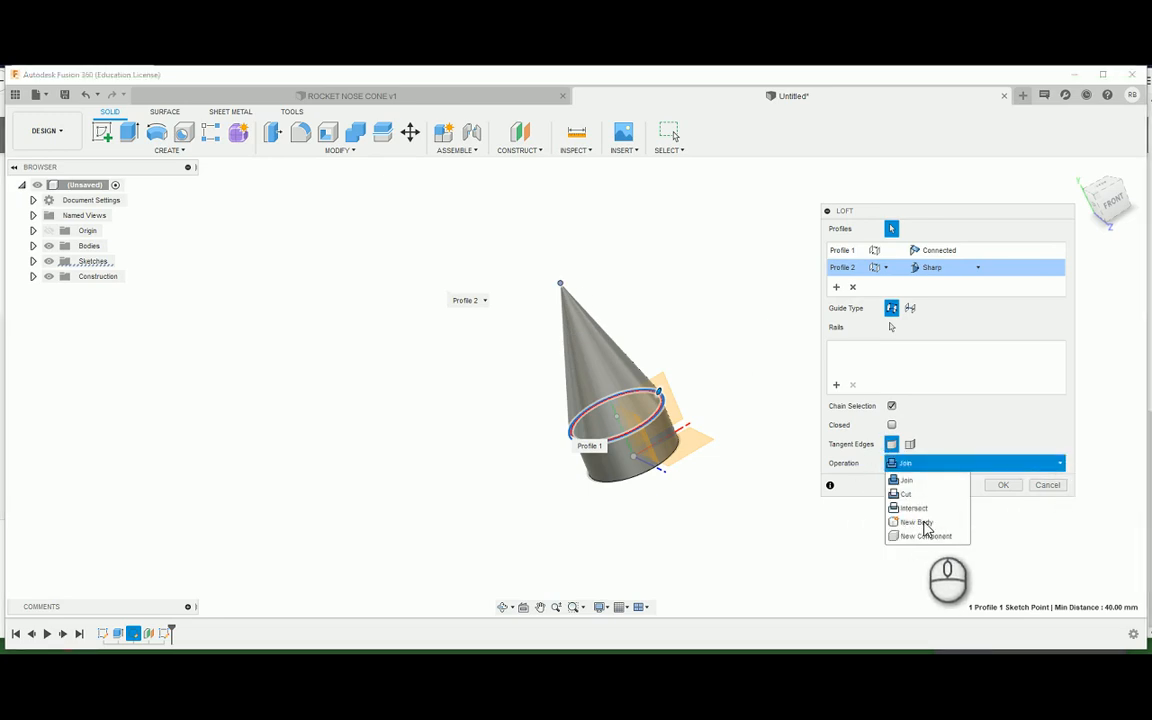
{"action": "mouse_move", "coordinate": [938, 500]}
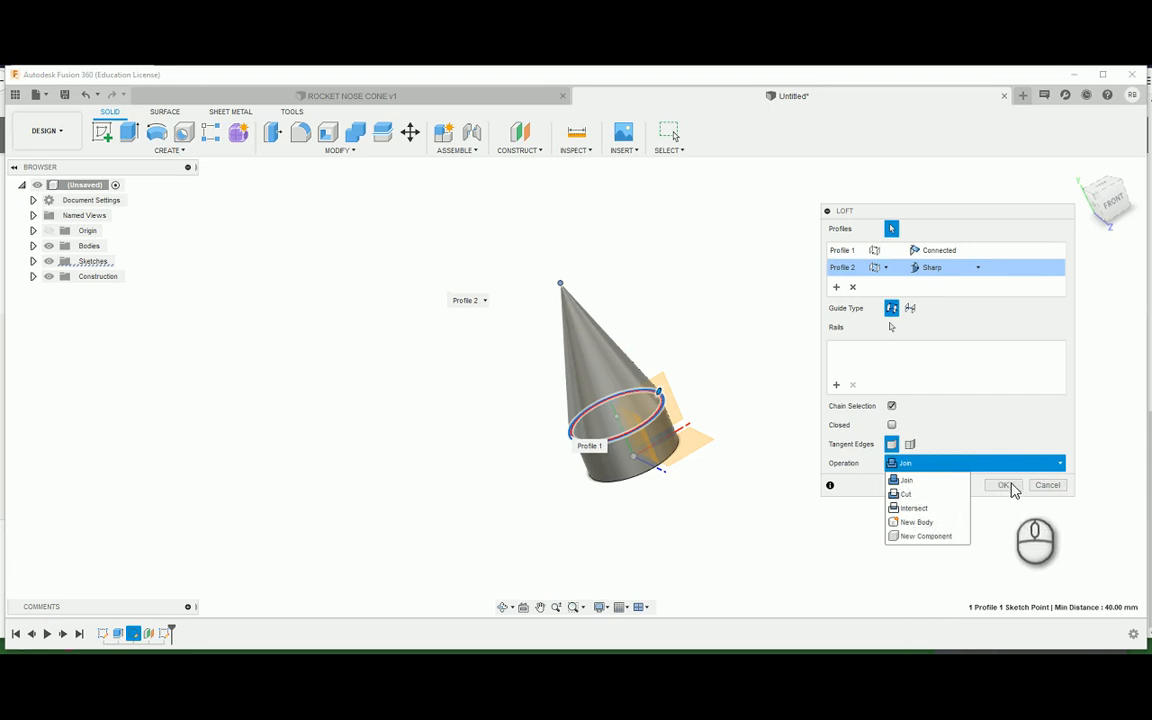
{"action": "left_click", "coordinate": [1004, 486]}
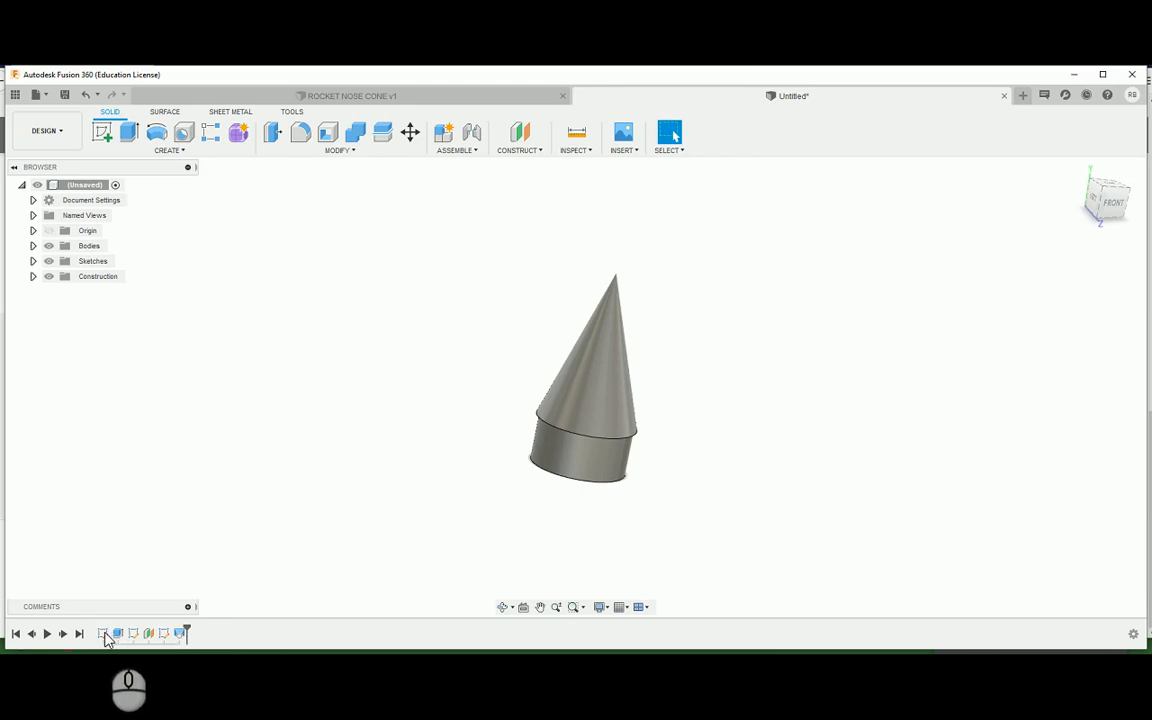
Step: Delete the loft feature from the timeline so only the ring body remains
{"action": "left_click", "coordinate": [102, 632]}
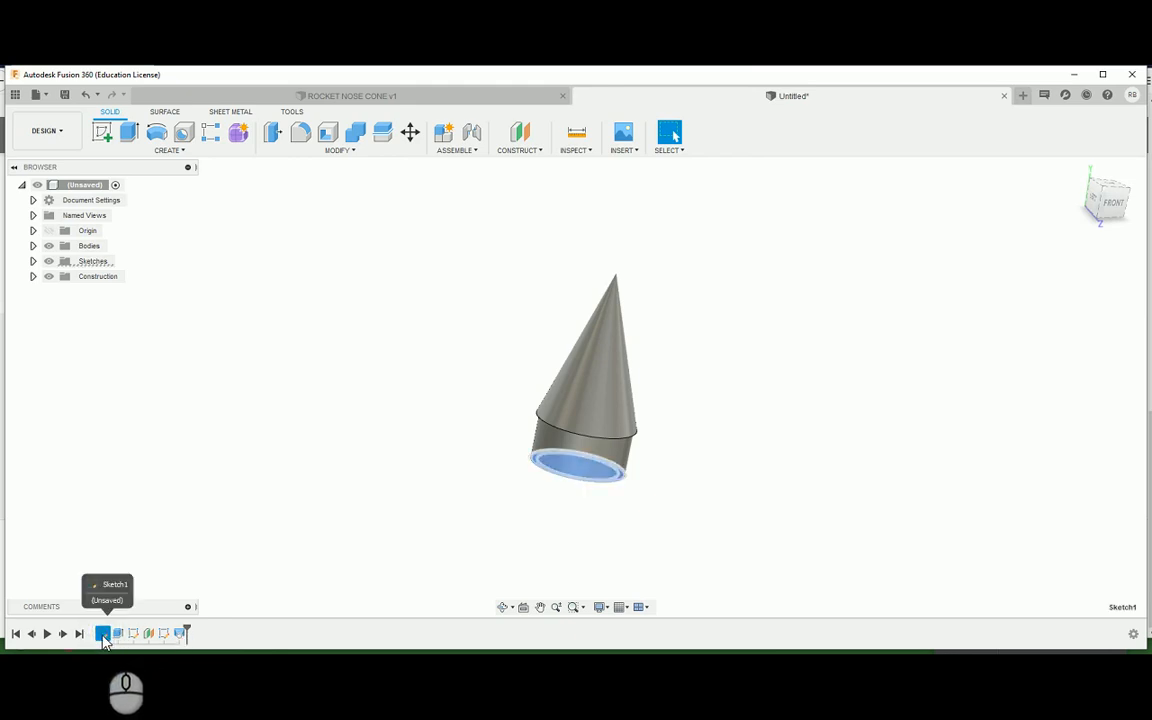
{"action": "left_click", "coordinate": [118, 632]}
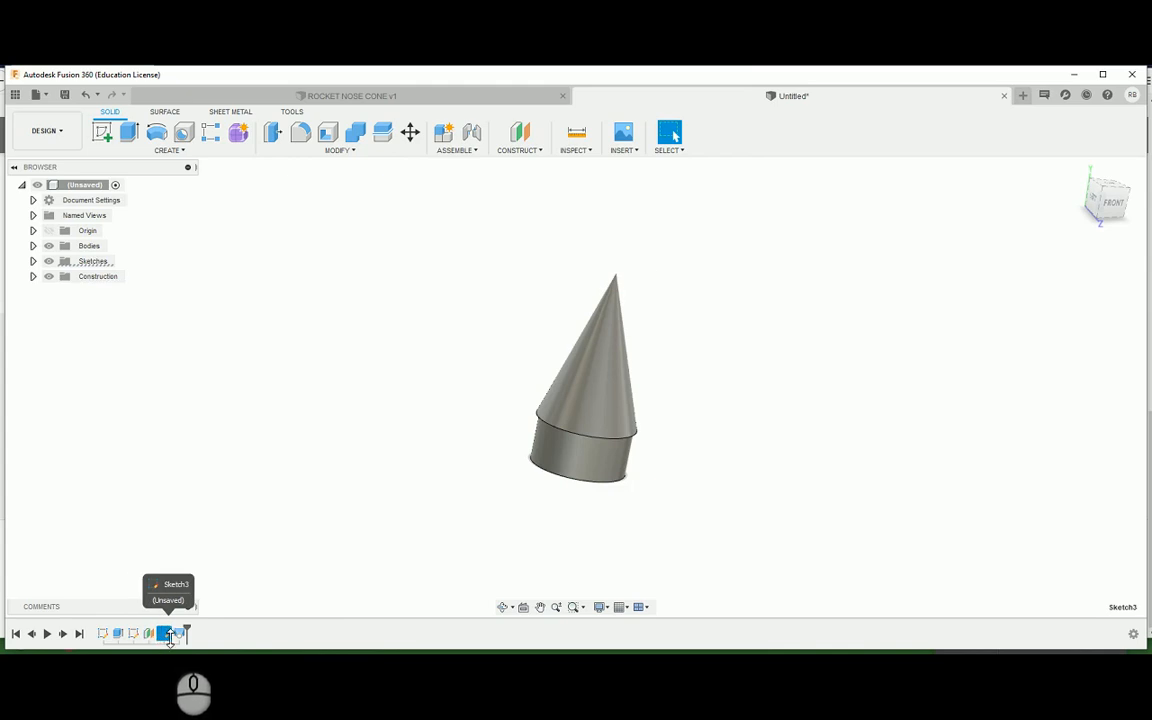
{"action": "left_click", "coordinate": [180, 632]}
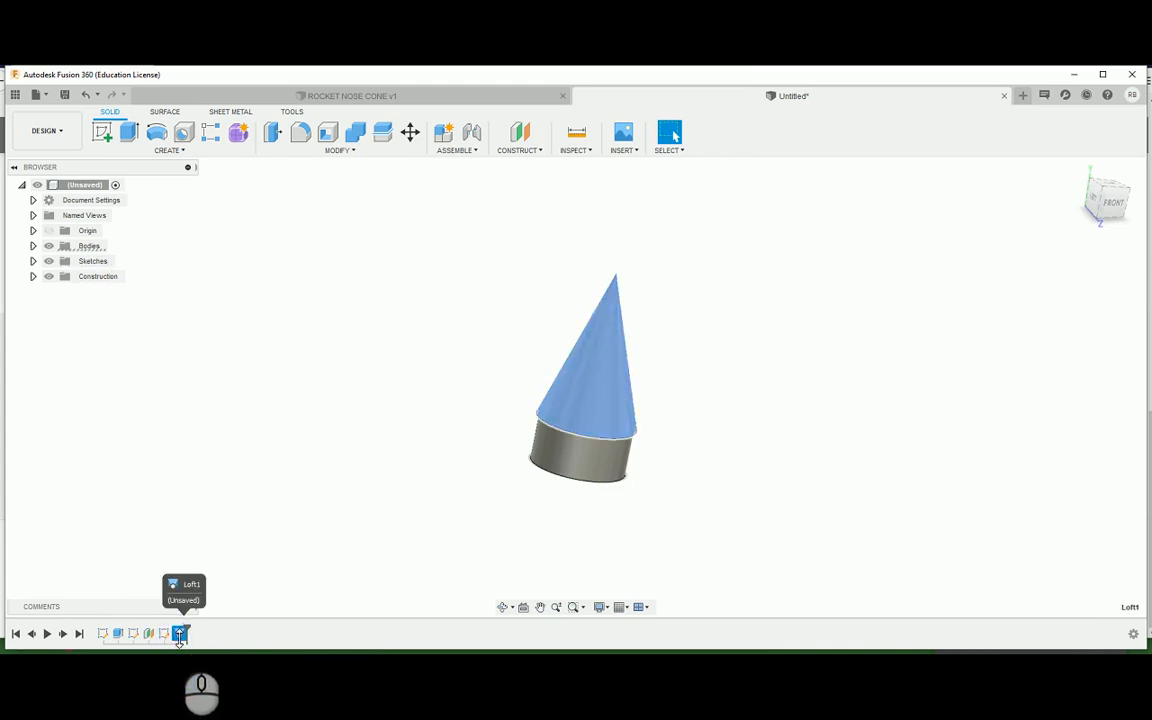
{"action": "right_click", "coordinate": [180, 634]}
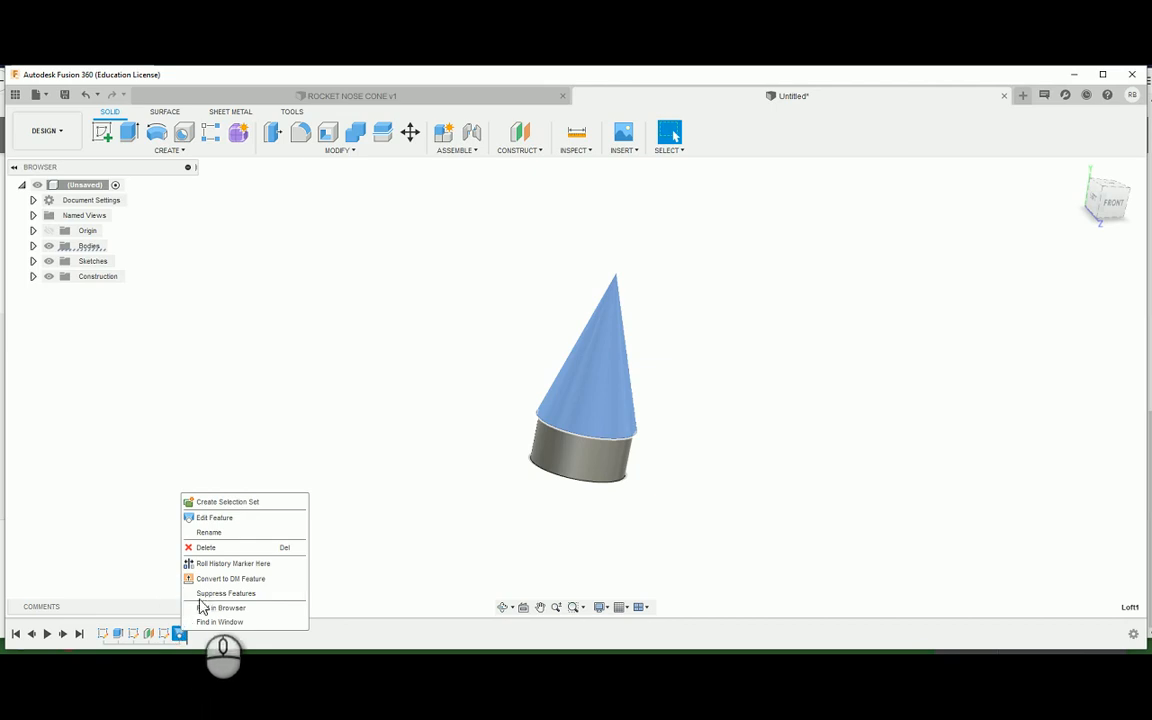
{"action": "left_click", "coordinate": [224, 592]}
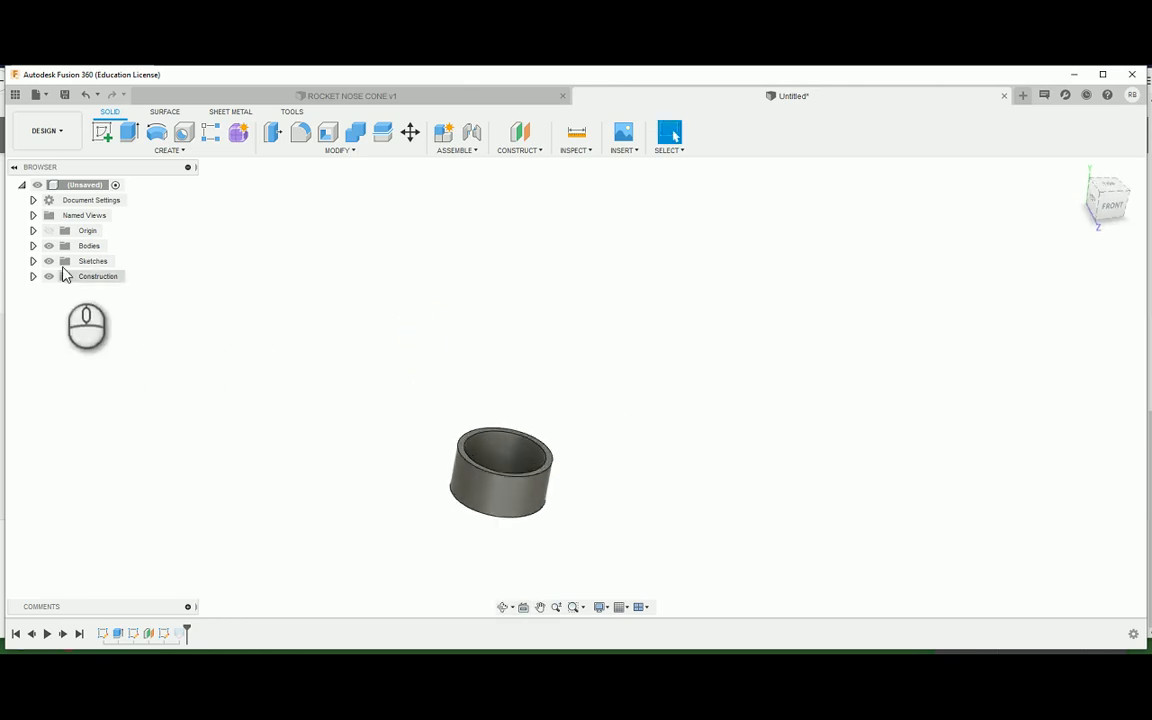
Step: Review Sketch2 in the Sketches list and switch to the finished ROCKET NOSE CONE v1 design
{"action": "left_click", "coordinate": [32, 260]}
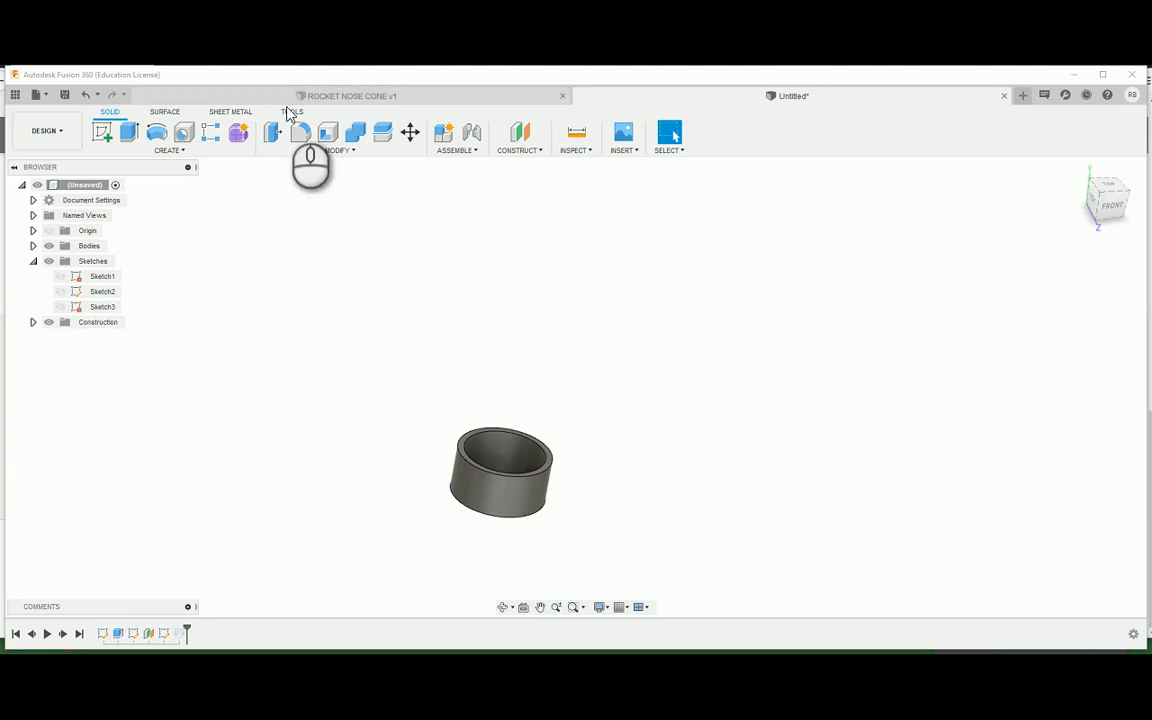
{"action": "left_click", "coordinate": [102, 292]}
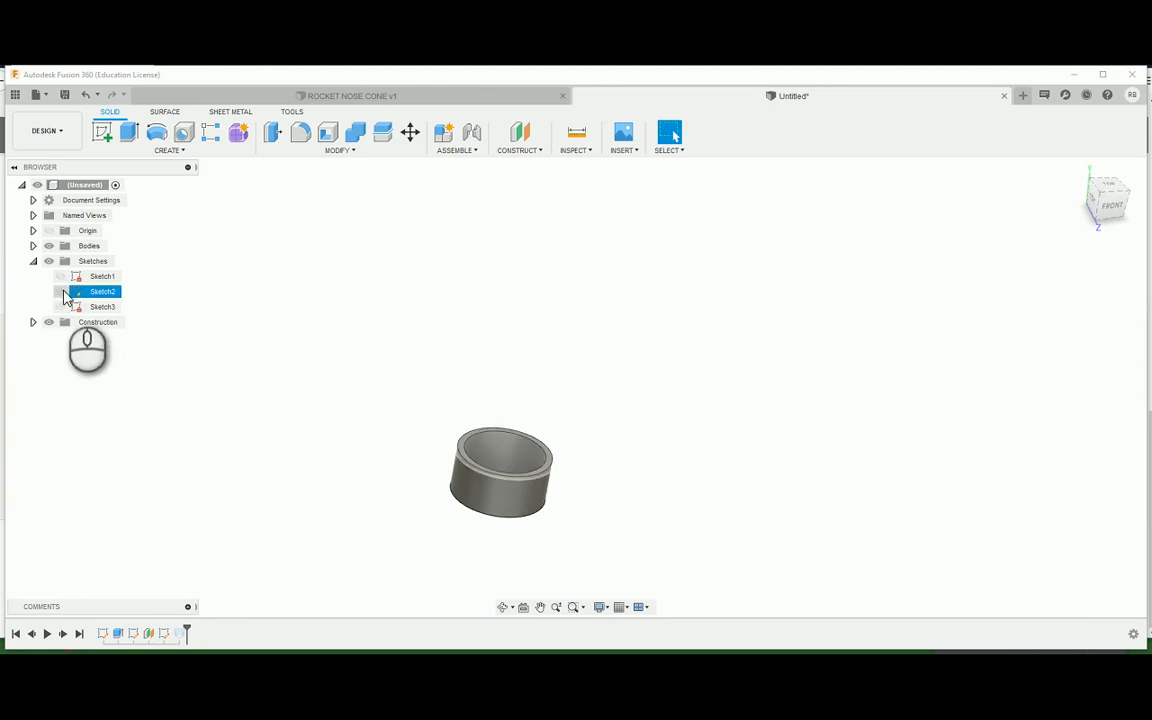
{"action": "left_click", "coordinate": [32, 260]}
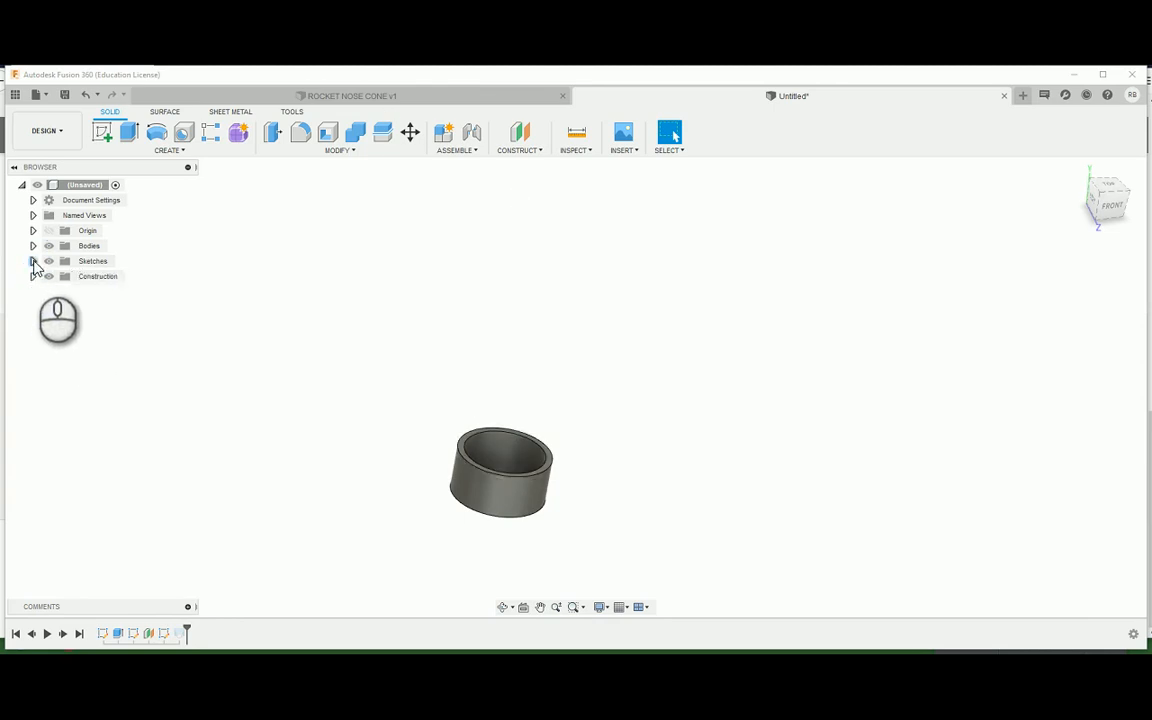
{"action": "left_click", "coordinate": [32, 260]}
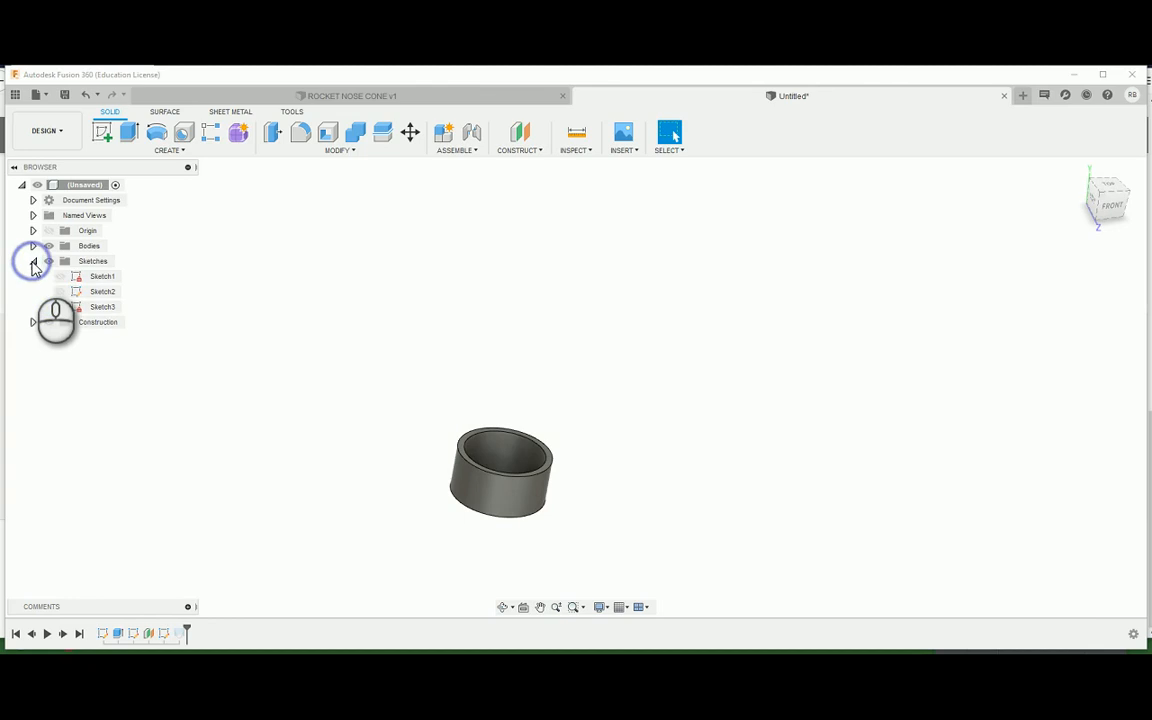
{"action": "left_click", "coordinate": [32, 260]}
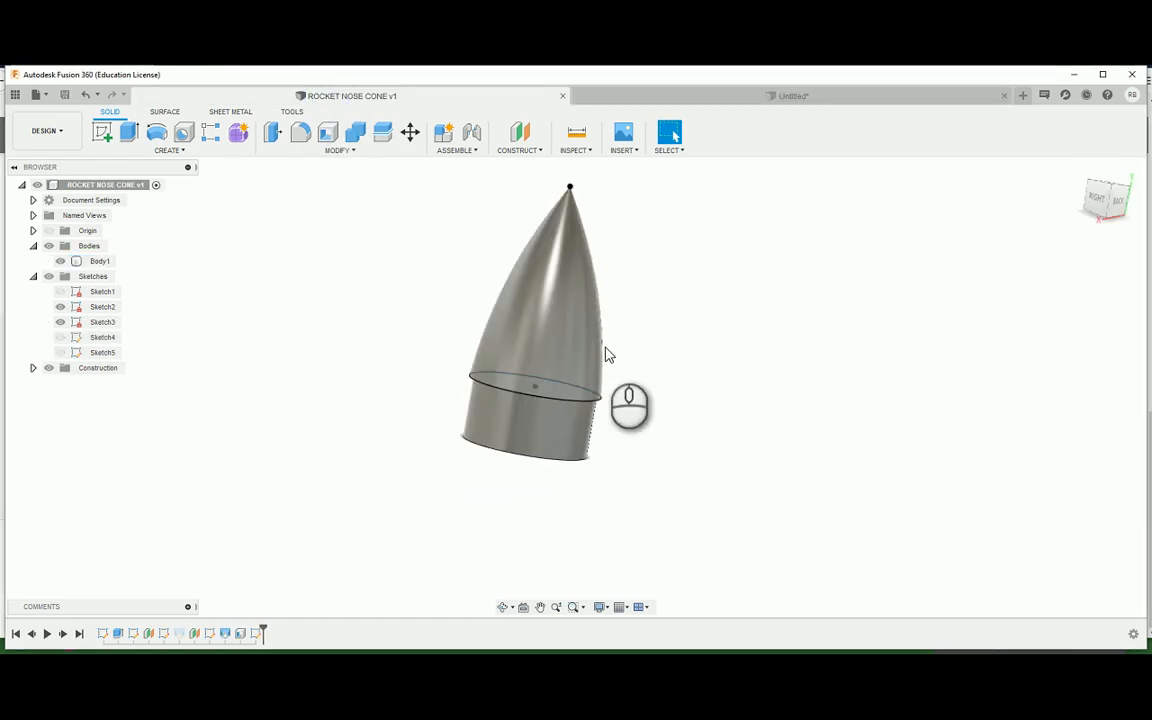
{"action": "mouse_move", "coordinate": [600, 230]}
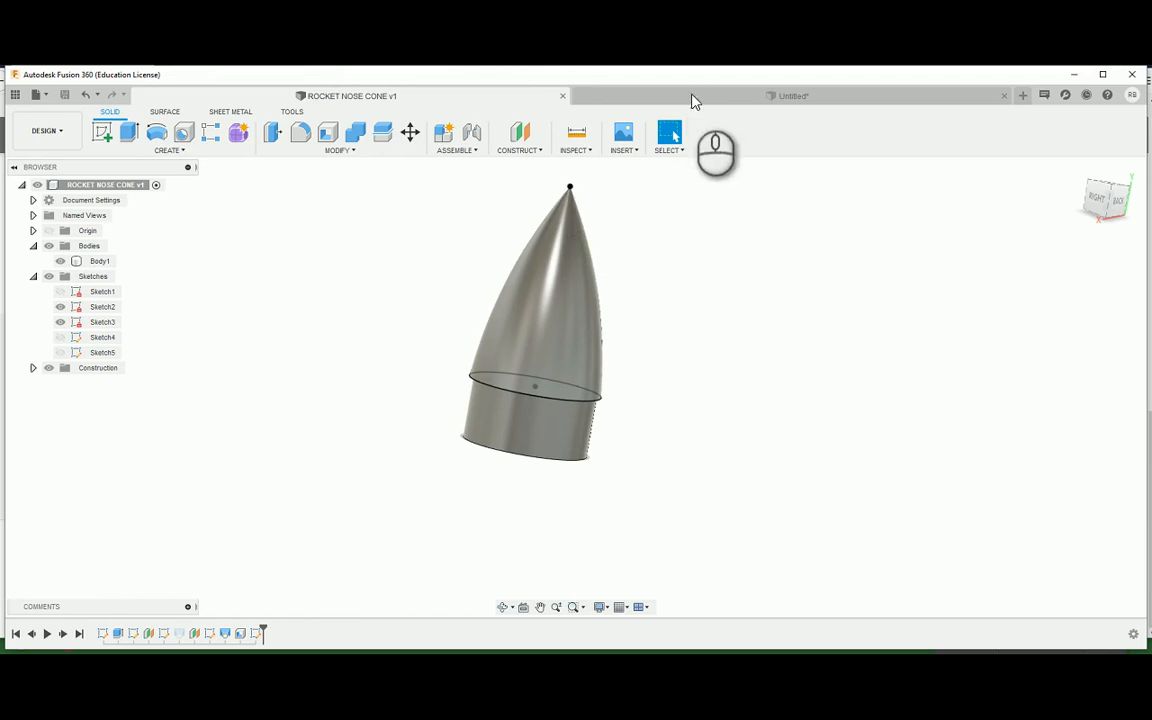
Step: In the untitled design, add an offset plane above the ring's top face and sketch a circle on it
{"action": "left_click", "coordinate": [790, 96]}
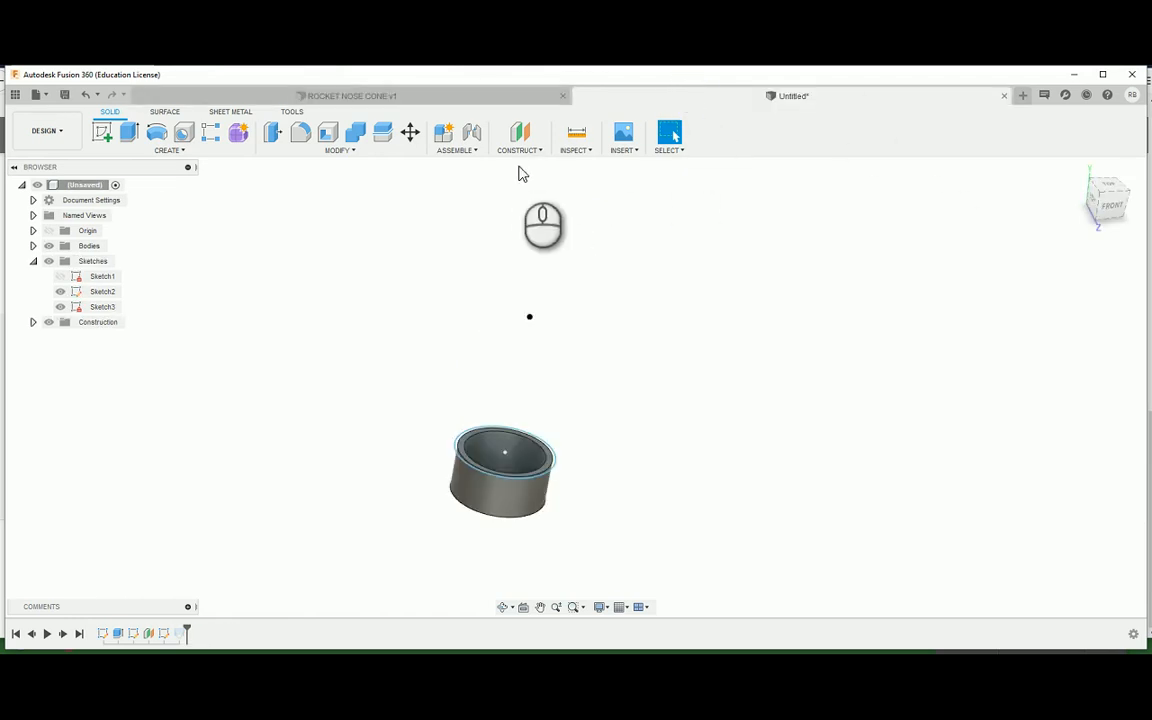
{"action": "left_click", "coordinate": [520, 132]}
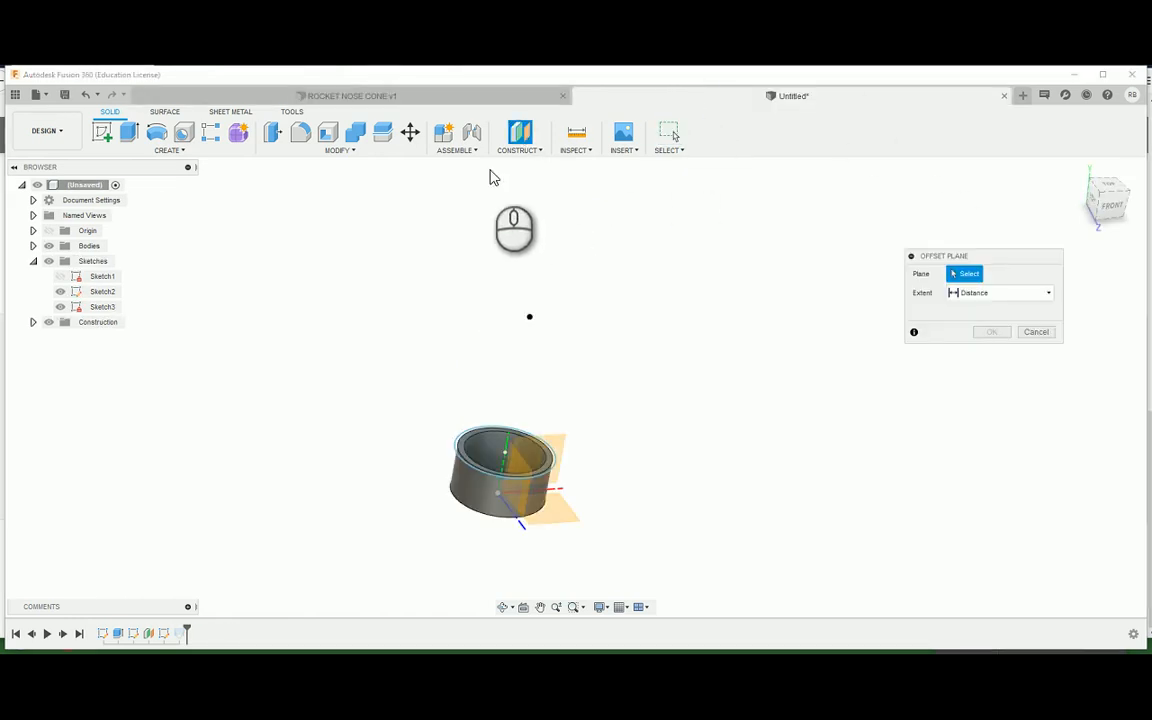
{"action": "left_click", "coordinate": [504, 442]}
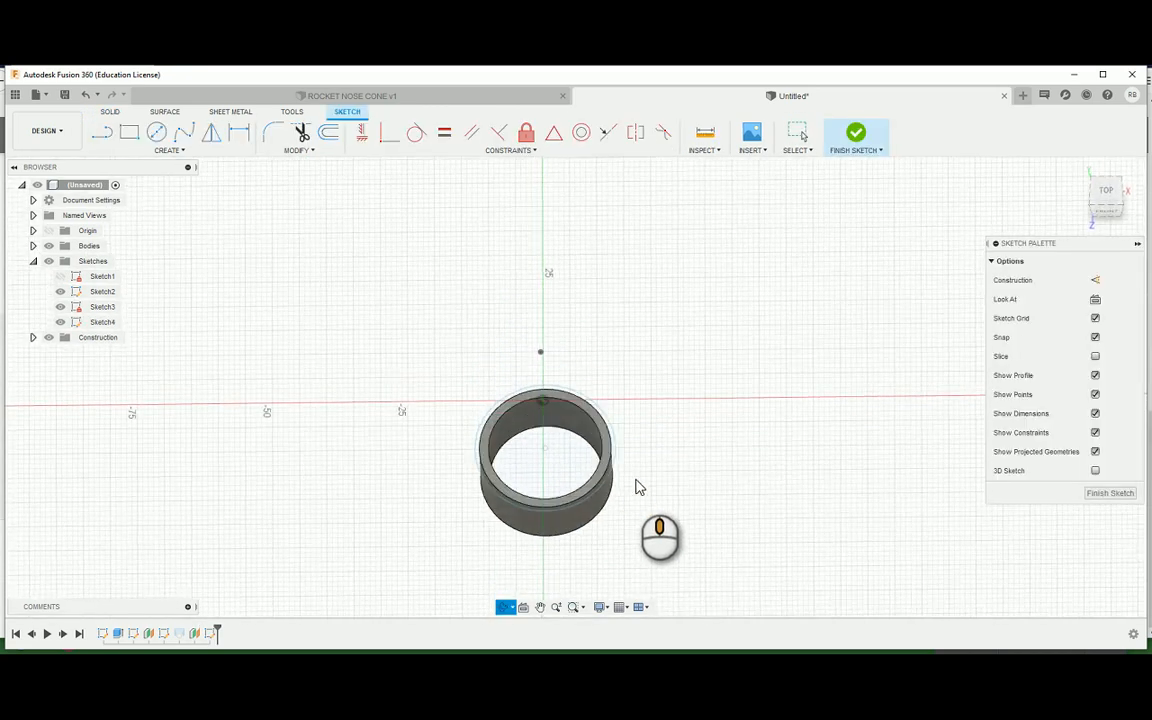
{"action": "left_click", "coordinate": [156, 132]}
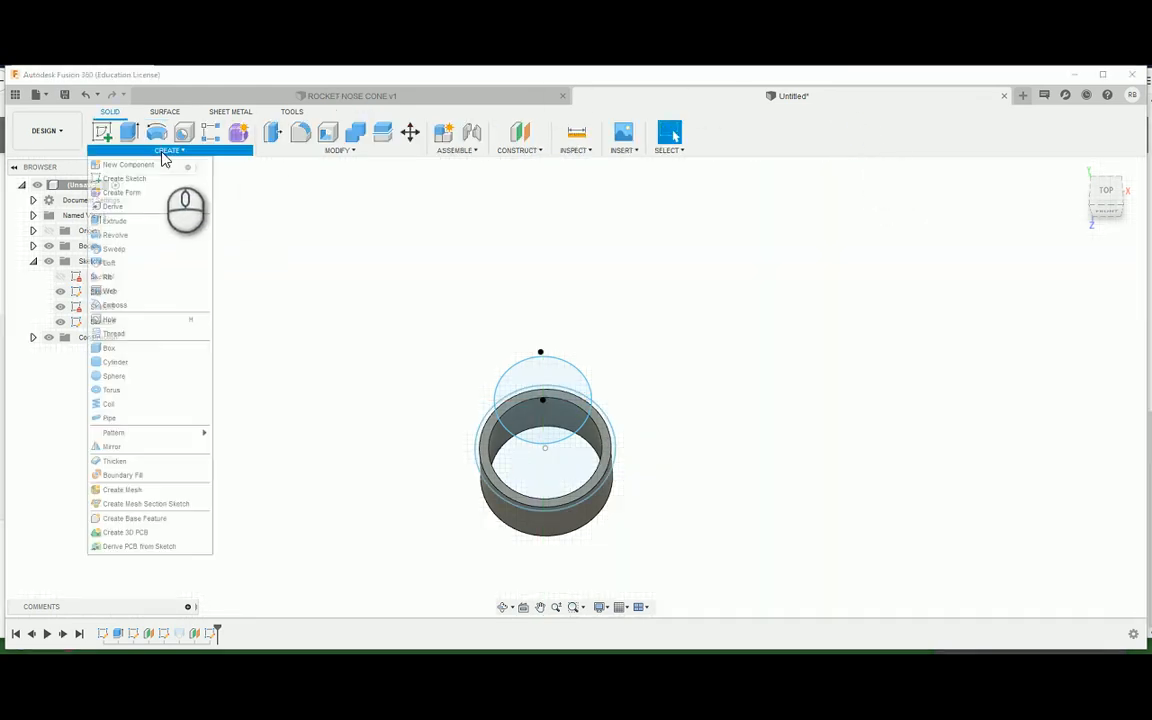
{"action": "mouse_move", "coordinate": [108, 270]}
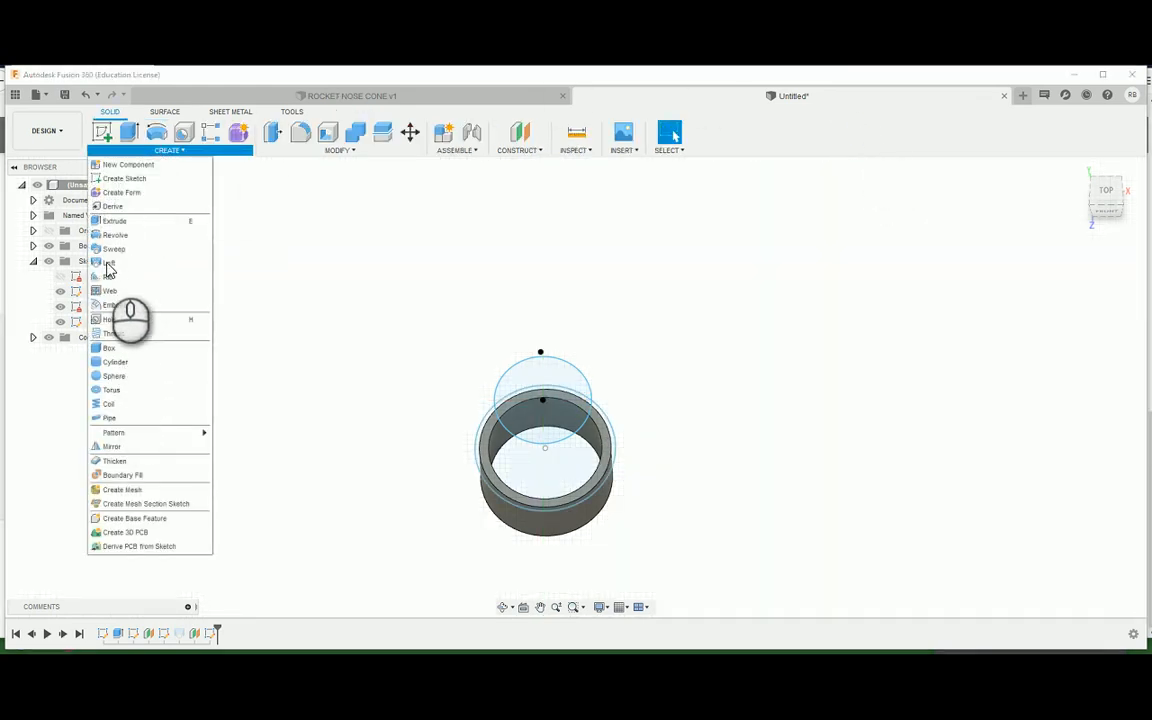
Step: Loft from the ring through the circle sketches up to the tip, forming a solid nose cone
{"action": "left_click", "coordinate": [108, 264]}
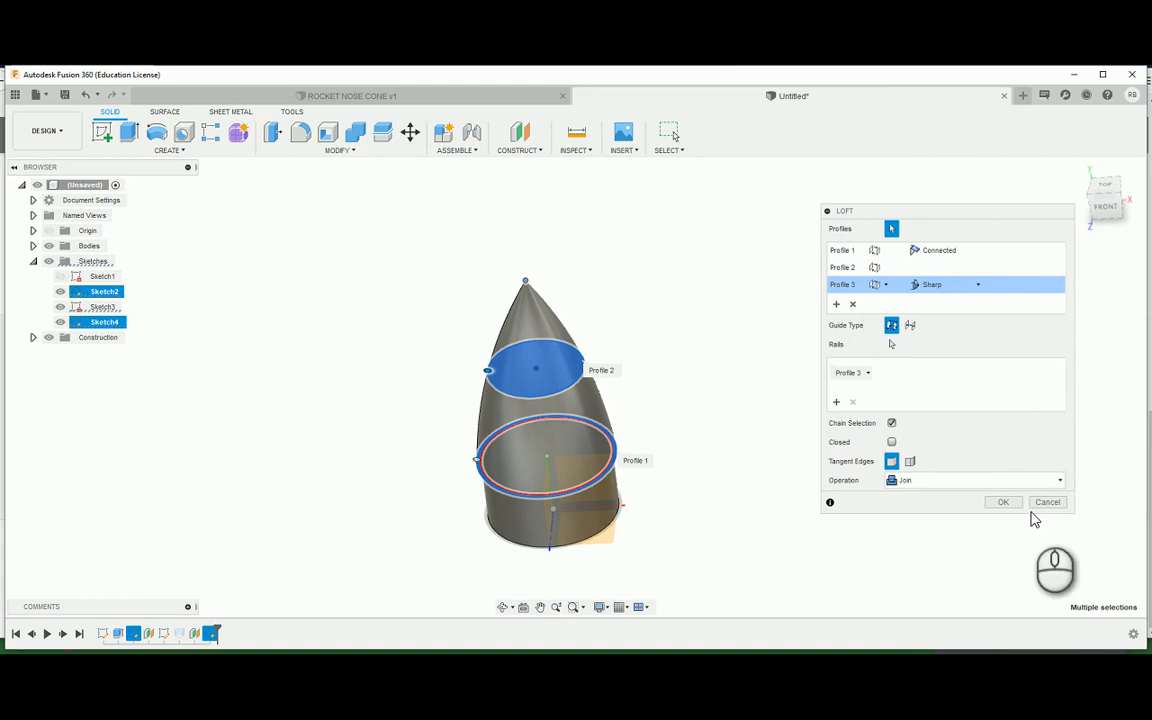
{"action": "left_click", "coordinate": [1002, 500]}
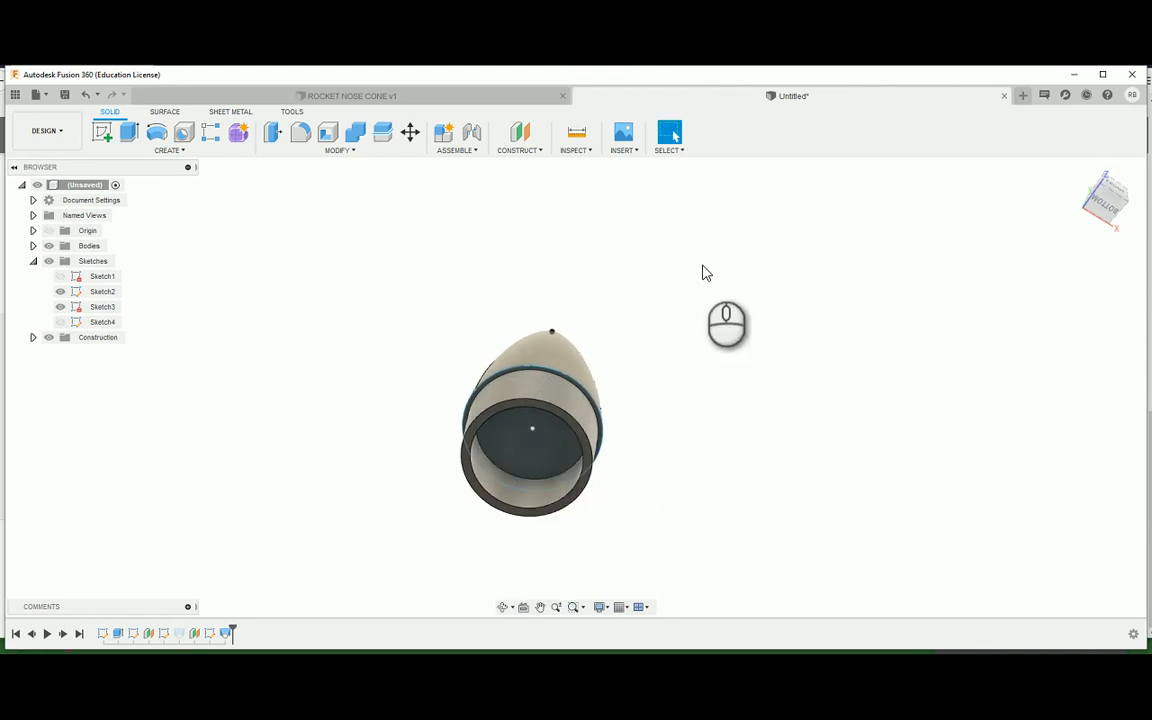
Step: Shell the cone from its bottom face with a 2 mm inside wall, leaving it hollow
{"action": "left_click", "coordinate": [340, 150]}
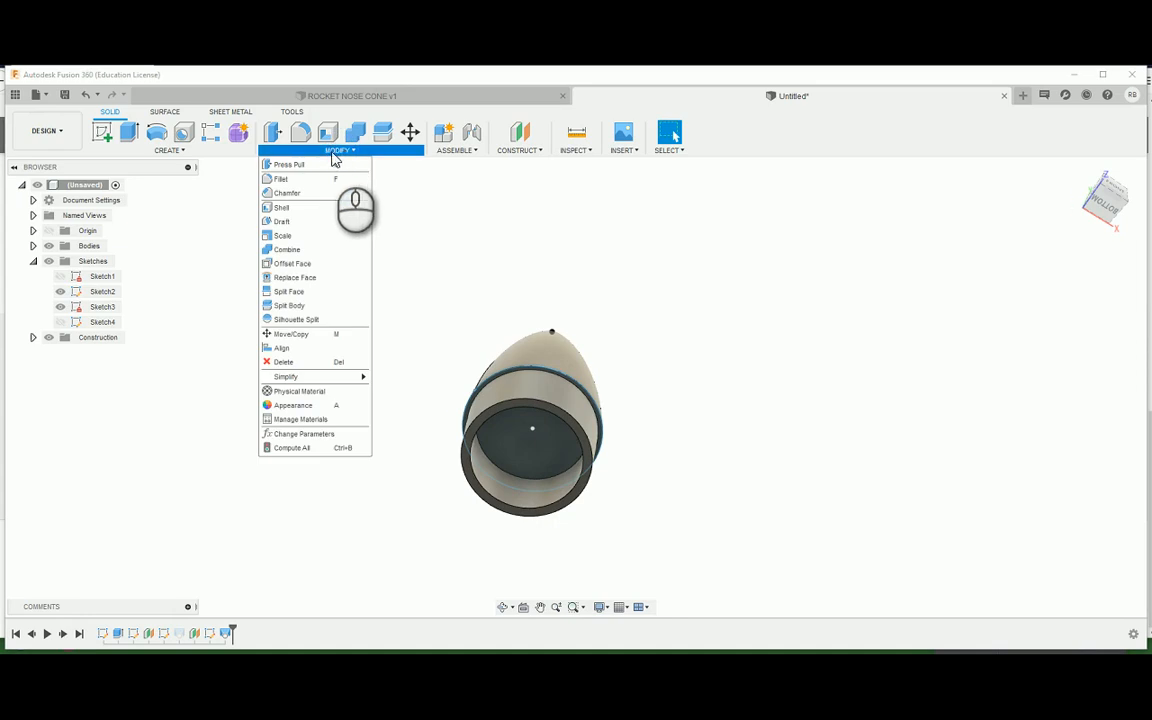
{"action": "left_click", "coordinate": [282, 206]}
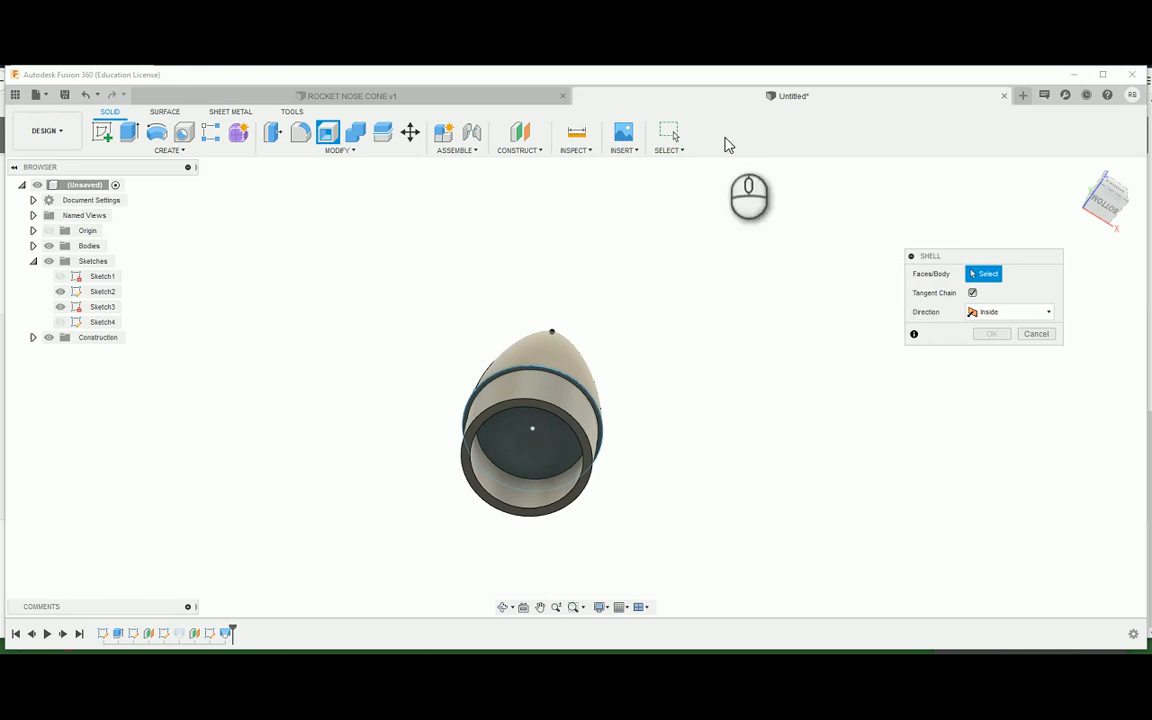
{"action": "mouse_move", "coordinate": [530, 504]}
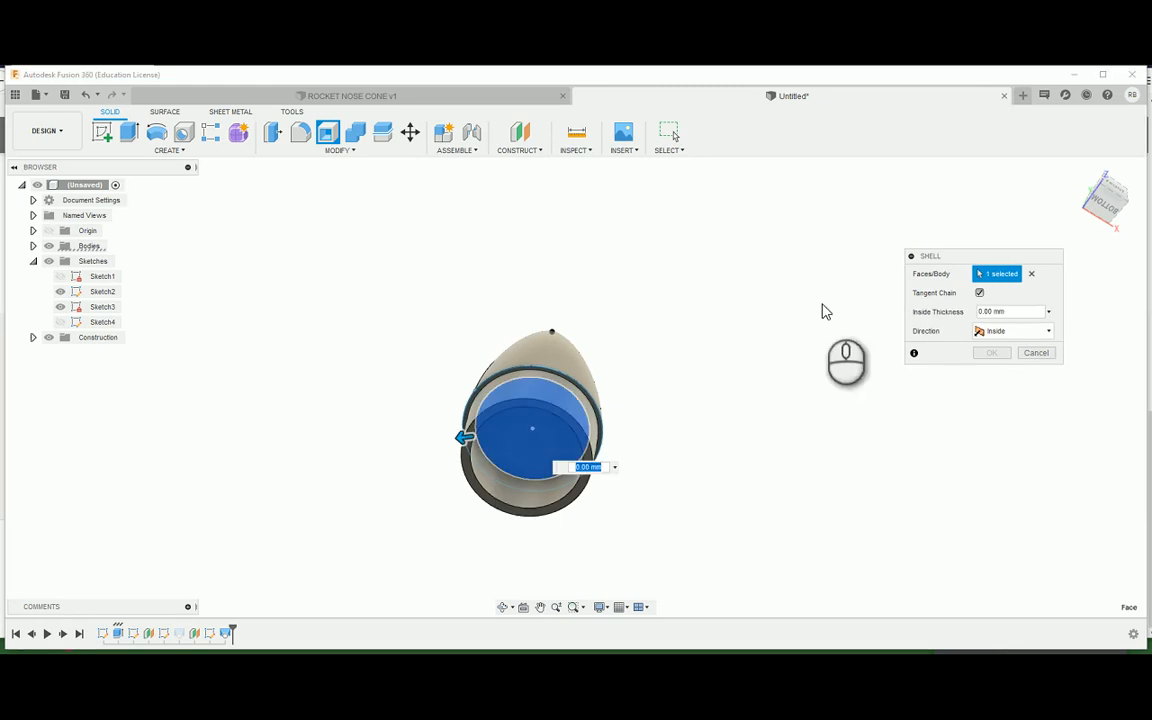
{"action": "left_click", "coordinate": [1012, 312]}
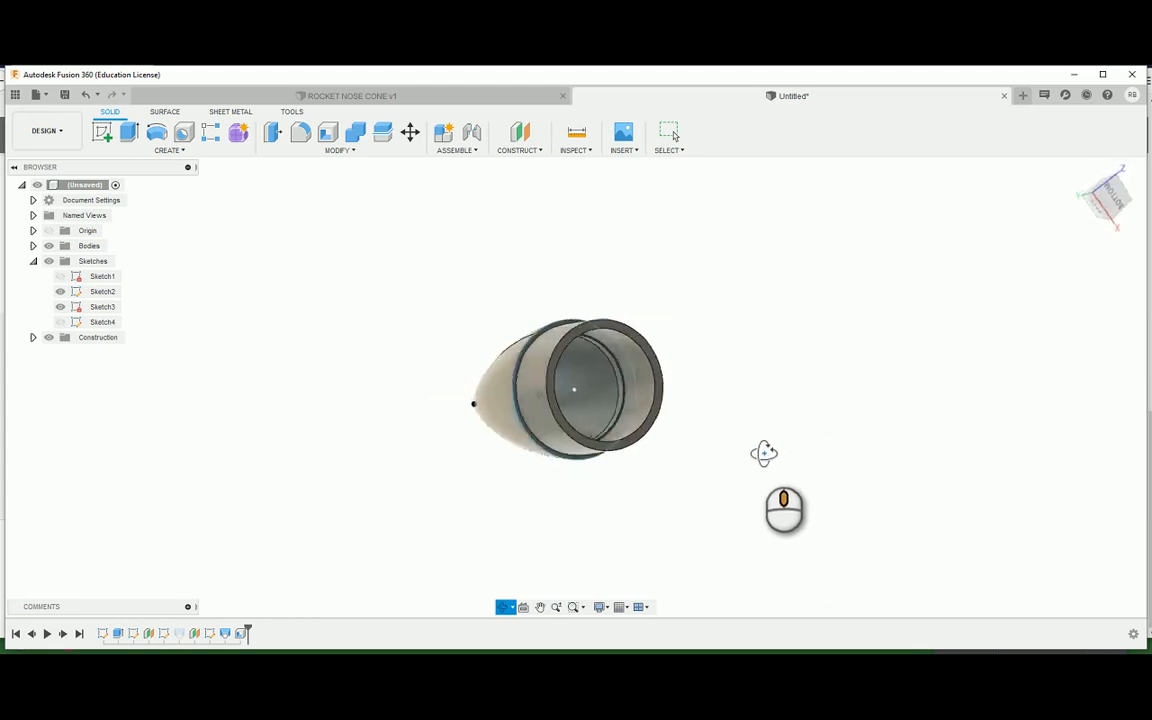
{"action": "left_click_drag", "start_coordinate": [764, 452], "coordinate": [684, 470]}
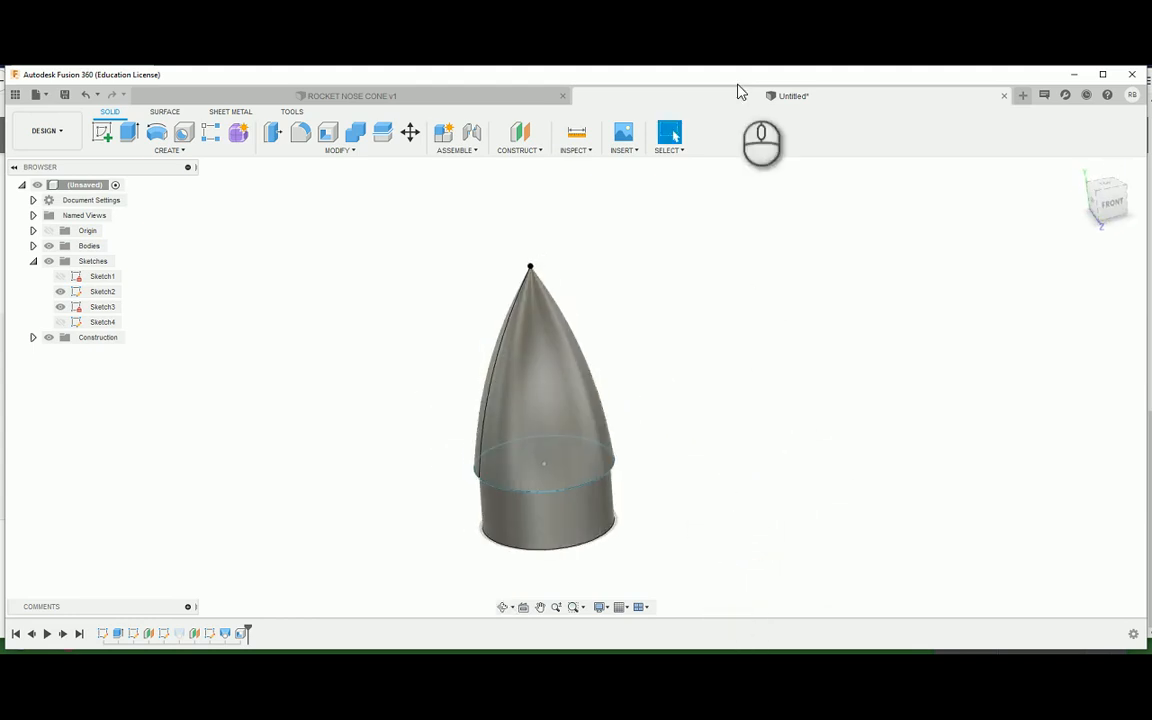
Step: Sketch a two-point rectangle over half the cone's base circle and finish the sketch
{"action": "left_click", "coordinate": [100, 132]}
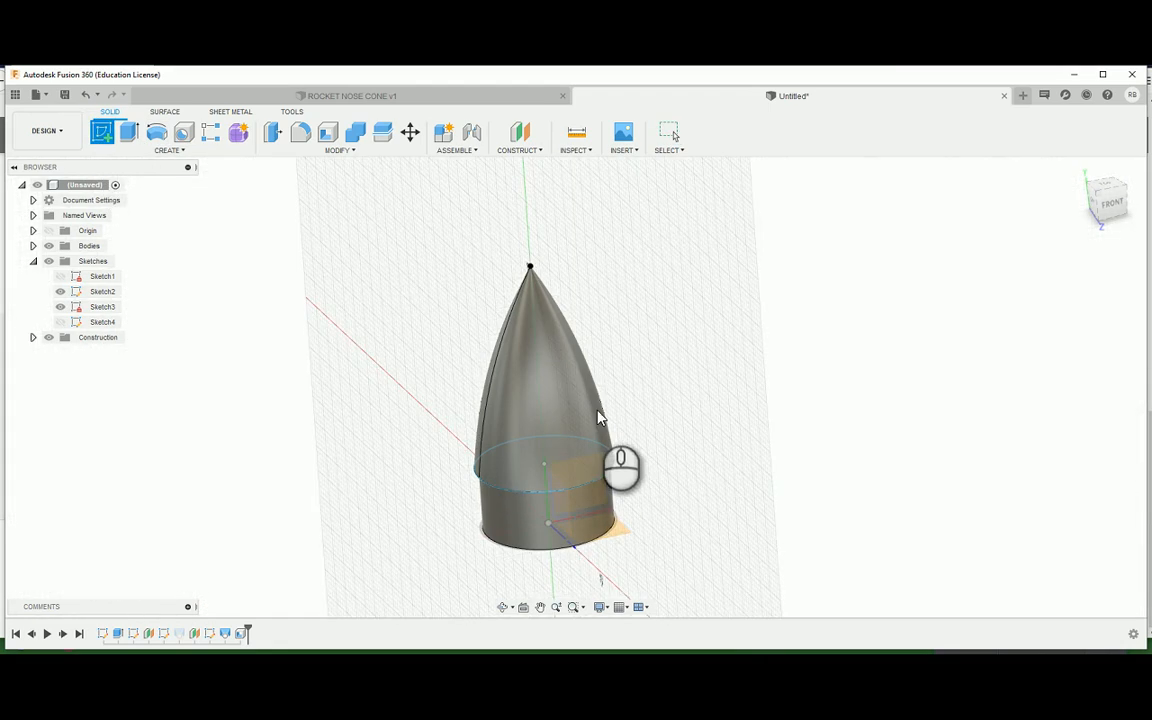
{"action": "left_click_drag", "start_coordinate": [600, 418], "coordinate": [704, 550]}
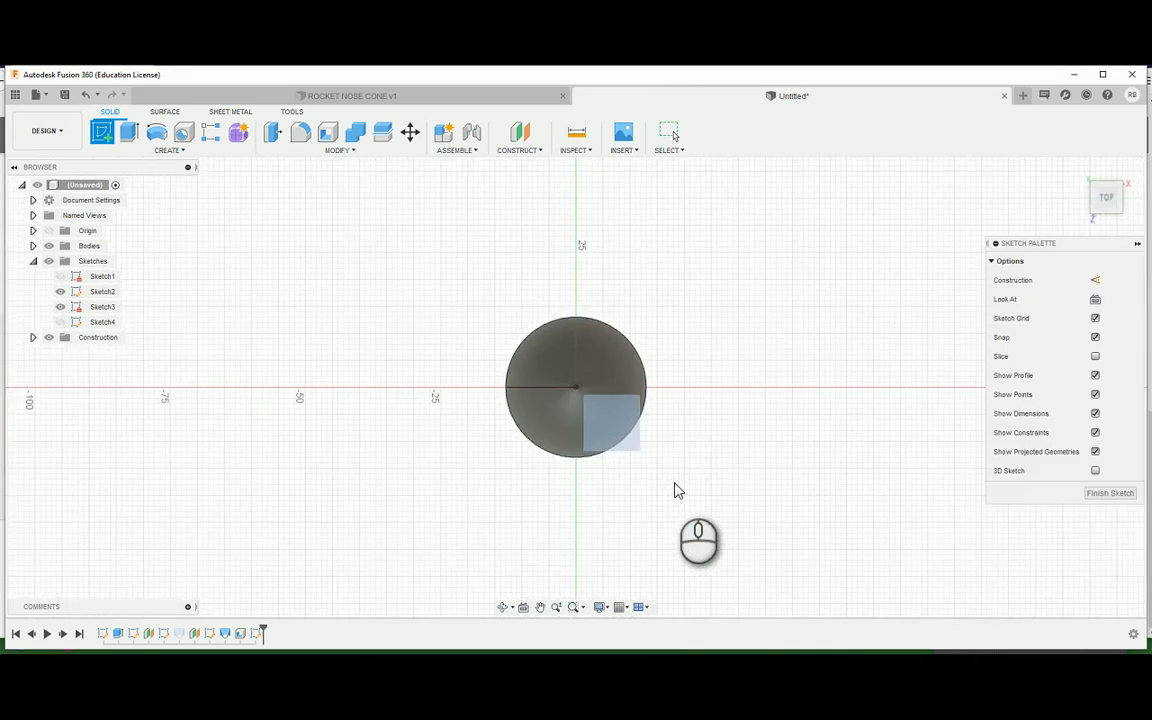
{"action": "left_click", "coordinate": [104, 132]}
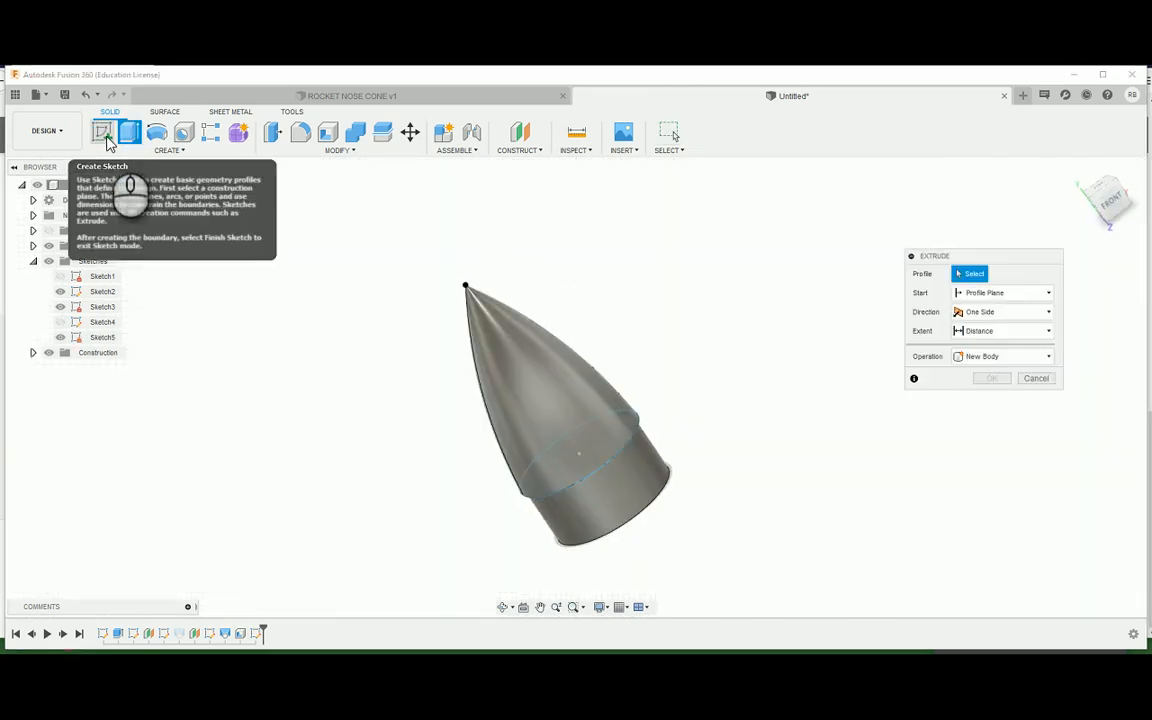
{"action": "left_click", "coordinate": [104, 132]}
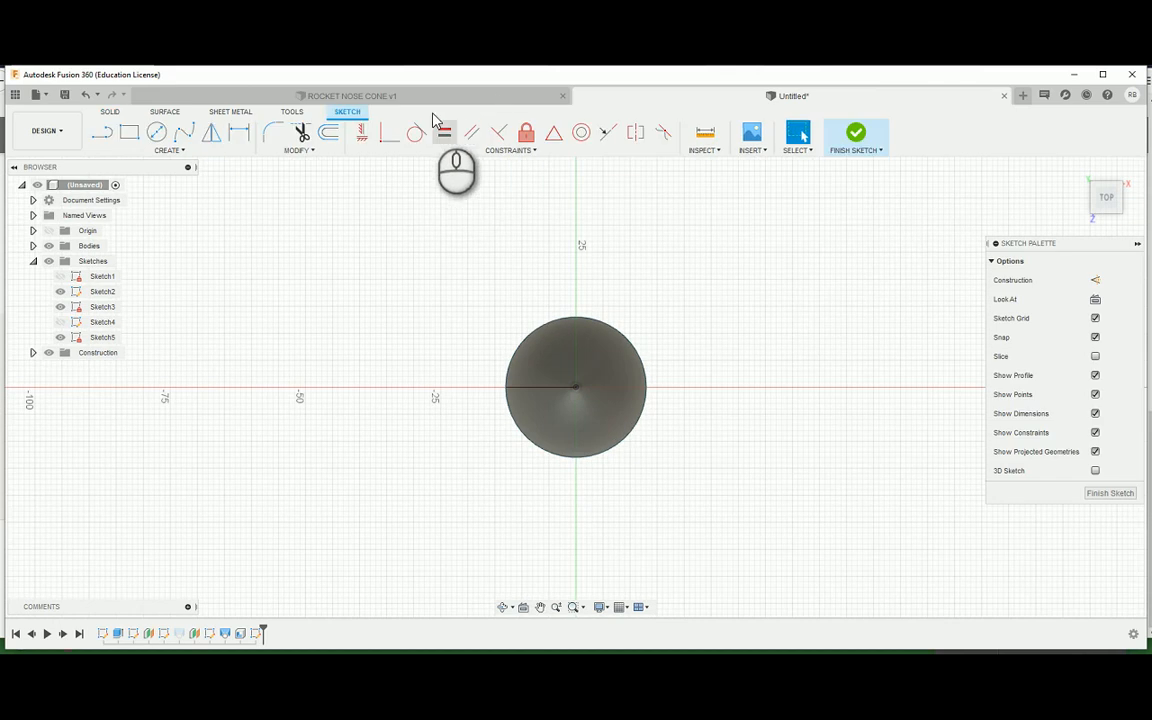
{"action": "left_click", "coordinate": [130, 132]}
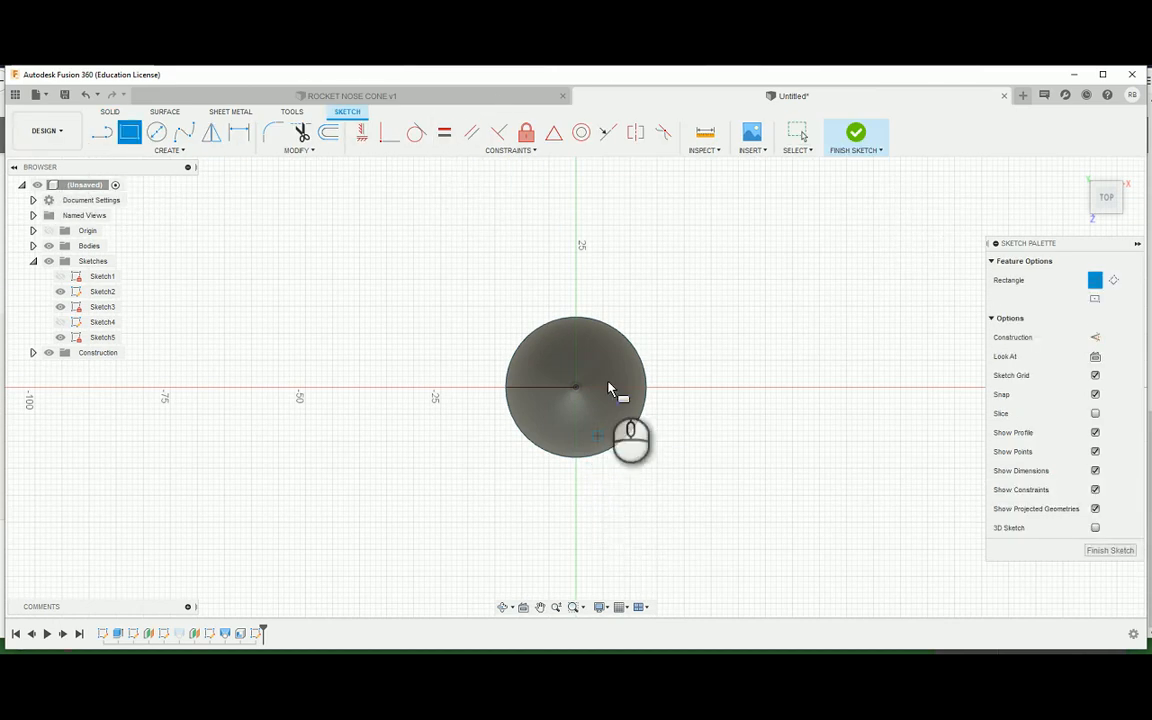
{"action": "mouse_move", "coordinate": [584, 304]}
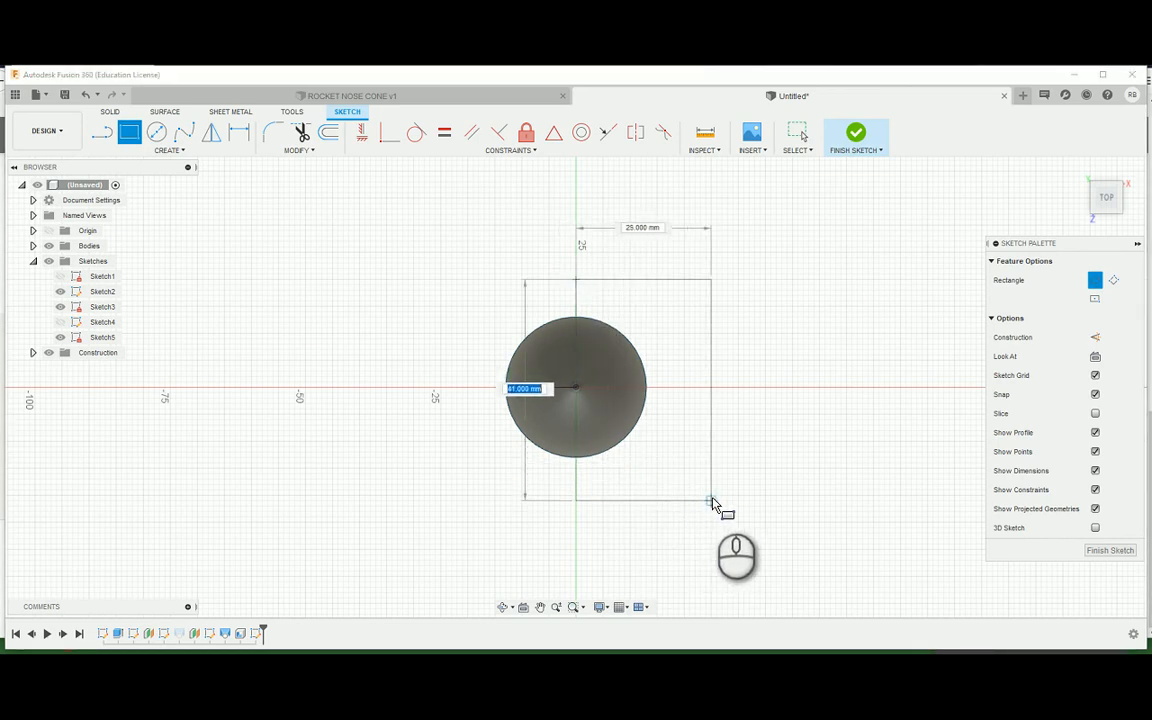
{"action": "left_click", "coordinate": [856, 132]}
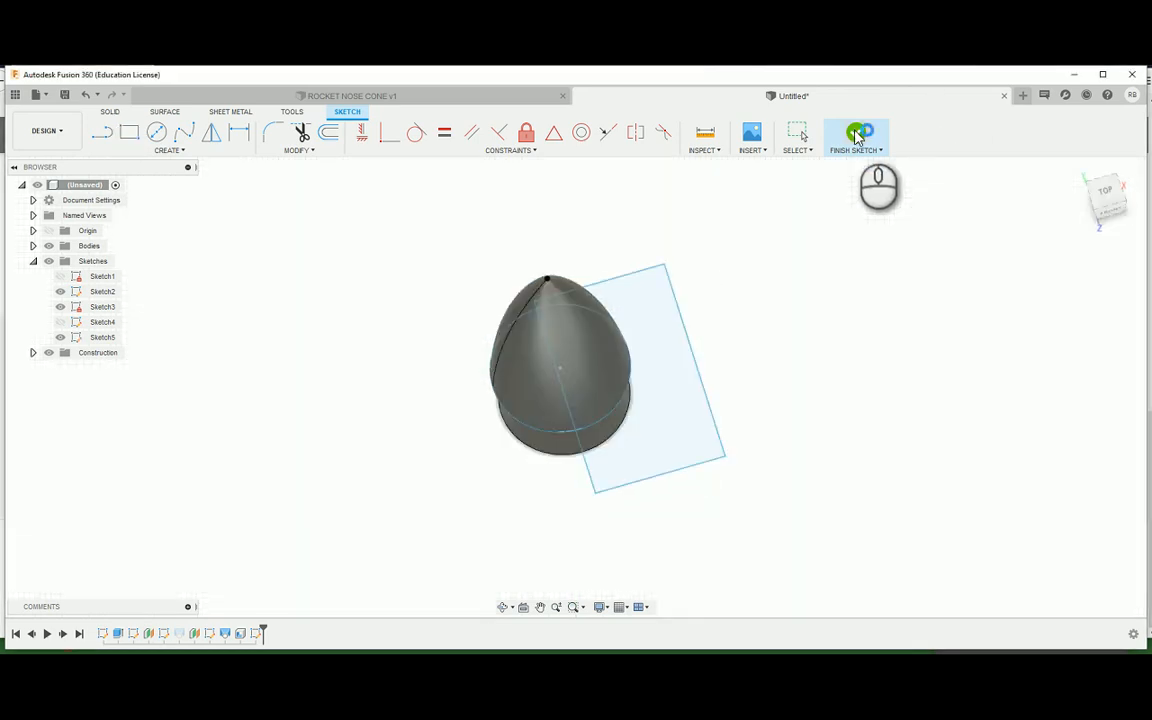
{"action": "left_click", "coordinate": [852, 136]}
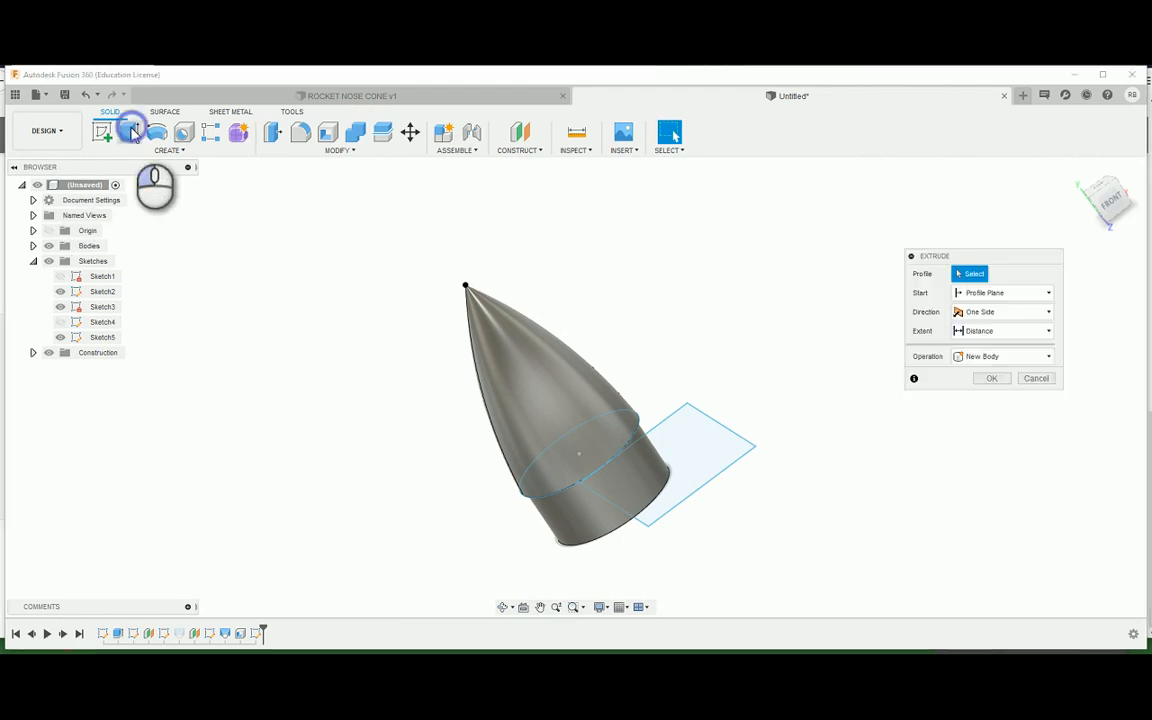
Step: Extrude the rectangle as a Cut about 72 mm, slicing away half the hollow cone
{"action": "left_click", "coordinate": [660, 460]}
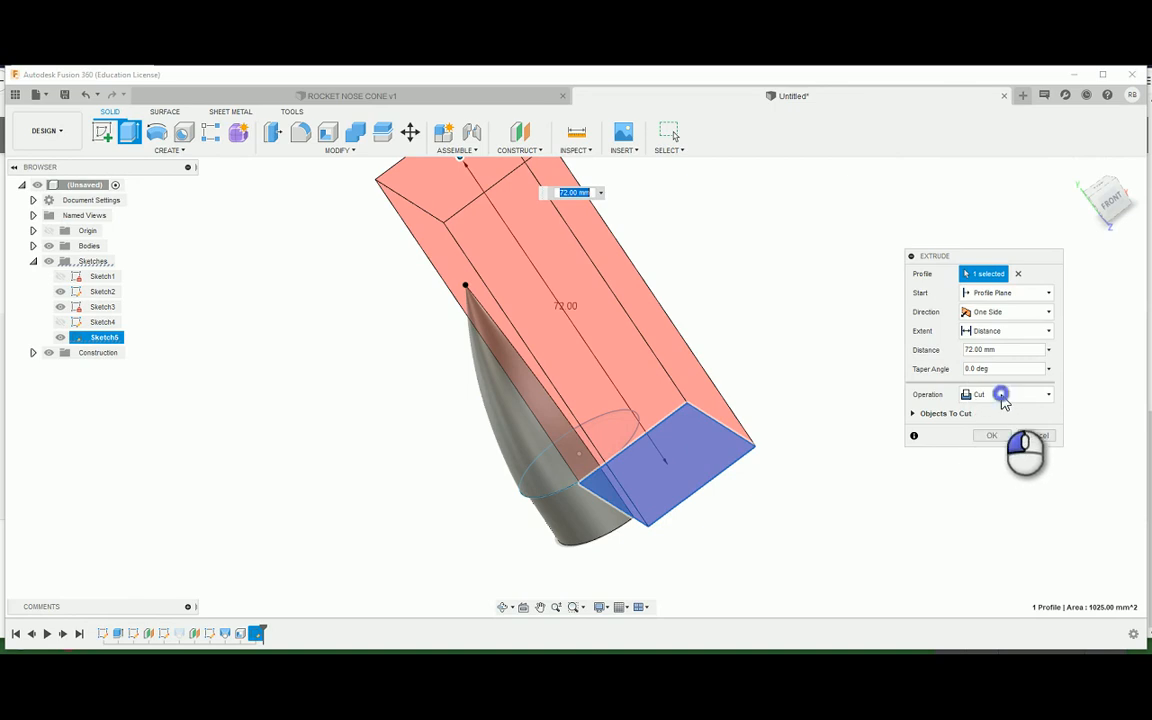
{"action": "left_click", "coordinate": [1002, 394]}
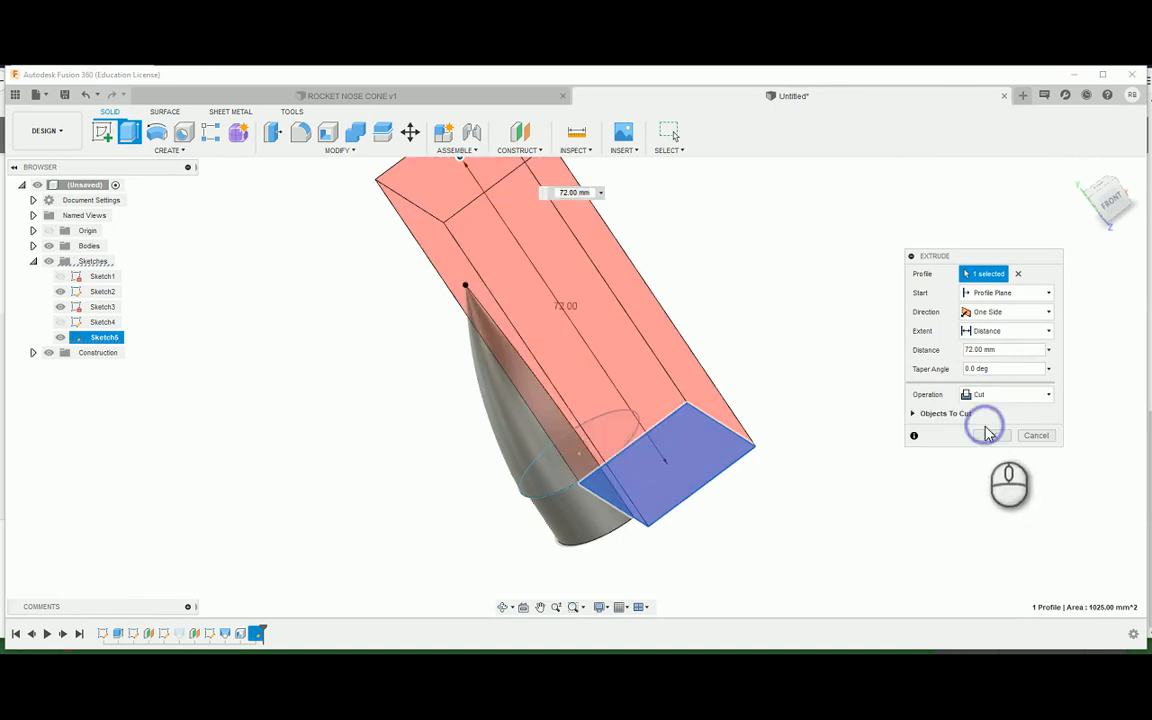
{"action": "left_click", "coordinate": [984, 436]}
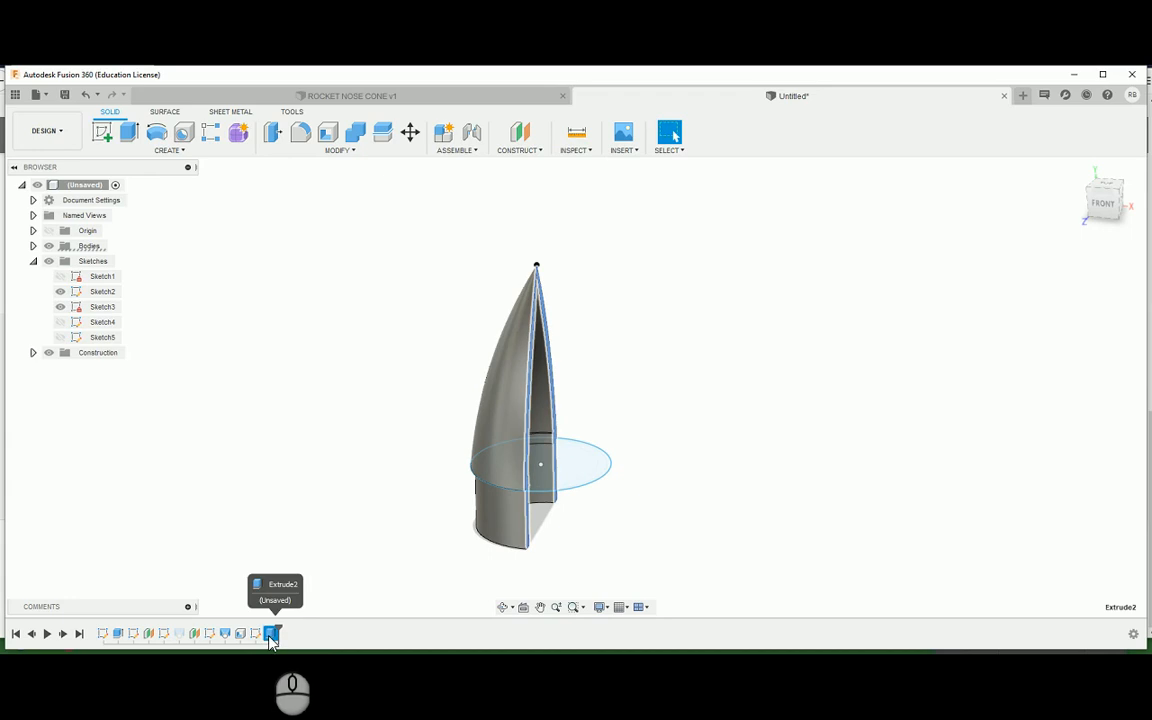
Step: Suppress the Extrude2 cut feature so the whole nose cone shows again
{"action": "right_click", "coordinate": [272, 632]}
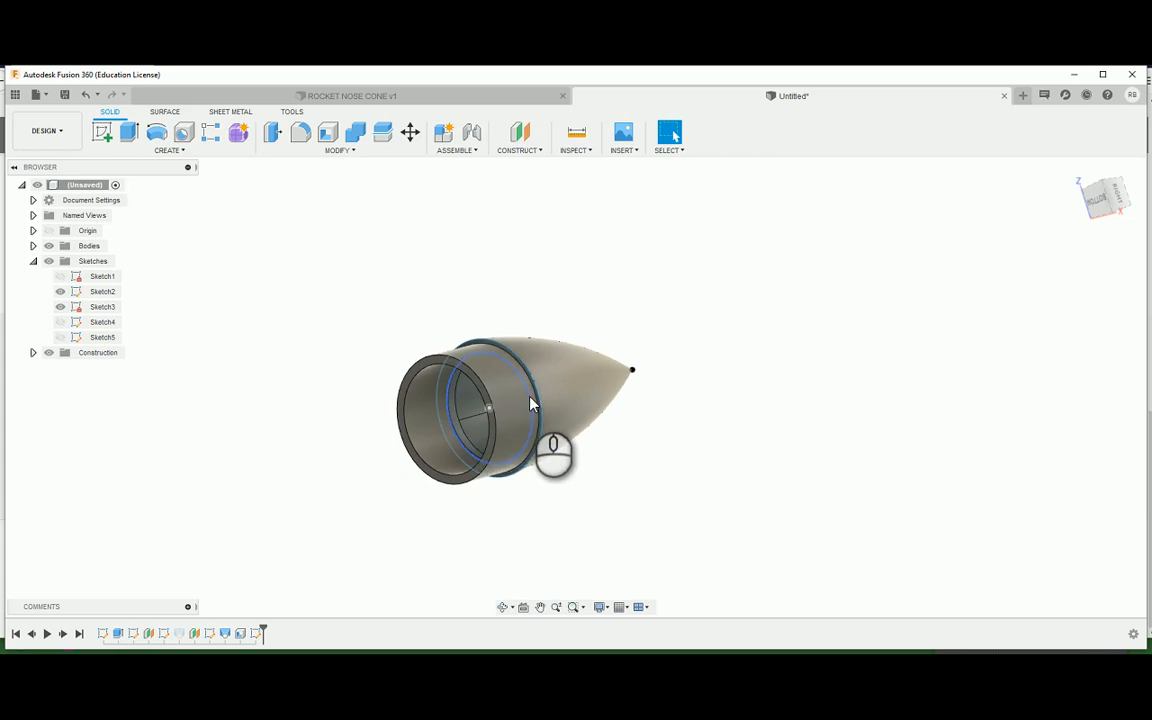
{"action": "mouse_move", "coordinate": [534, 408]}
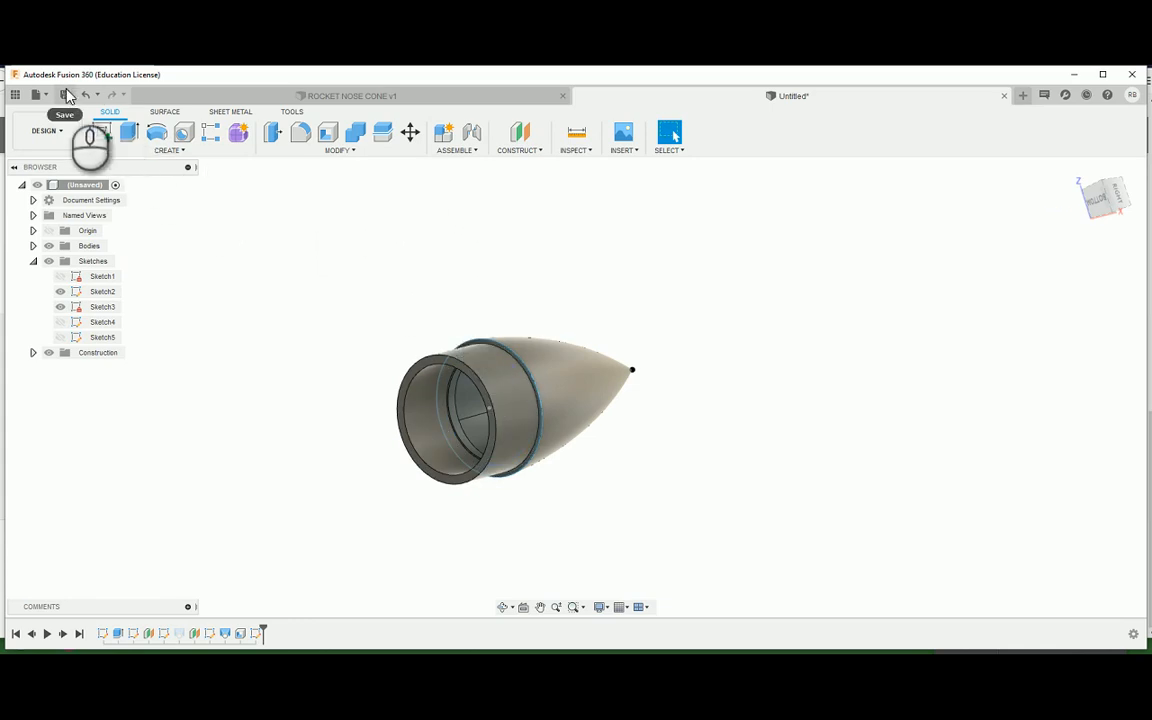
{"action": "mouse_move", "coordinate": [64, 94]}
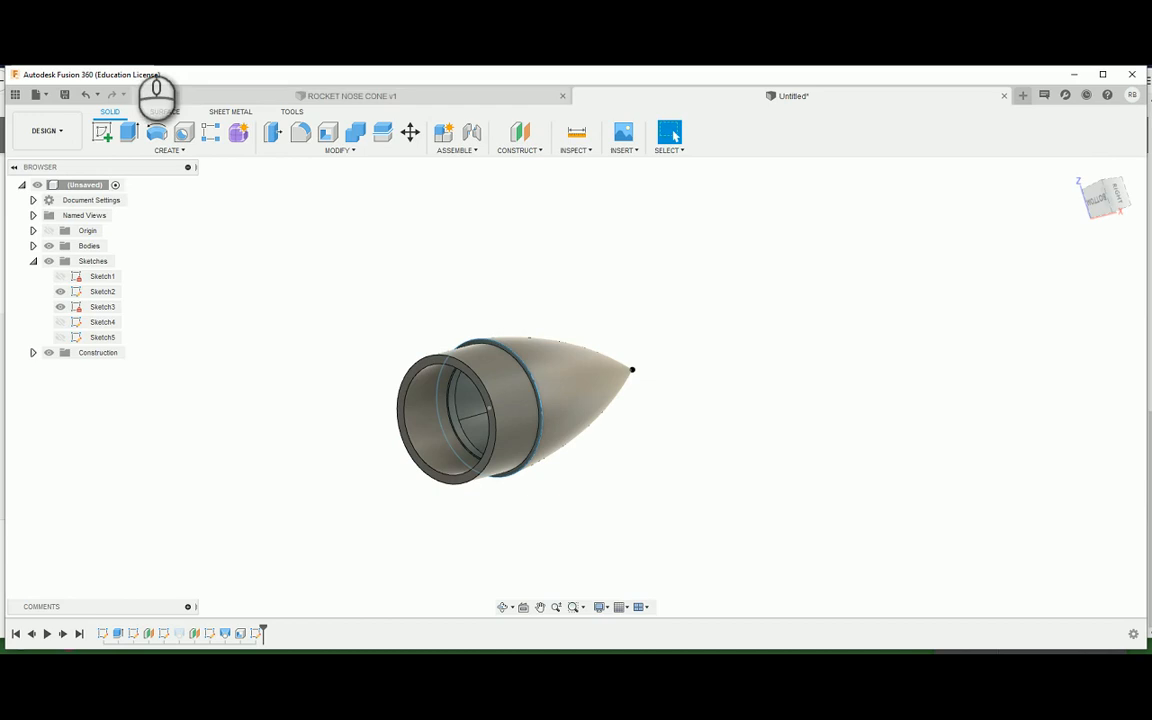
{"action": "mouse_move", "coordinate": [64, 94]}
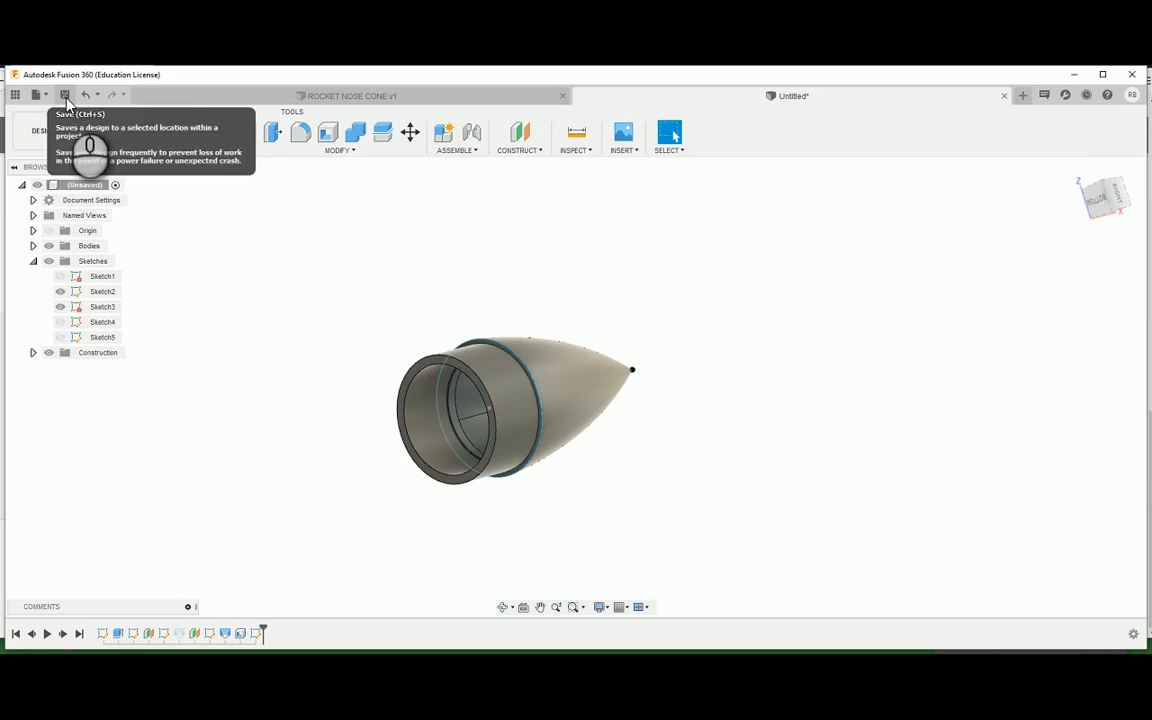
Step: Save the design as 'Nose Cone' in My First Project
{"action": "left_click", "coordinate": [64, 94]}
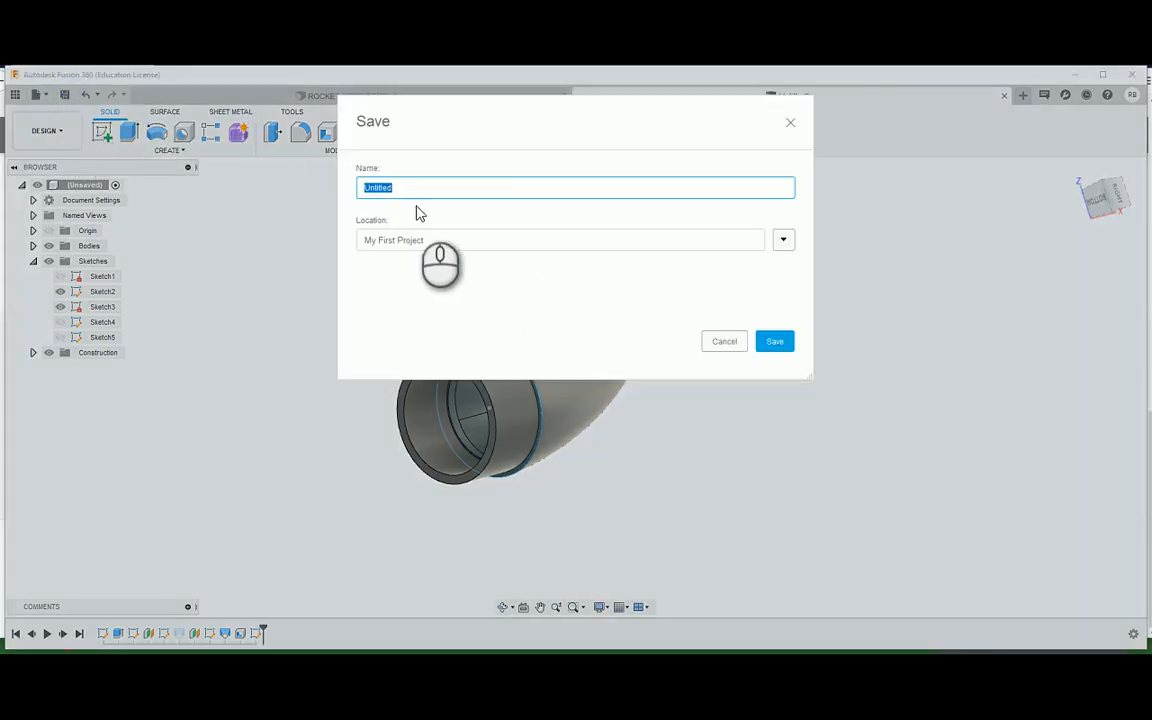
{"action": "type", "text": "N"}
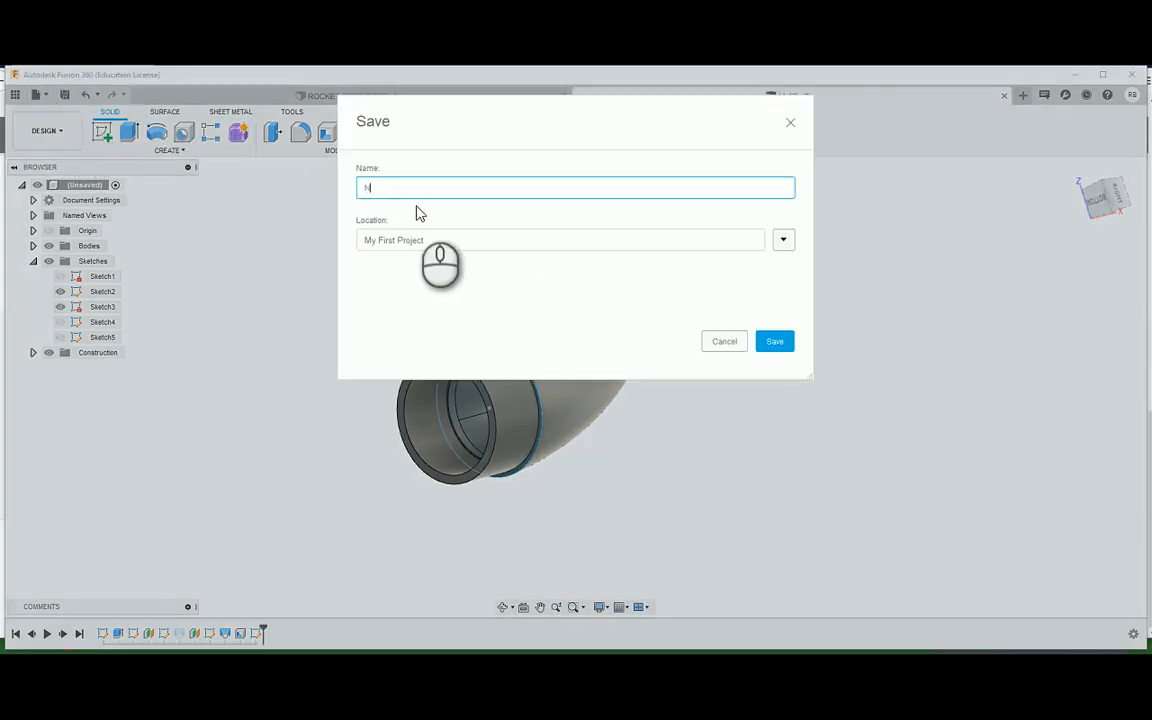
{"action": "type", "text": "ose SC"}
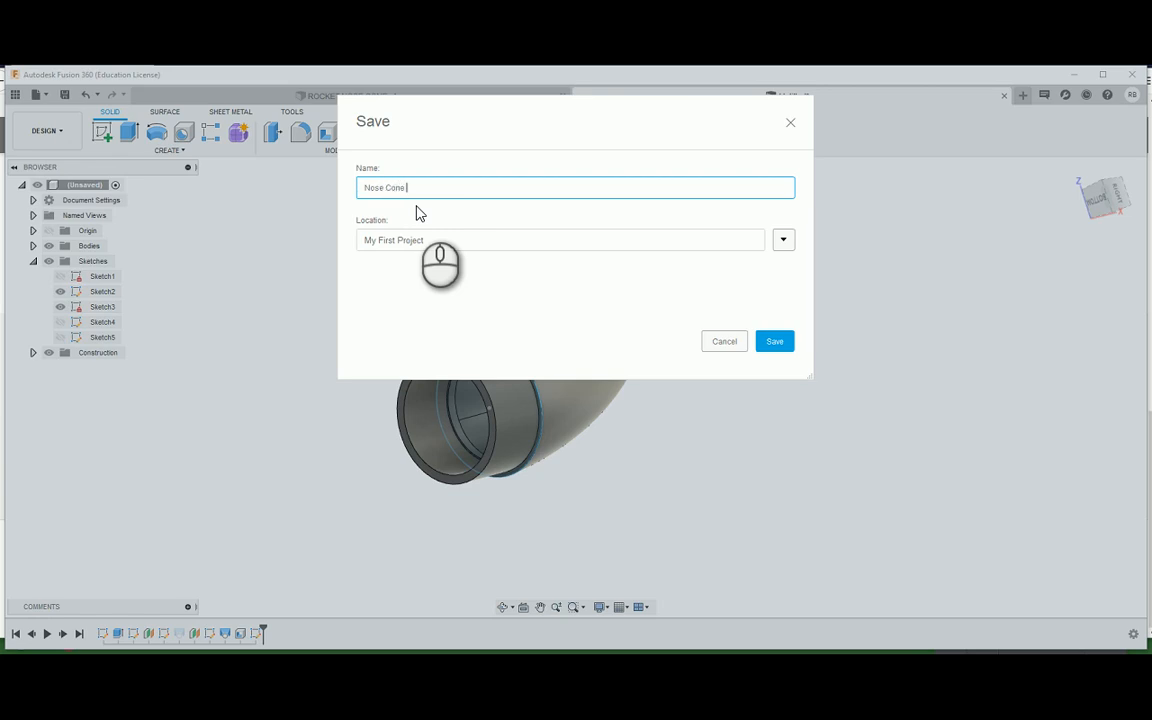
{"action": "mouse_move", "coordinate": [478, 246]}
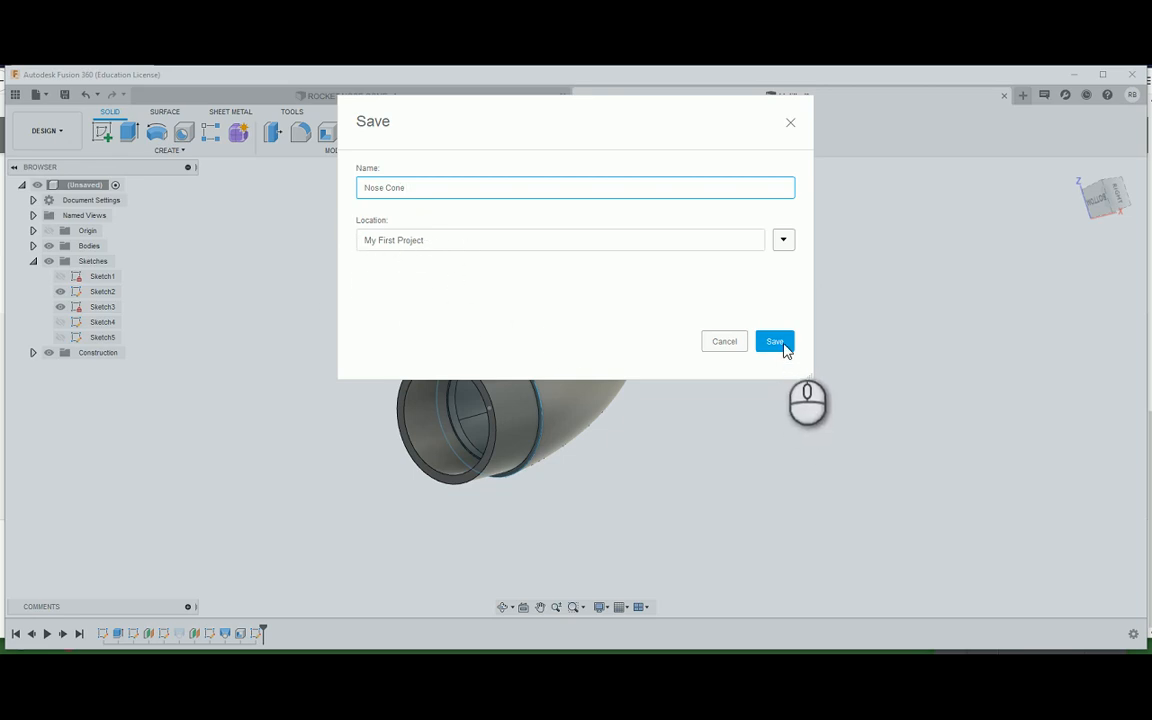
{"action": "left_click", "coordinate": [774, 340]}
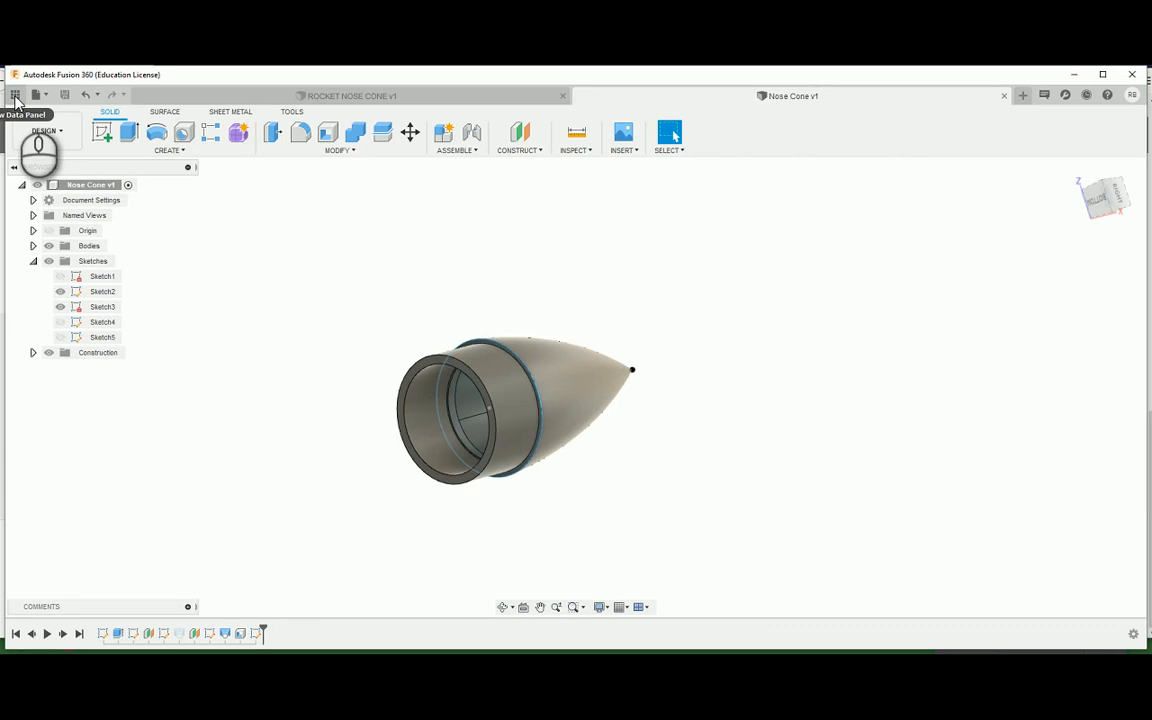
{"action": "left_click", "coordinate": [16, 94]}
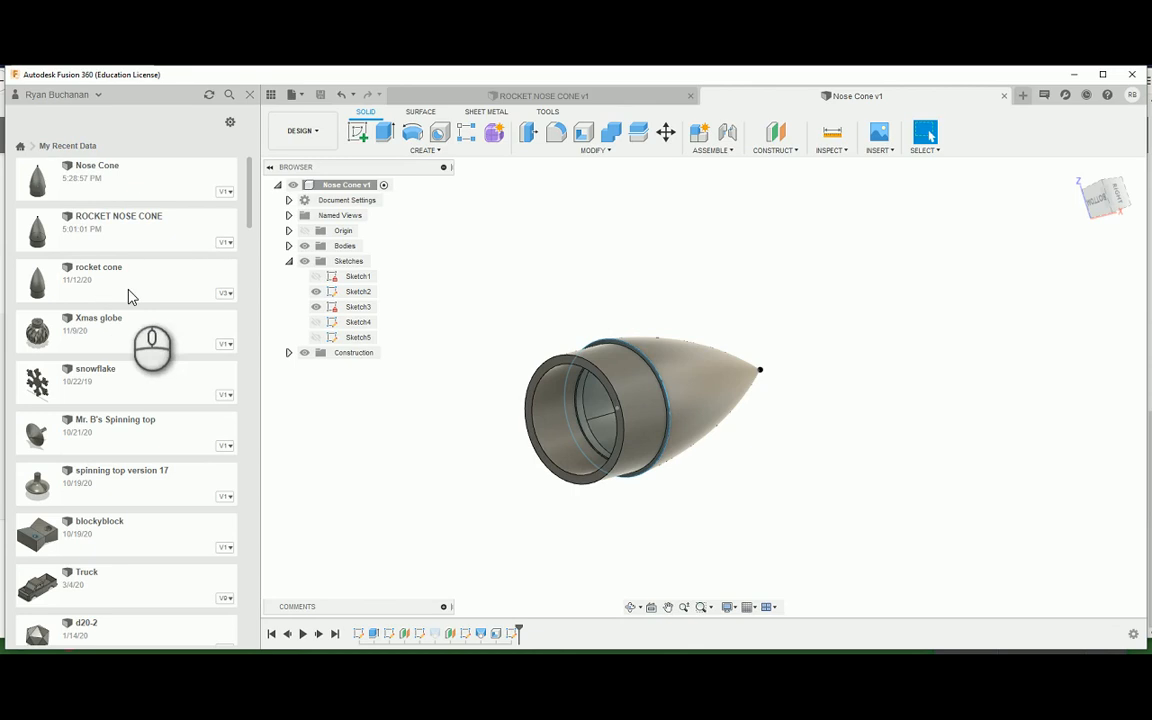
{"action": "mouse_move", "coordinate": [132, 224]}
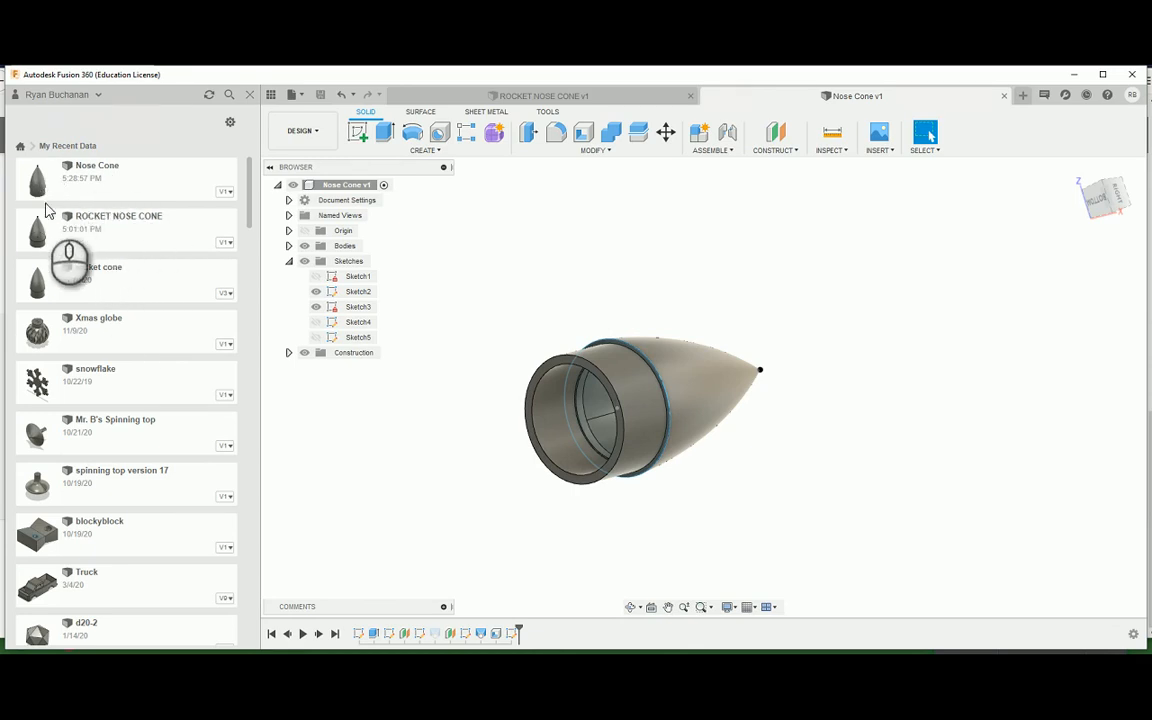
{"action": "mouse_move", "coordinate": [148, 184]}
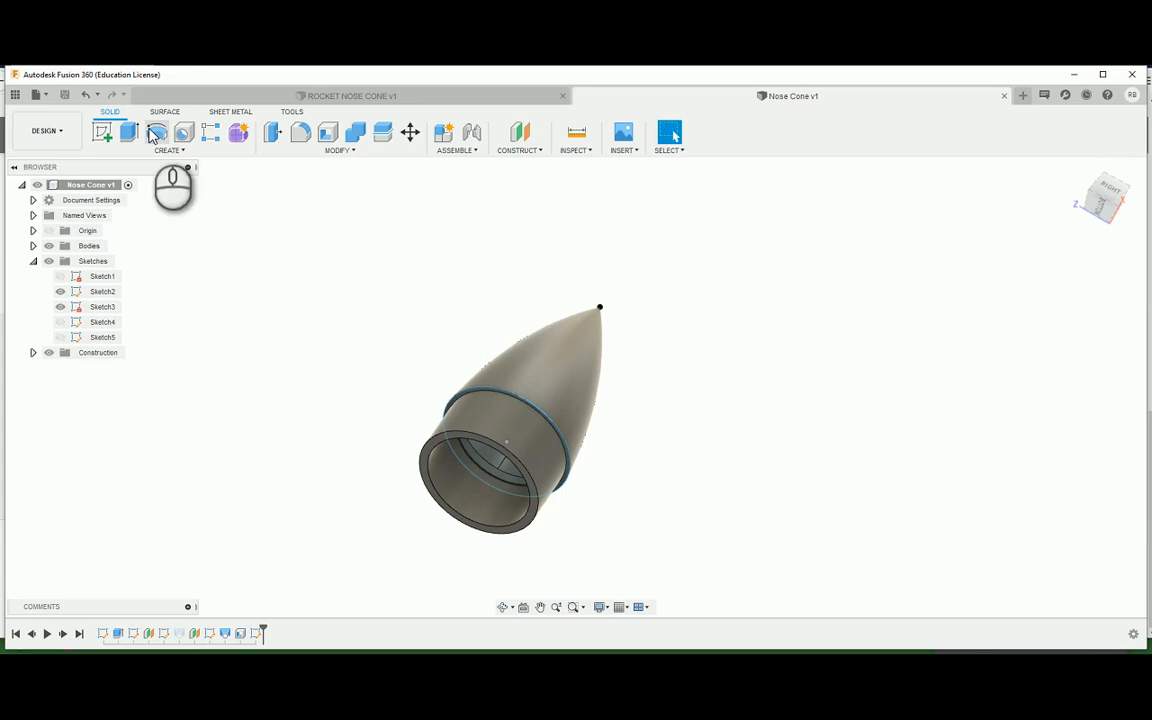
Step: Start Save As STL for Body1 with binary format and medium refinement
{"action": "left_click", "coordinate": [32, 246]}
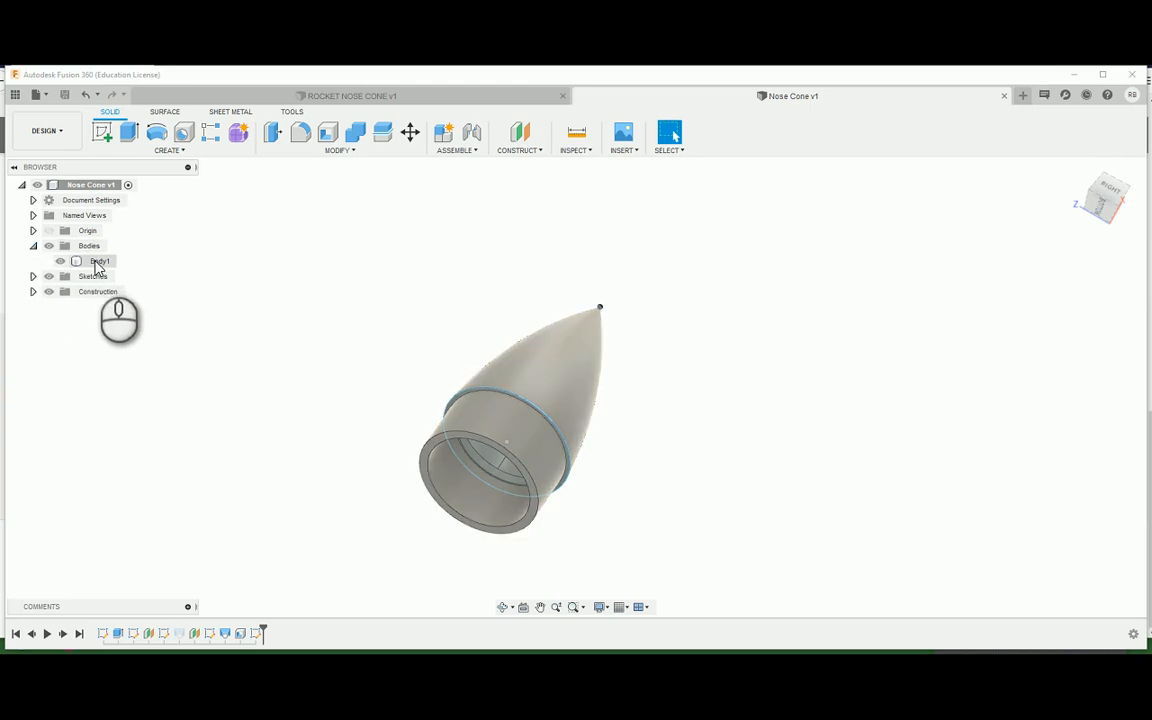
{"action": "left_click", "coordinate": [100, 260]}
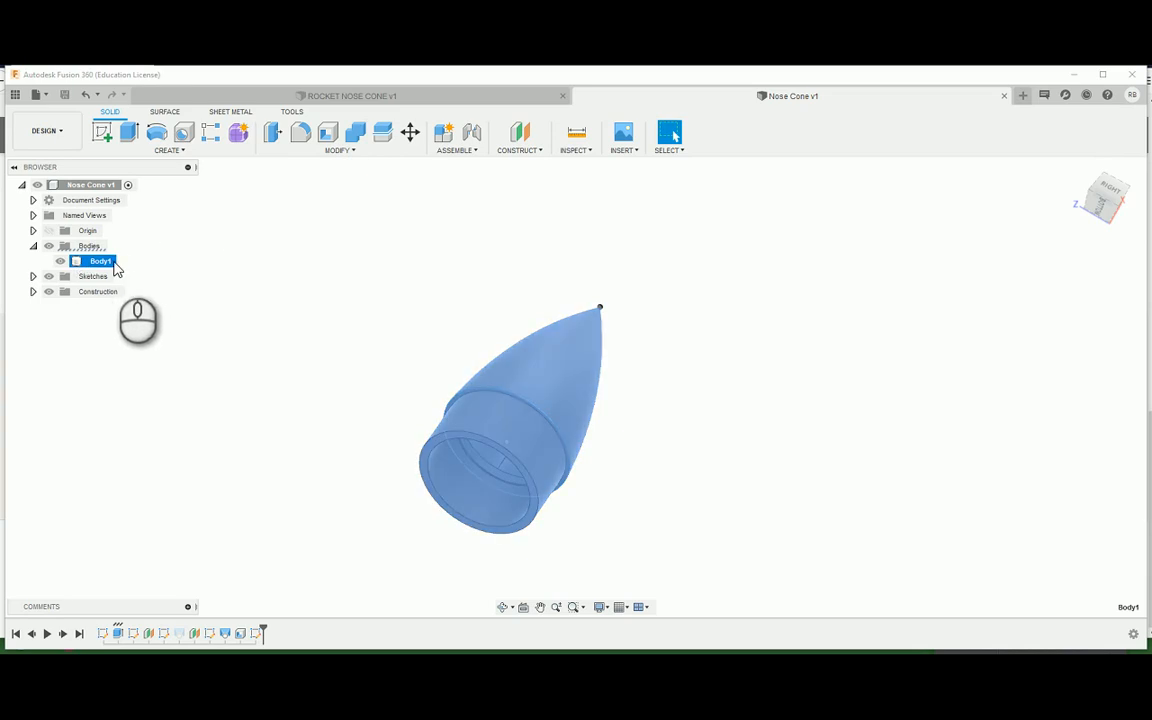
{"action": "right_click", "coordinate": [100, 260]}
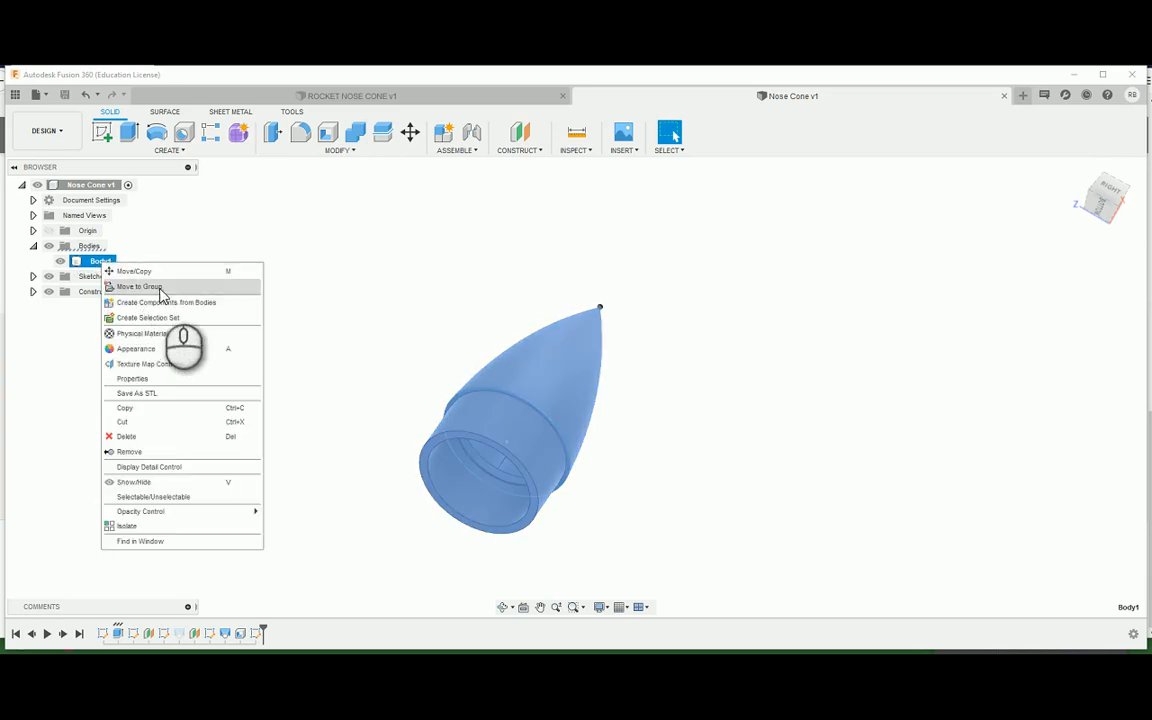
{"action": "mouse_move", "coordinate": [136, 392]}
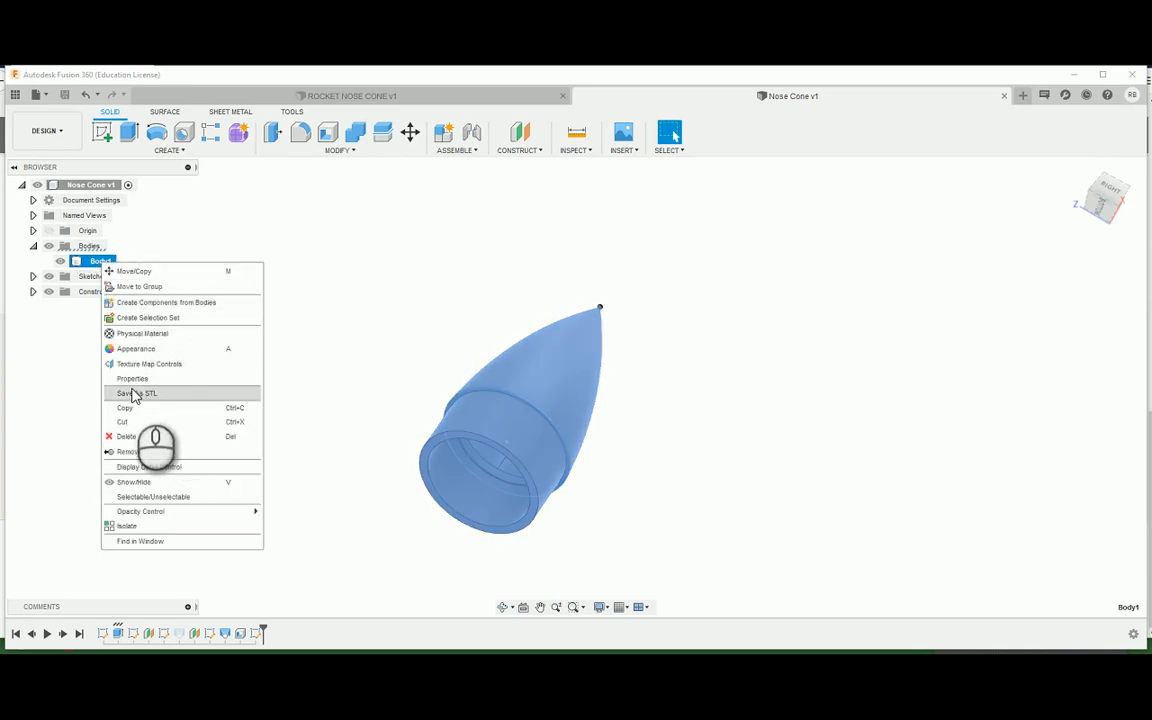
{"action": "left_click", "coordinate": [136, 392]}
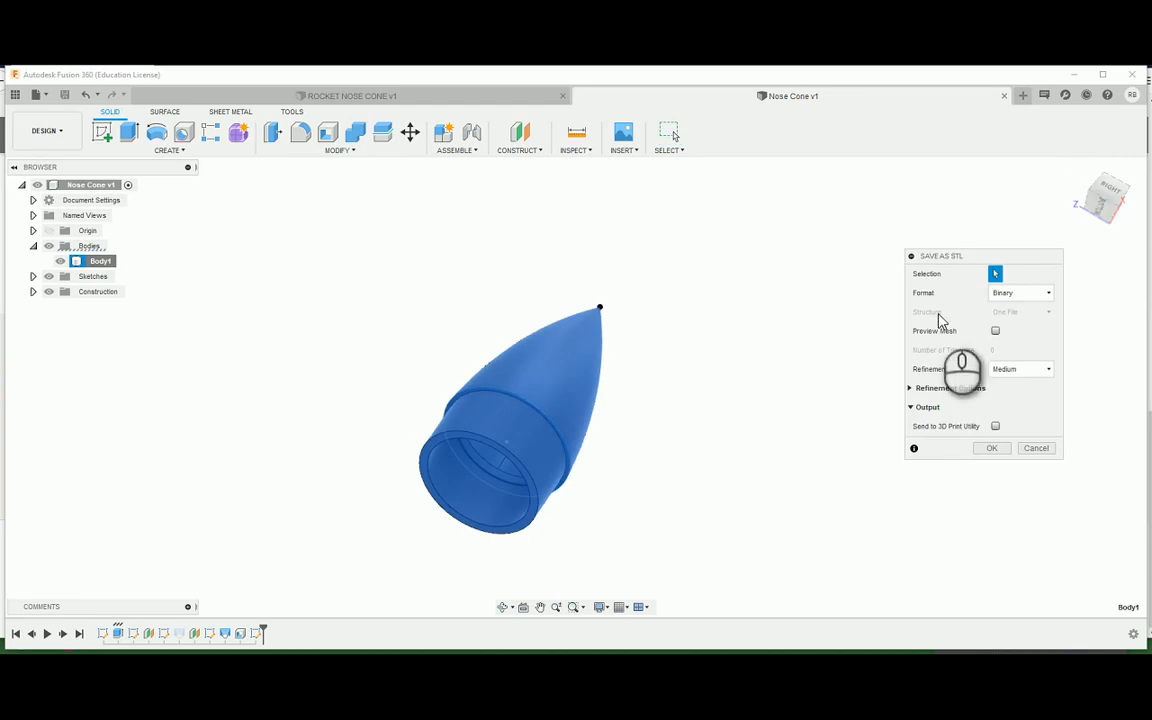
{"action": "left_click", "coordinate": [992, 448]}
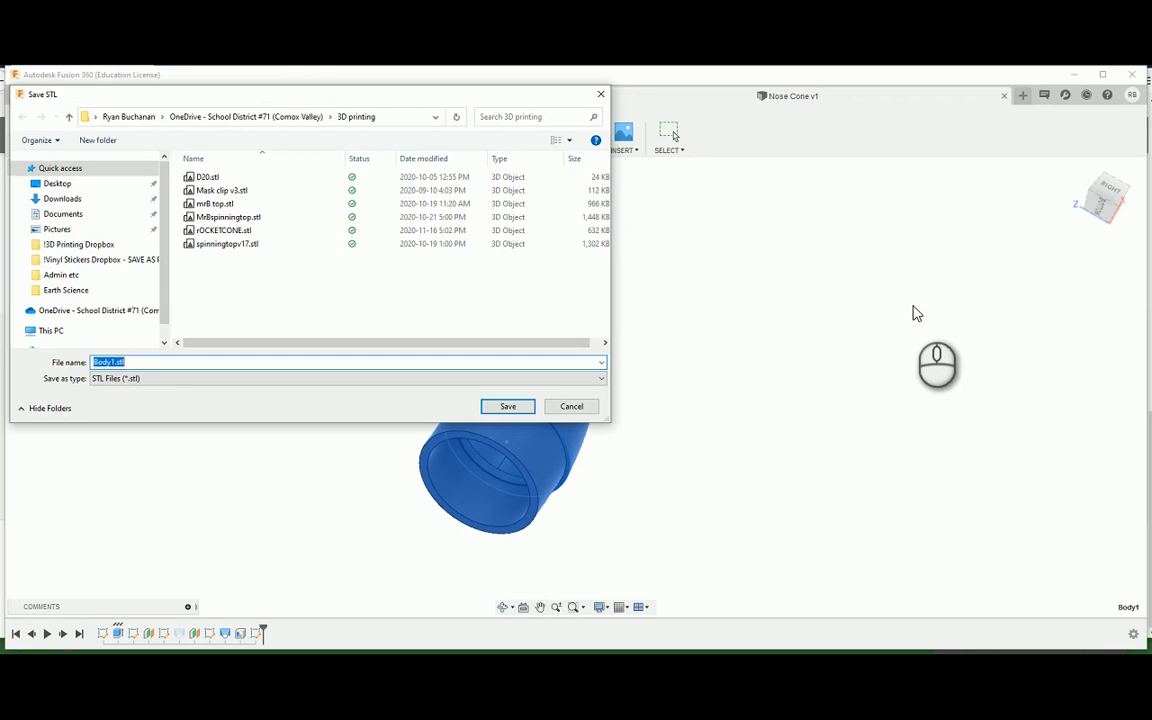
{"action": "mouse_move", "coordinate": [436, 398]}
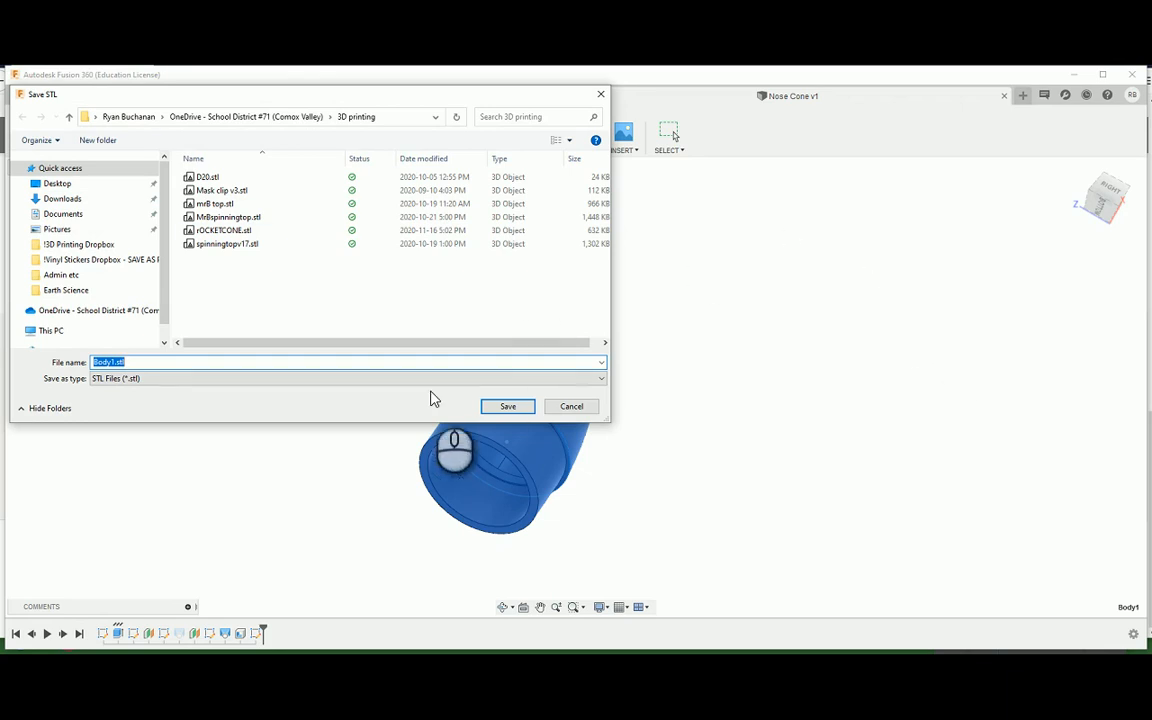
{"action": "mouse_move", "coordinate": [112, 418]}
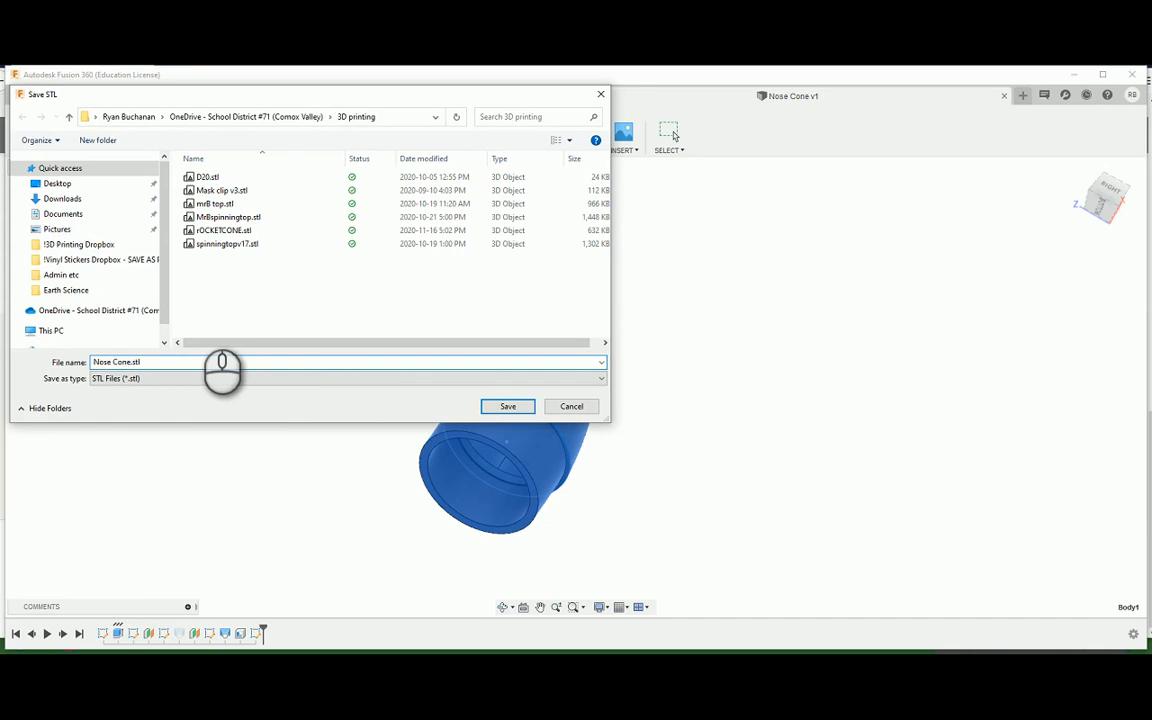
Step: Name the file 'Mr B Nose Cone' and save the STL into the 3D printing folder
{"action": "left_click", "coordinate": [116, 362]}
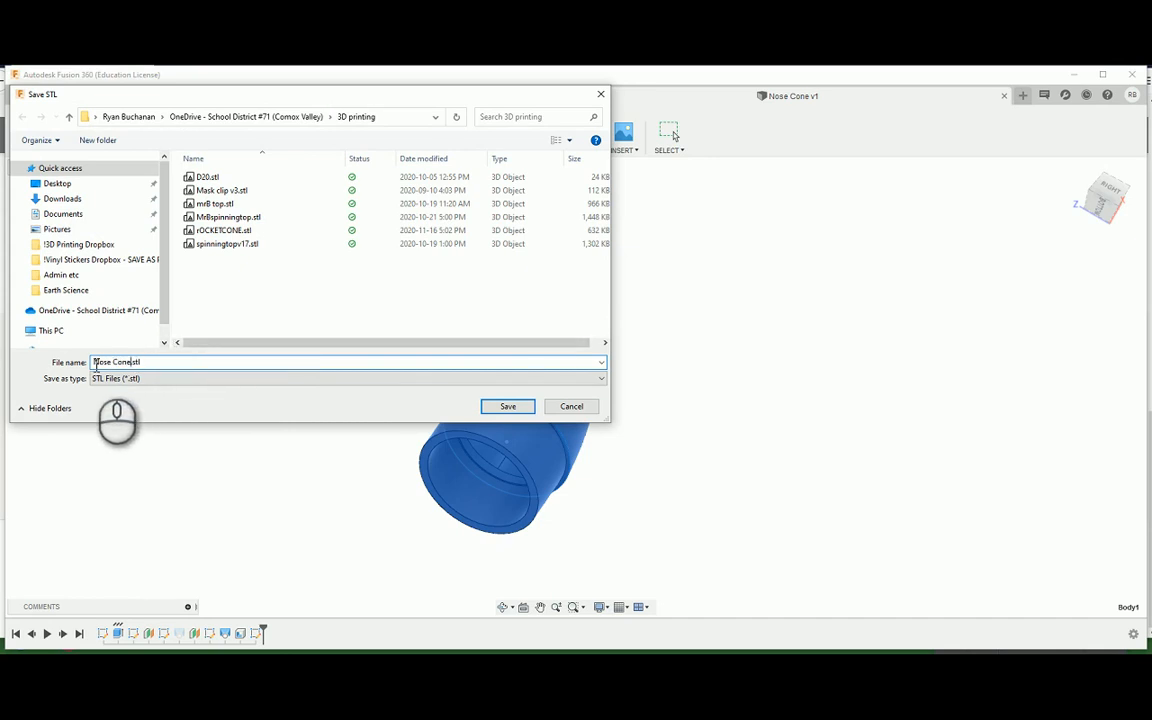
{"action": "type", "text": "Mr B"}
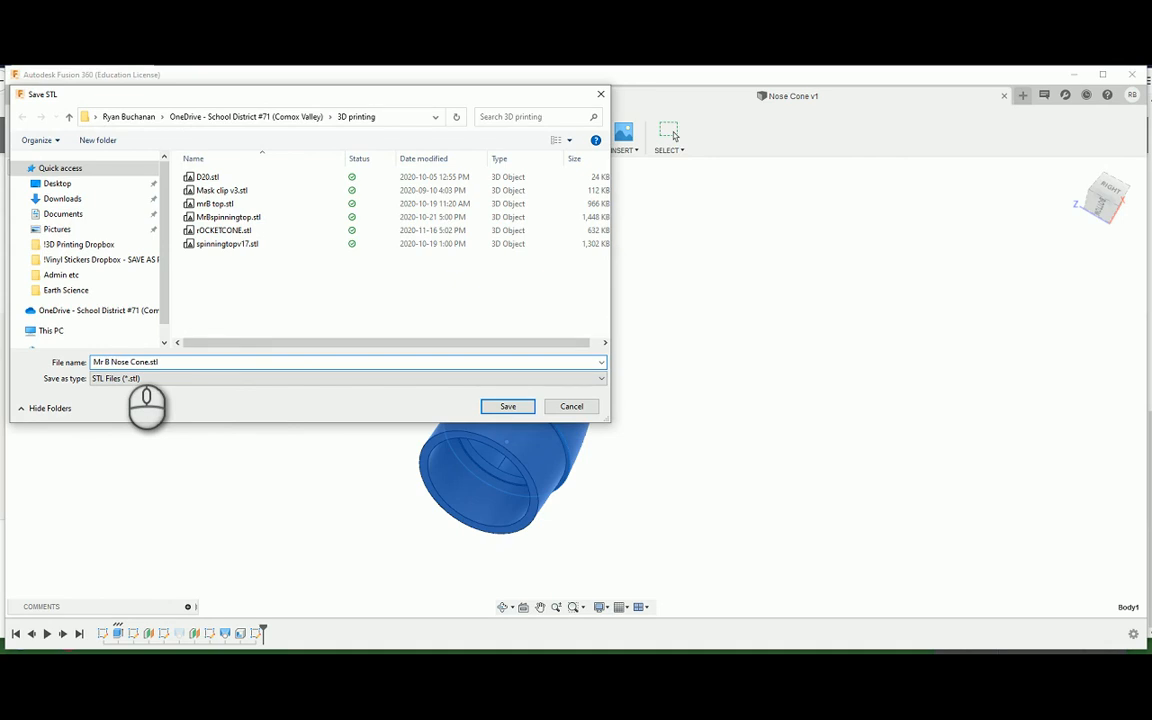
{"action": "left_click", "coordinate": [508, 406]}
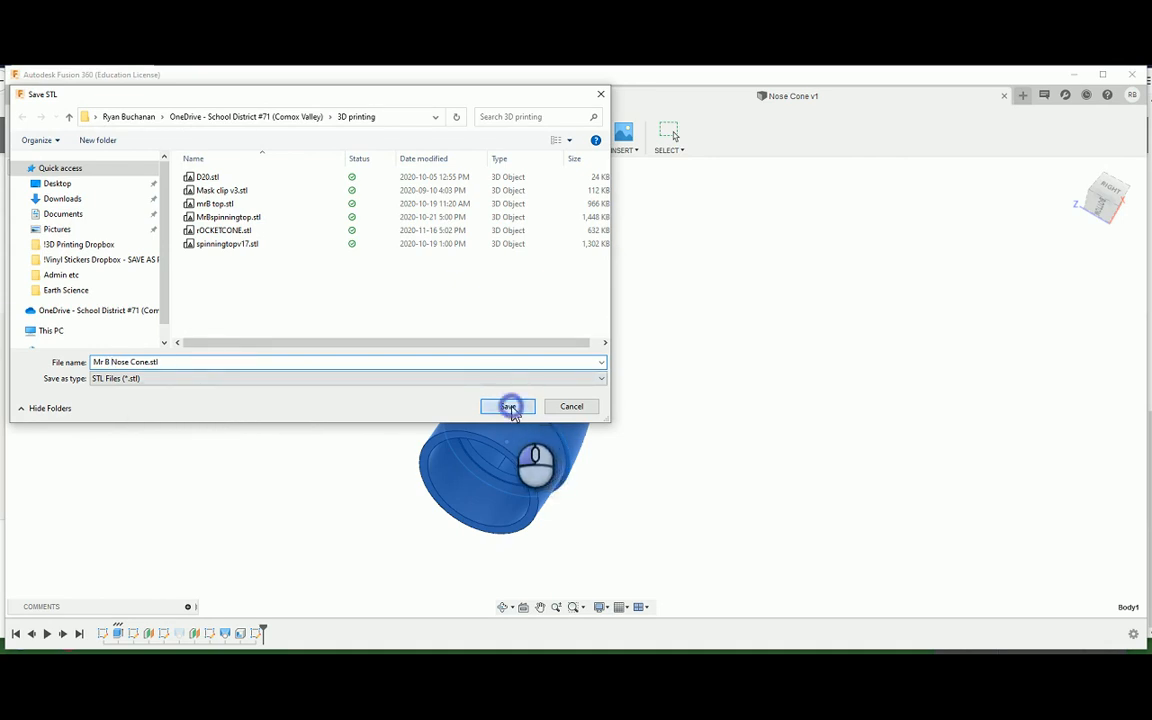
{"action": "left_click", "coordinate": [508, 406]}
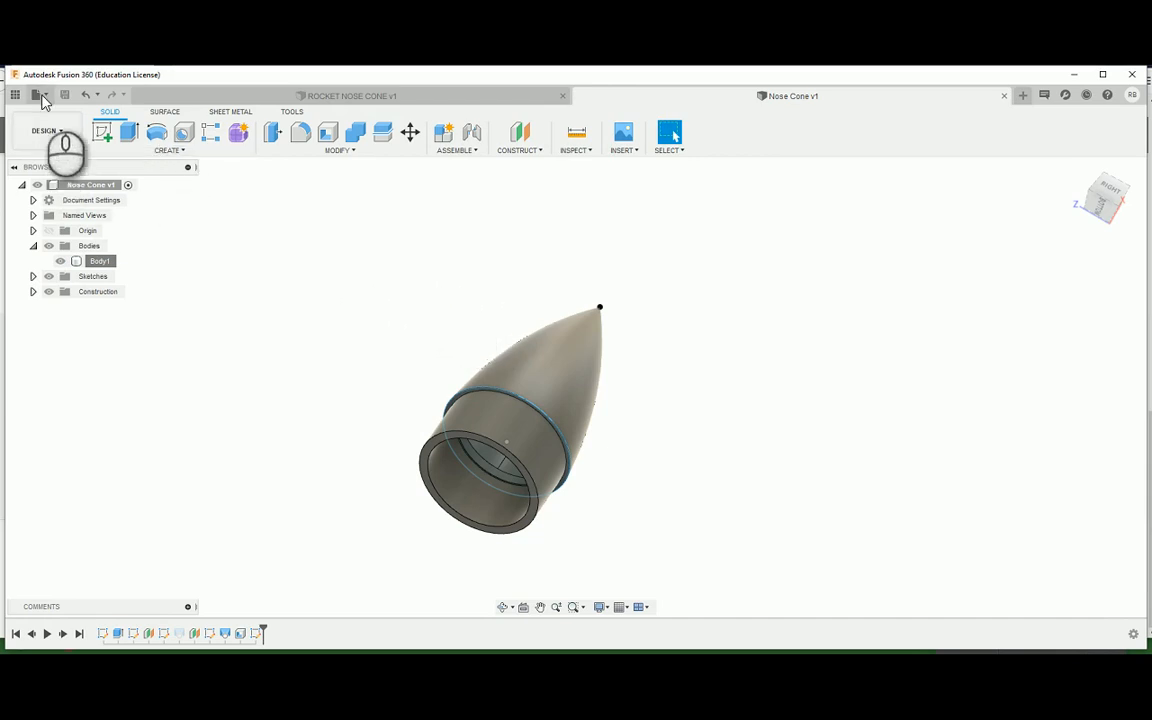
{"action": "left_click", "coordinate": [38, 96]}
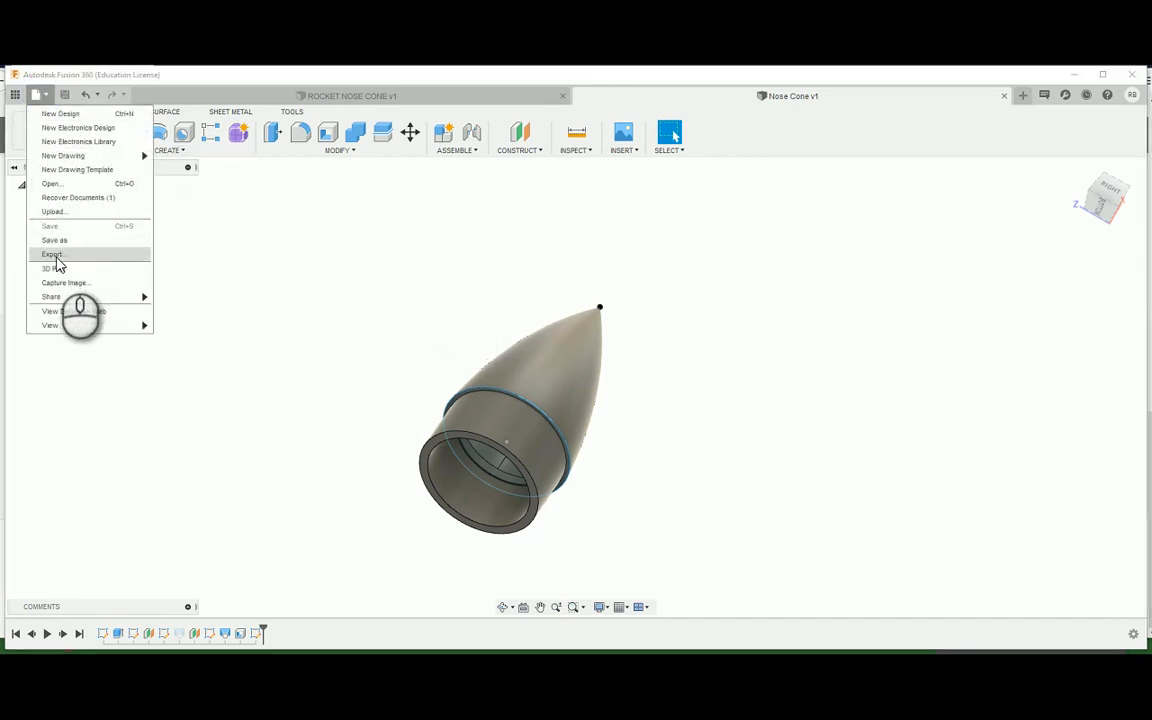
{"action": "left_click", "coordinate": [52, 254]}
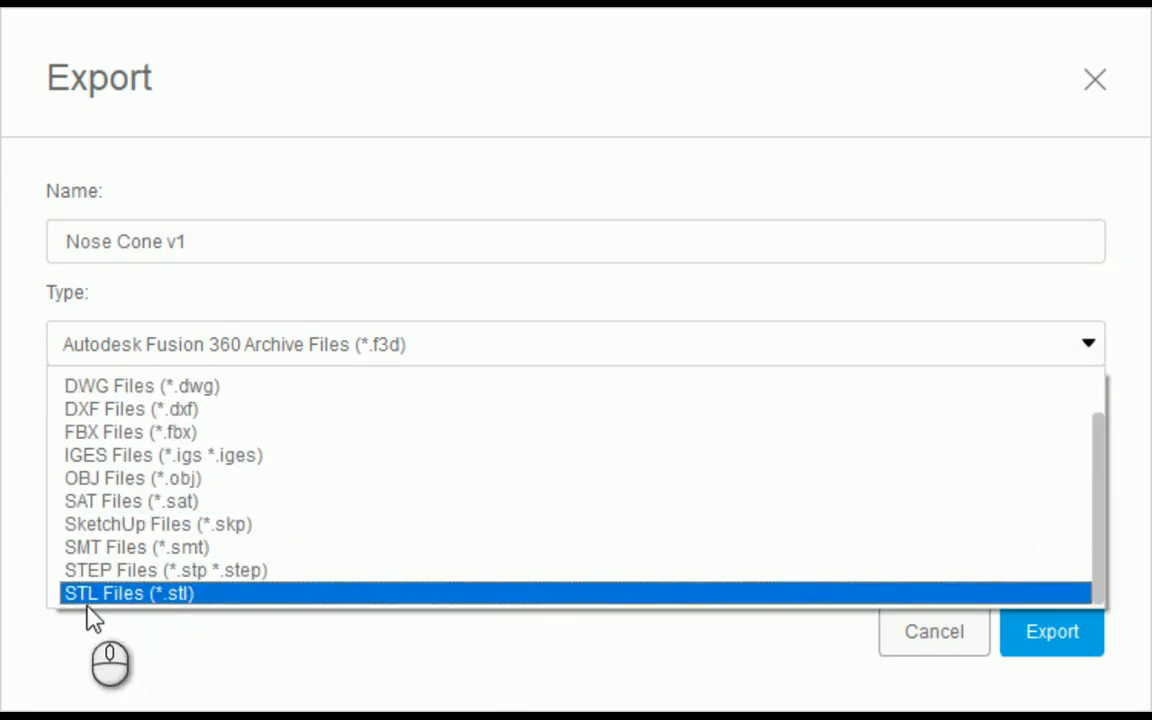
{"action": "mouse_move", "coordinate": [132, 500]}
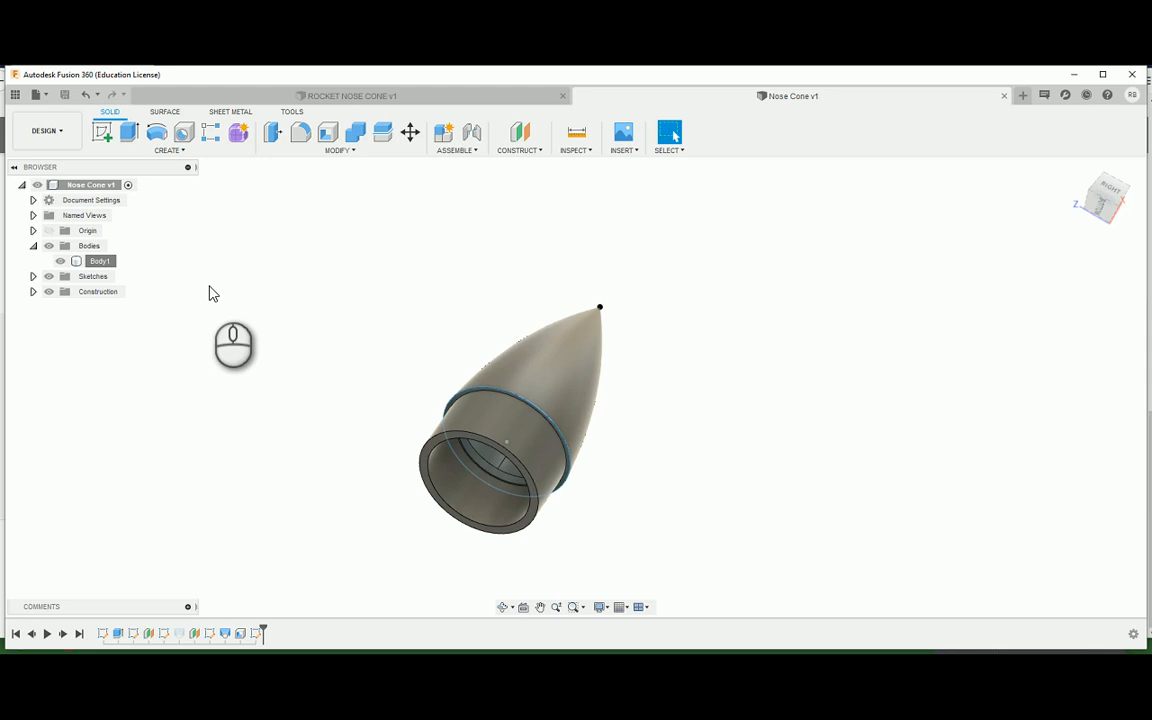
{"action": "mouse_move", "coordinate": [228, 302]}
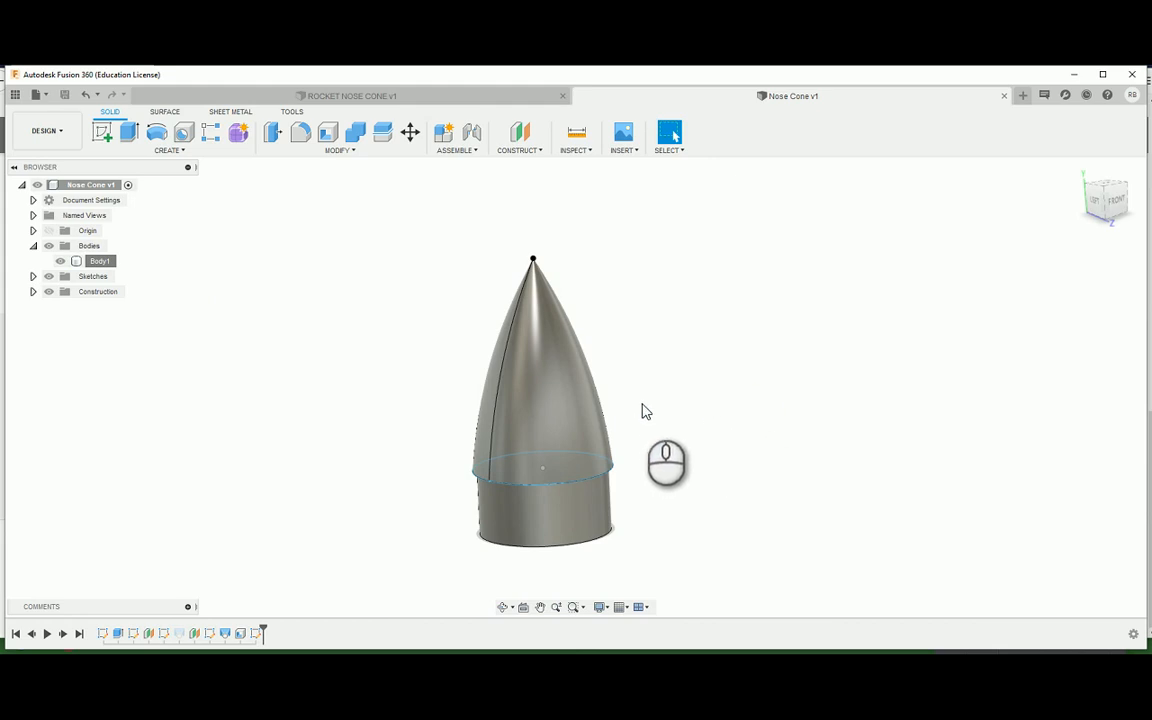
{"action": "mouse_move", "coordinate": [650, 398]}
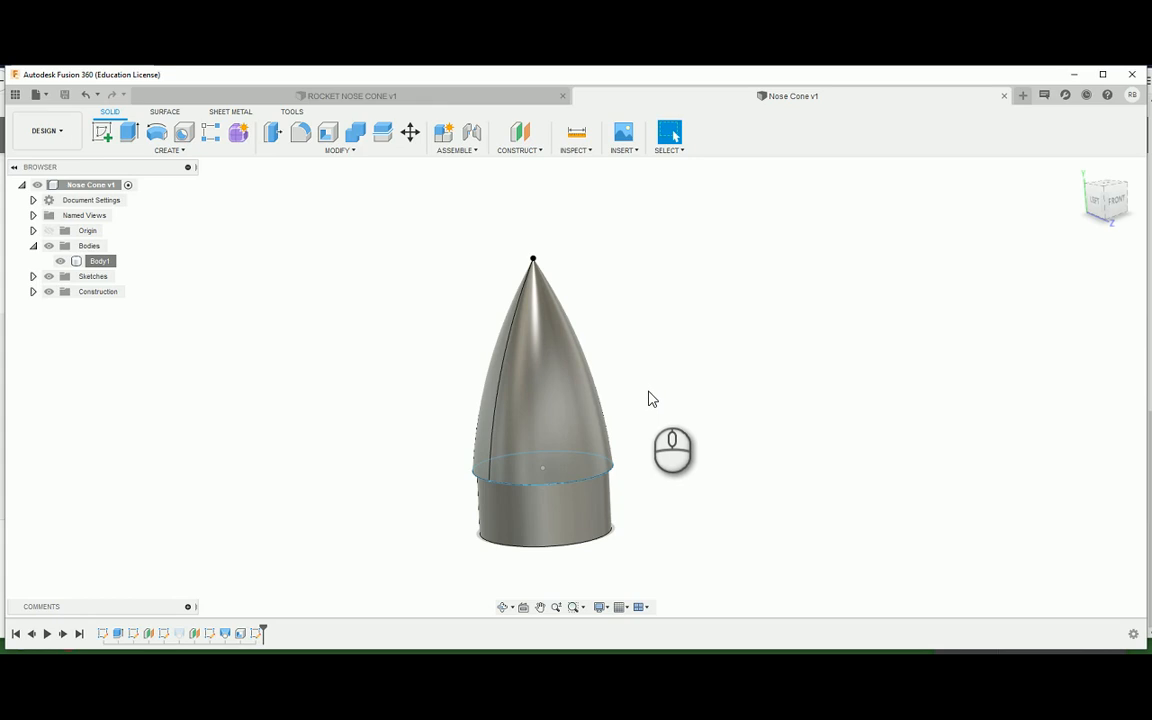
{"action": "mouse_move", "coordinate": [710, 390]}
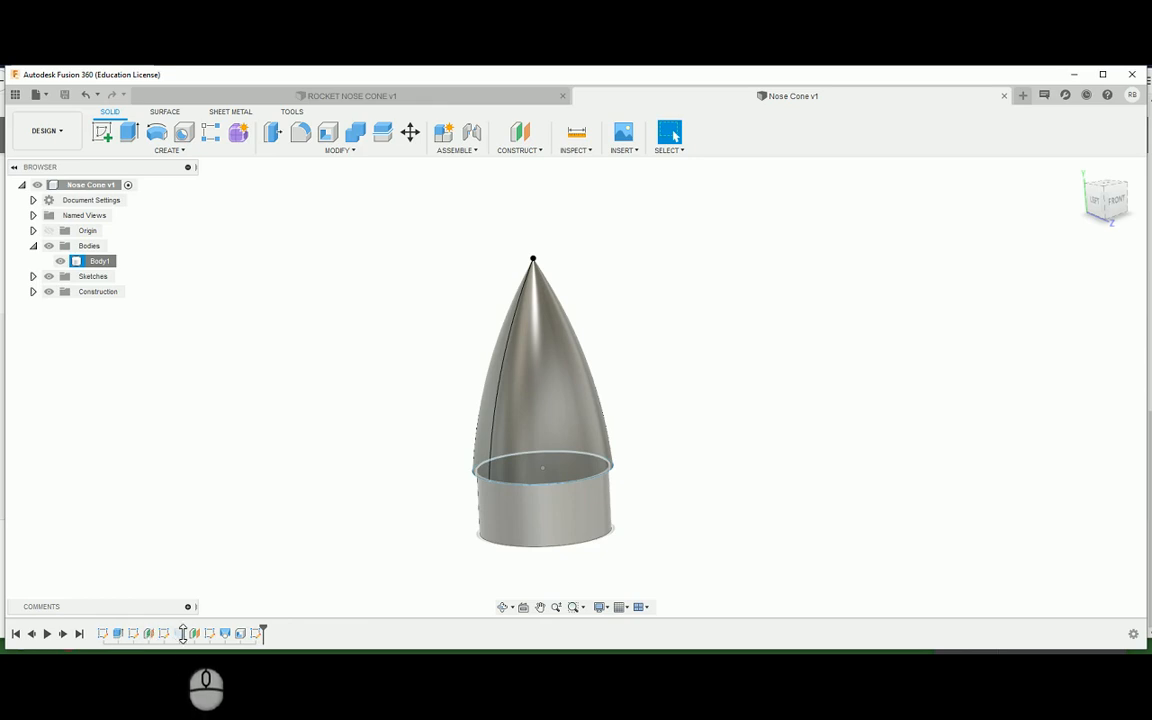
{"action": "mouse_move", "coordinate": [252, 634]}
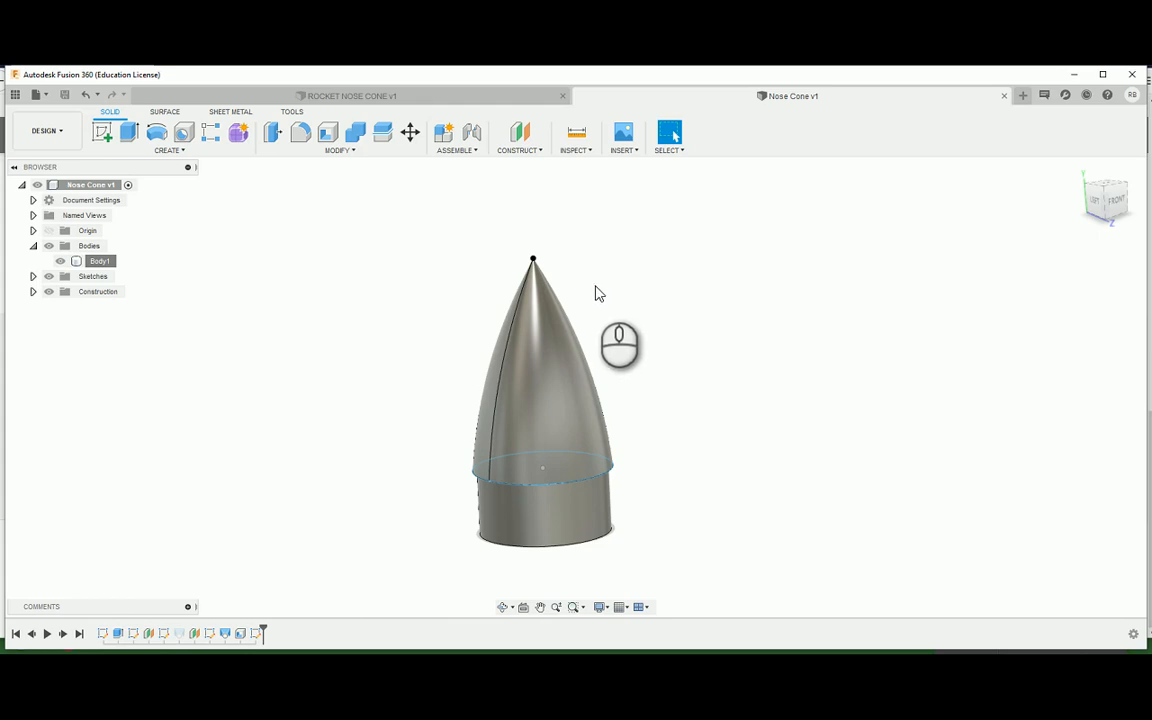
{"action": "mouse_move", "coordinate": [748, 260]}
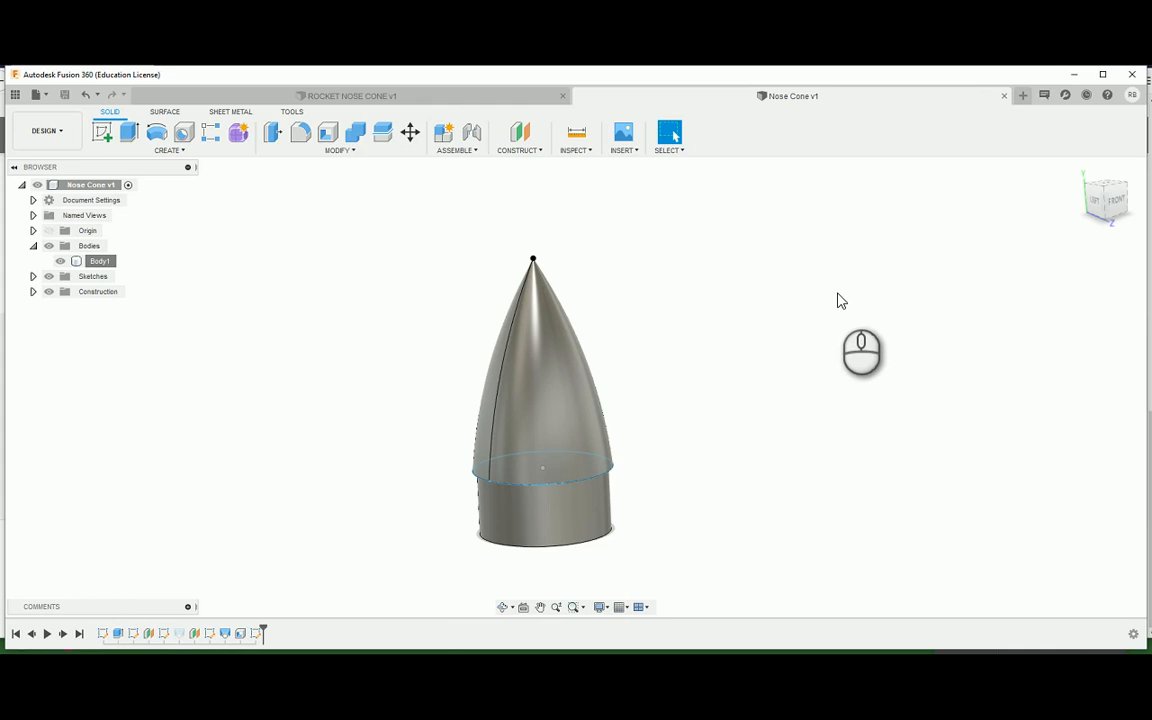
{"action": "mouse_move", "coordinate": [844, 278]}
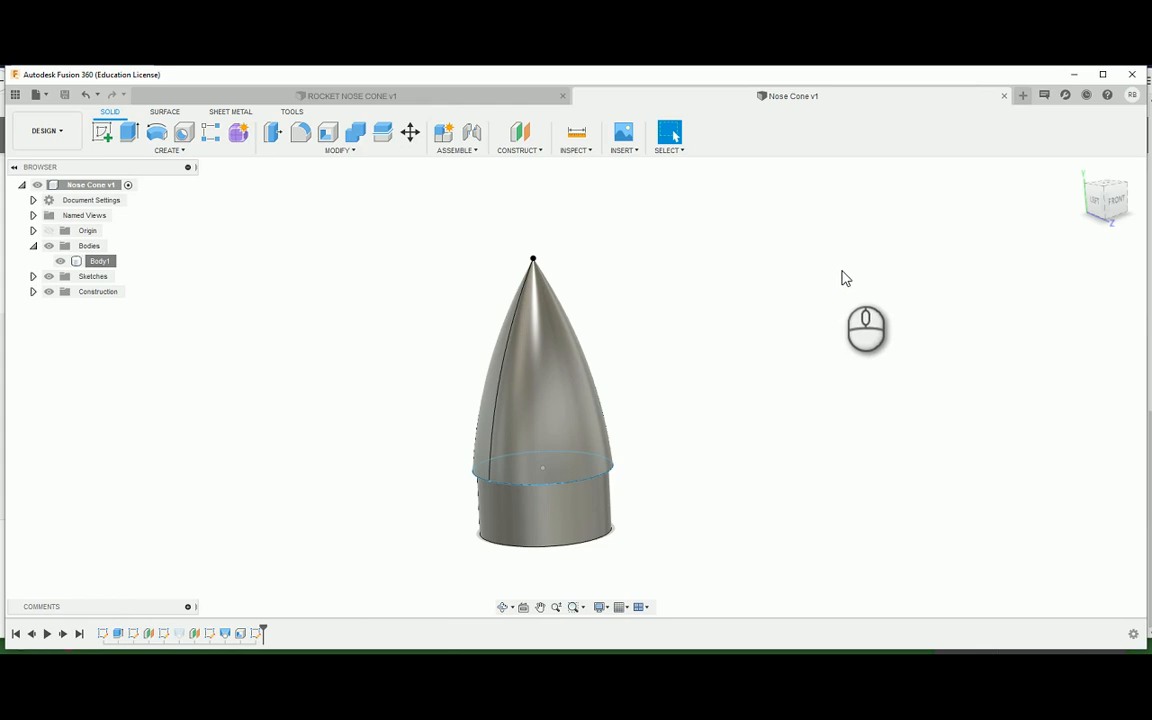